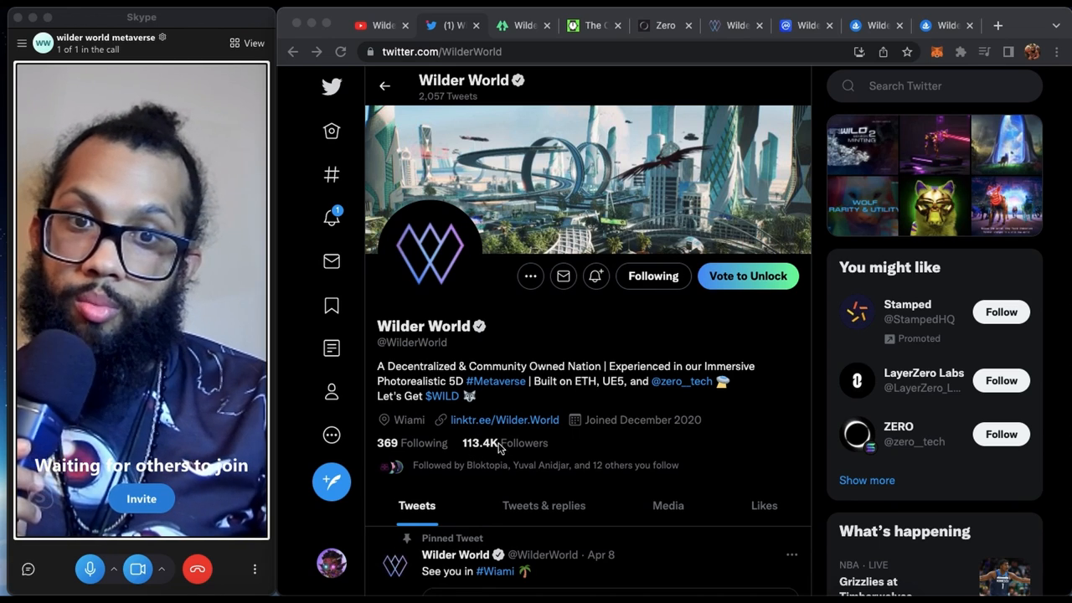
- Scroll the Wilder World Twitter feed past the pinned tweet to the WilderBeastsNFT reveal-day post
scroll(down, 3)
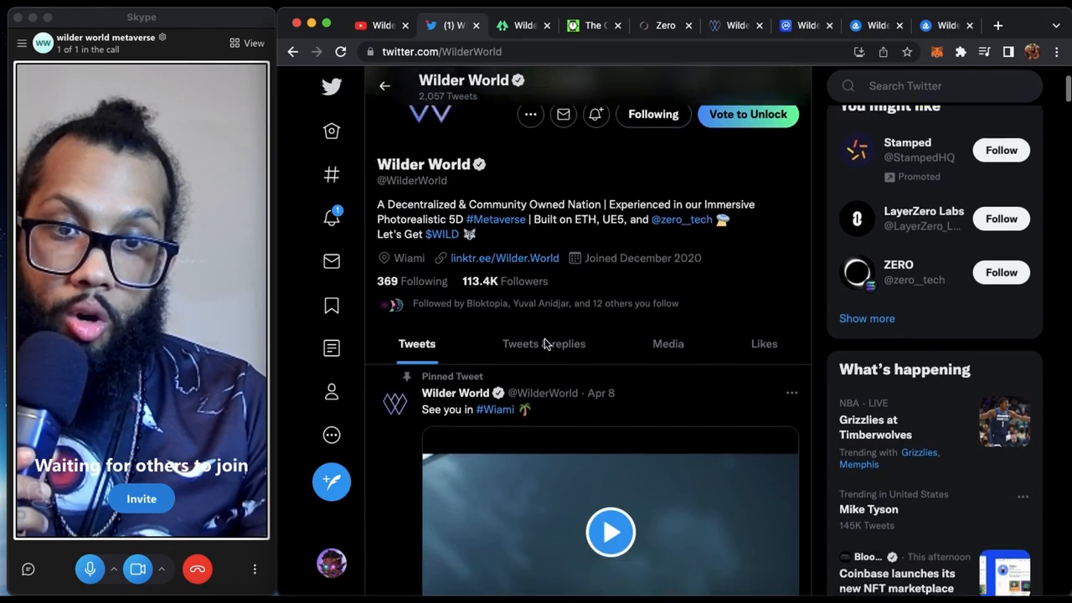
scroll(down, 3)
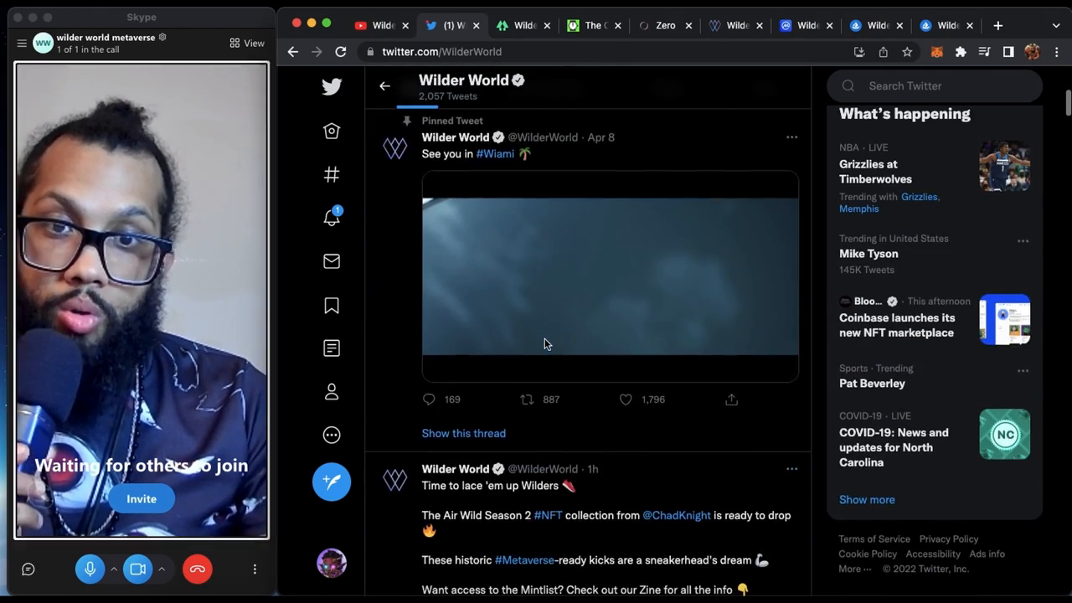
scroll(down, 3)
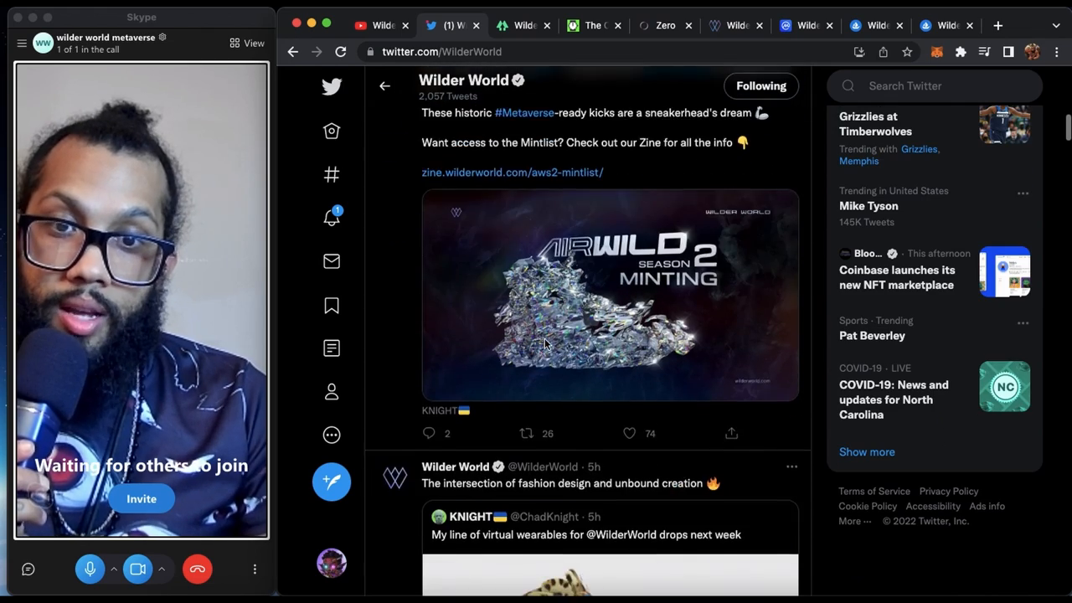
scroll(down, 3)
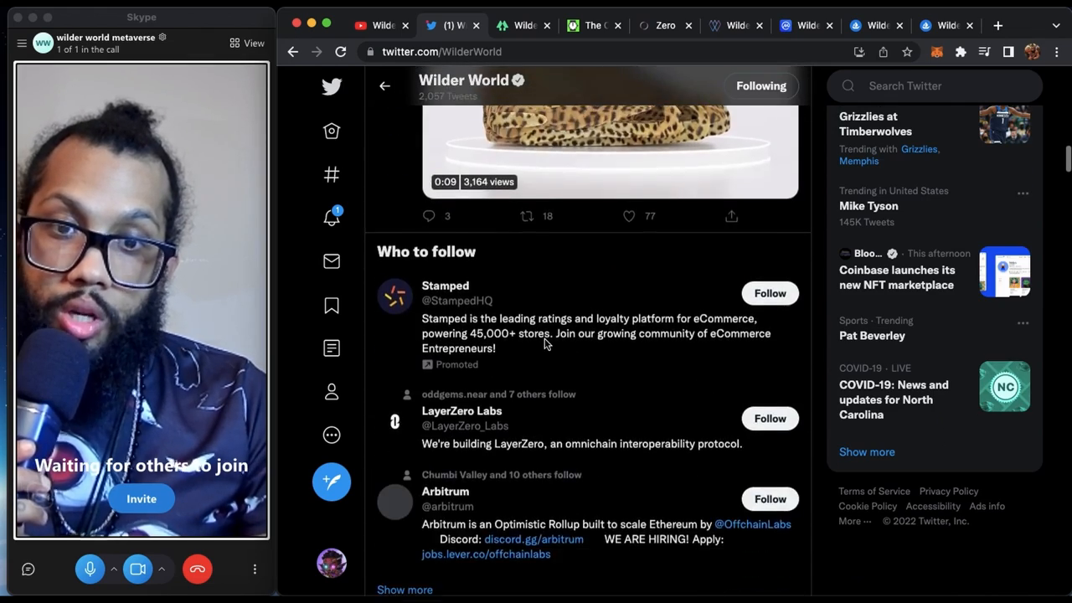
scroll(down, 3)
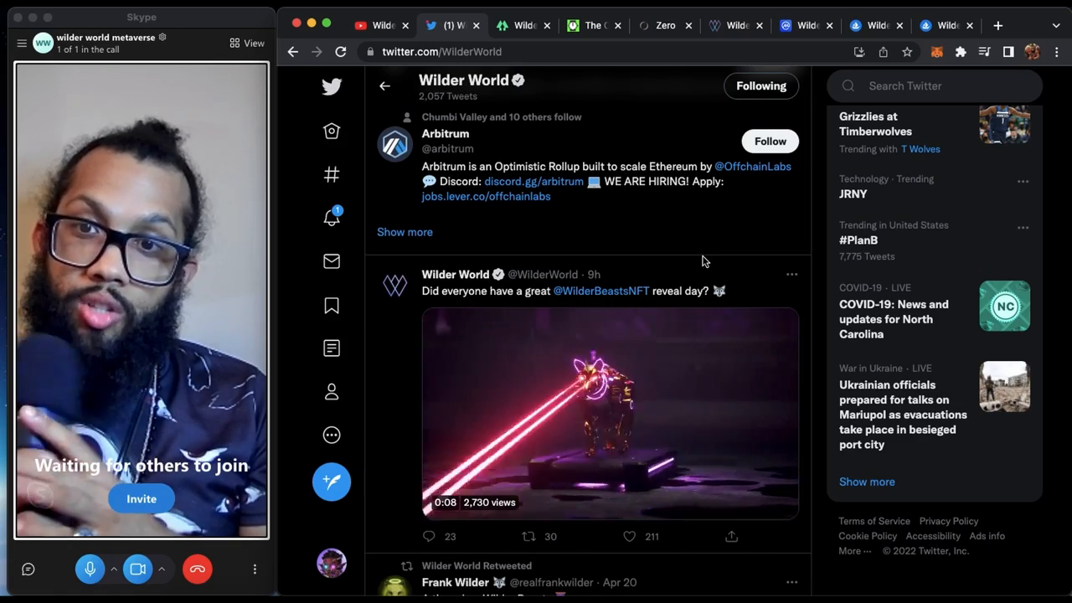
- Switch to the YouTube tab with the Wilder World New Spring Trailer 2022
click(379, 25)
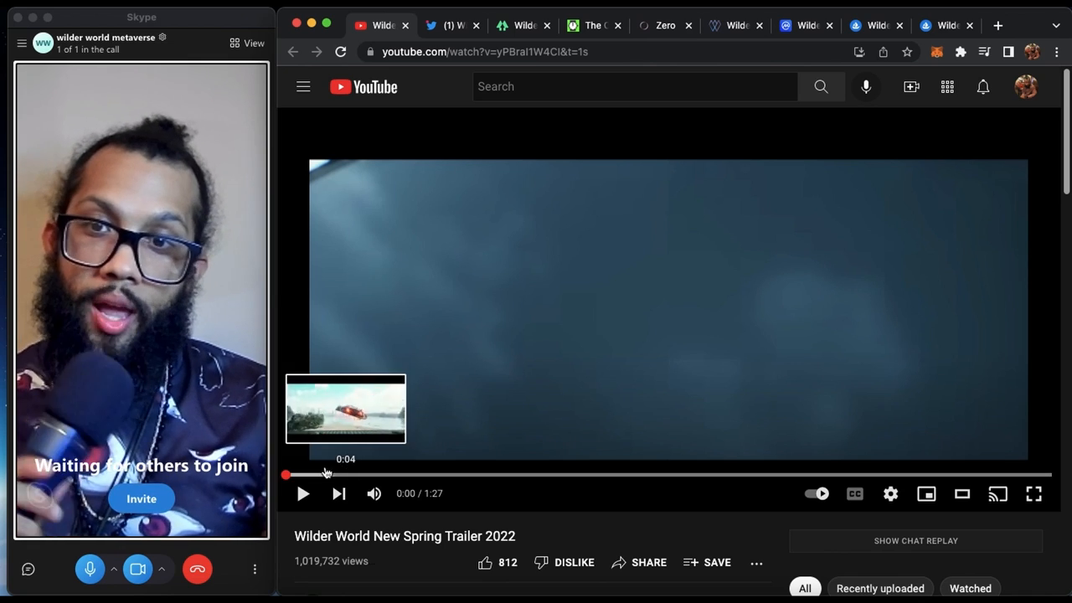
mouse_move(369, 536)
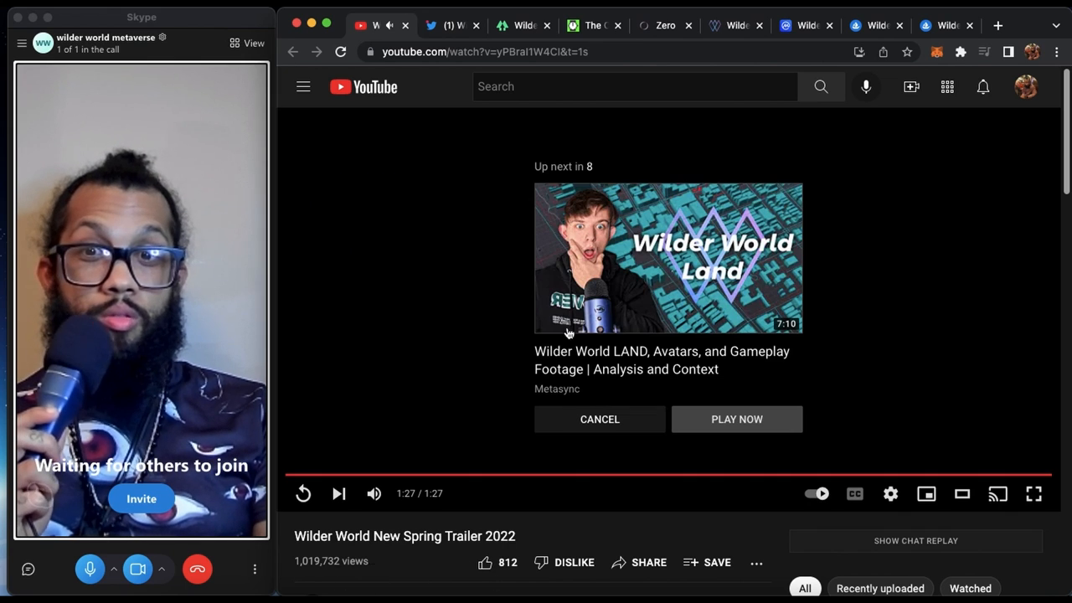
mouse_move(339, 364)
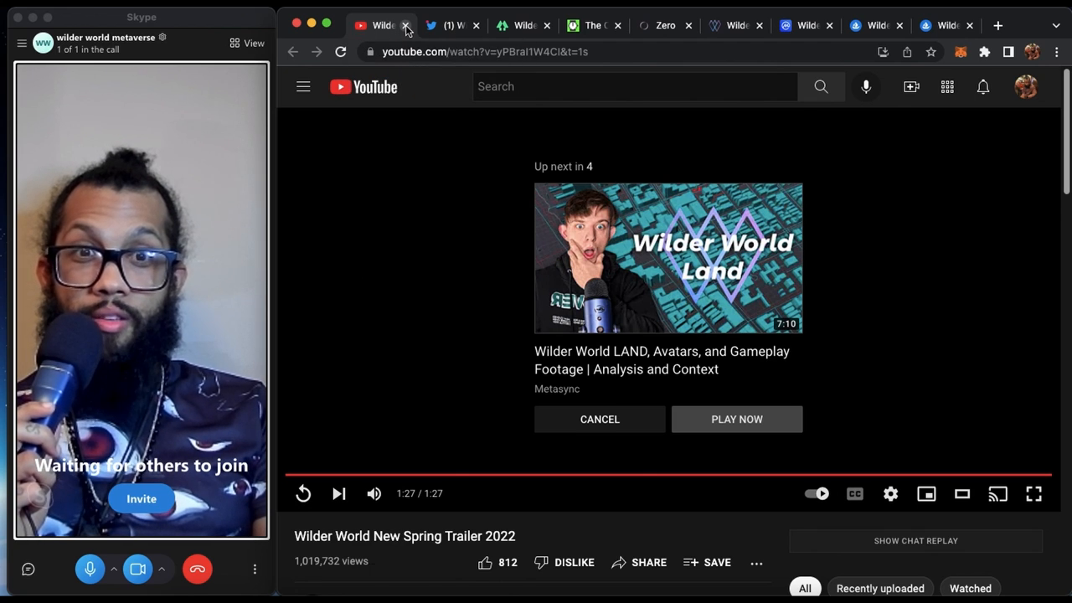
- Close the trailer tab, glance at HackerNoon, and return to the Wilder World Twitter profile
click(406, 25)
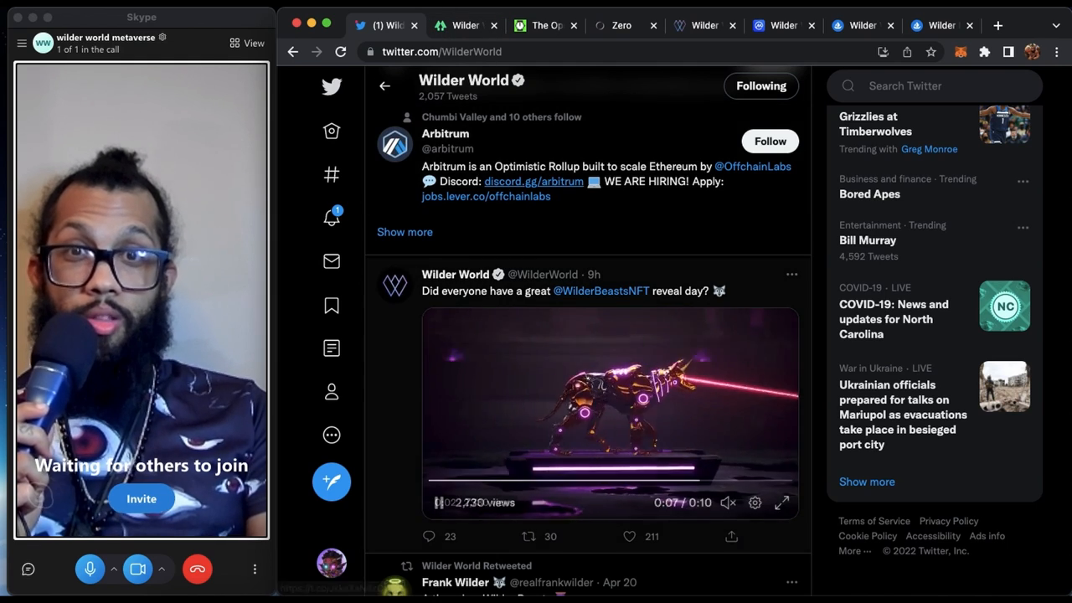
click(459, 25)
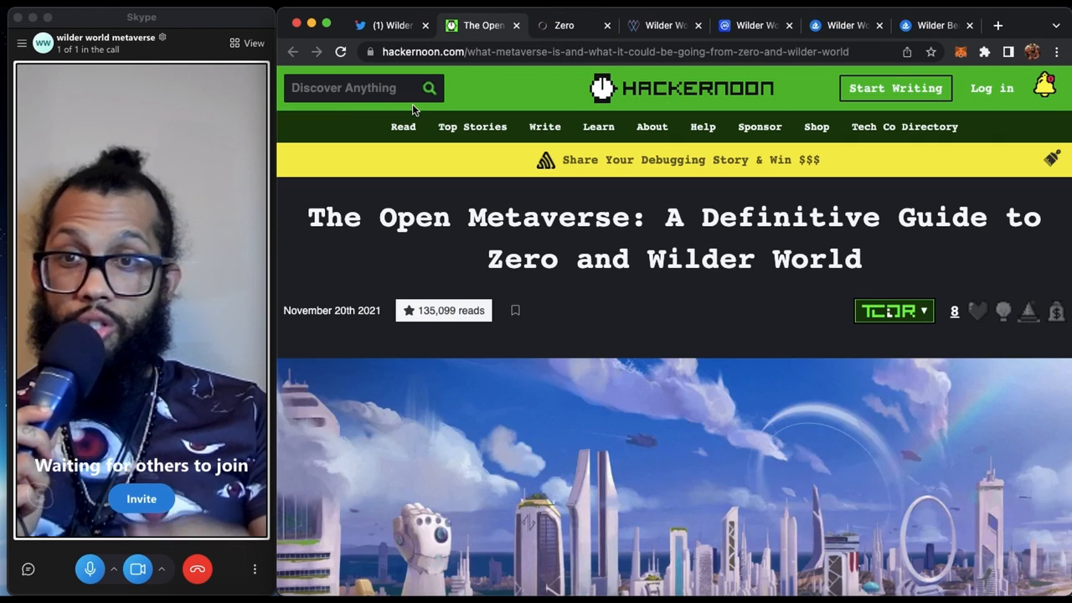
mouse_move(389, 38)
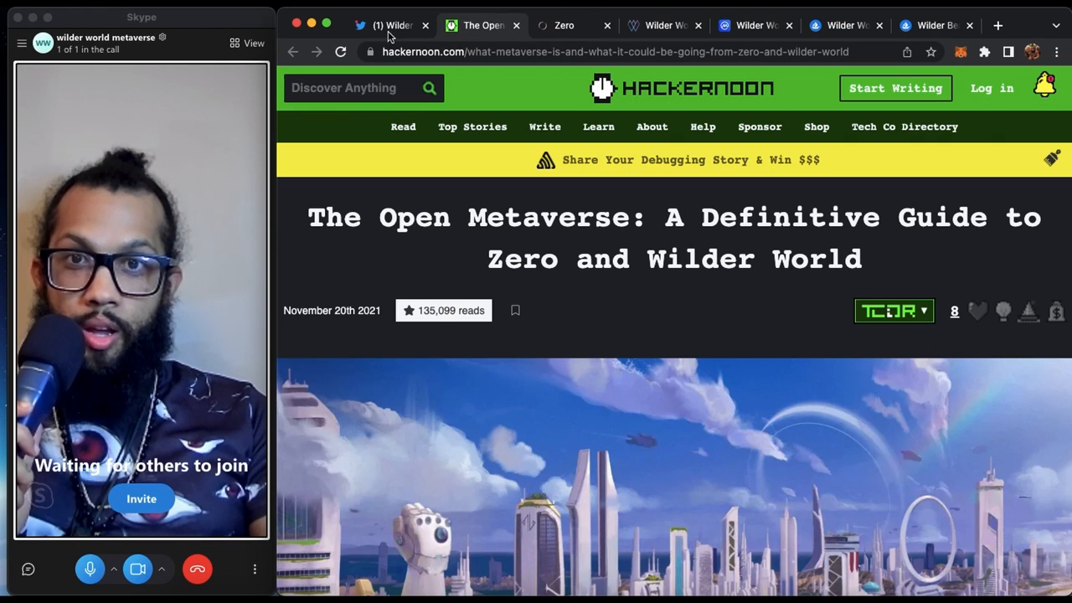
click(391, 26)
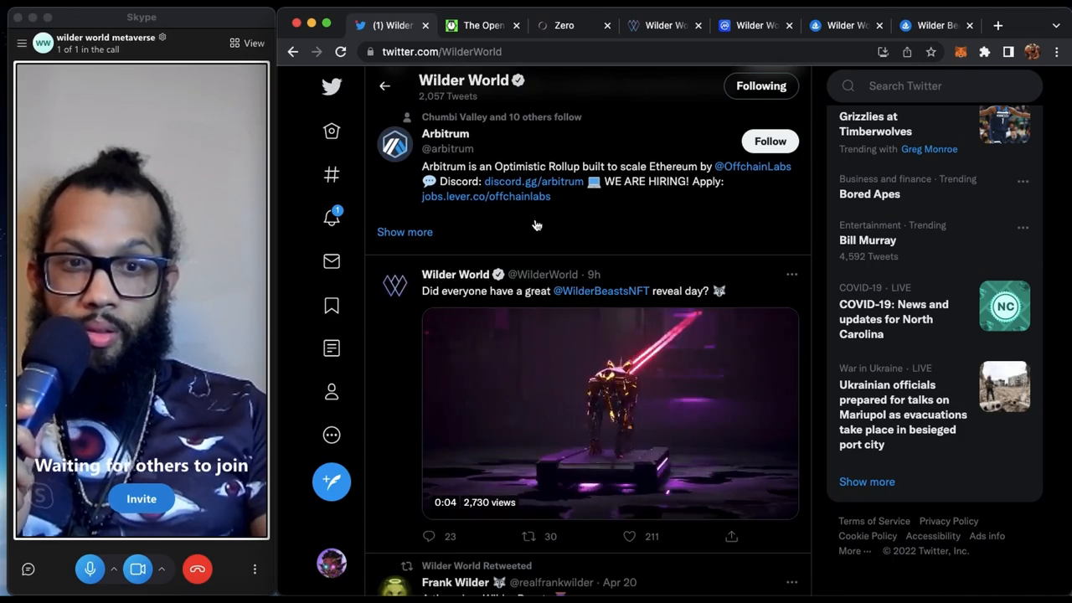
scroll(down, 3)
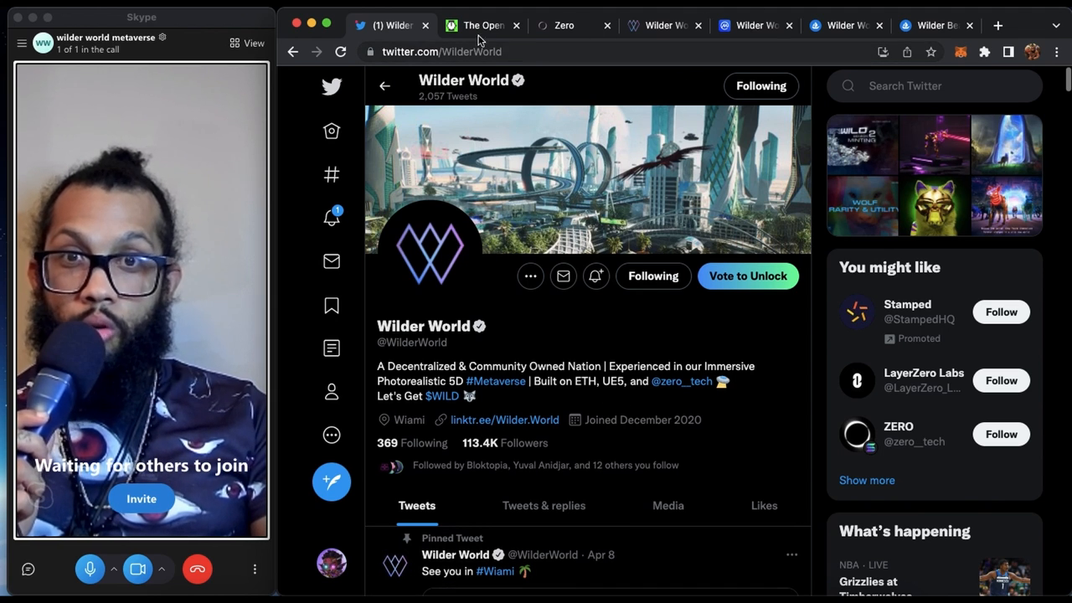
- Bring up the 'The Open Metaverse' HackerNoon guide and scroll past its header image
click(482, 25)
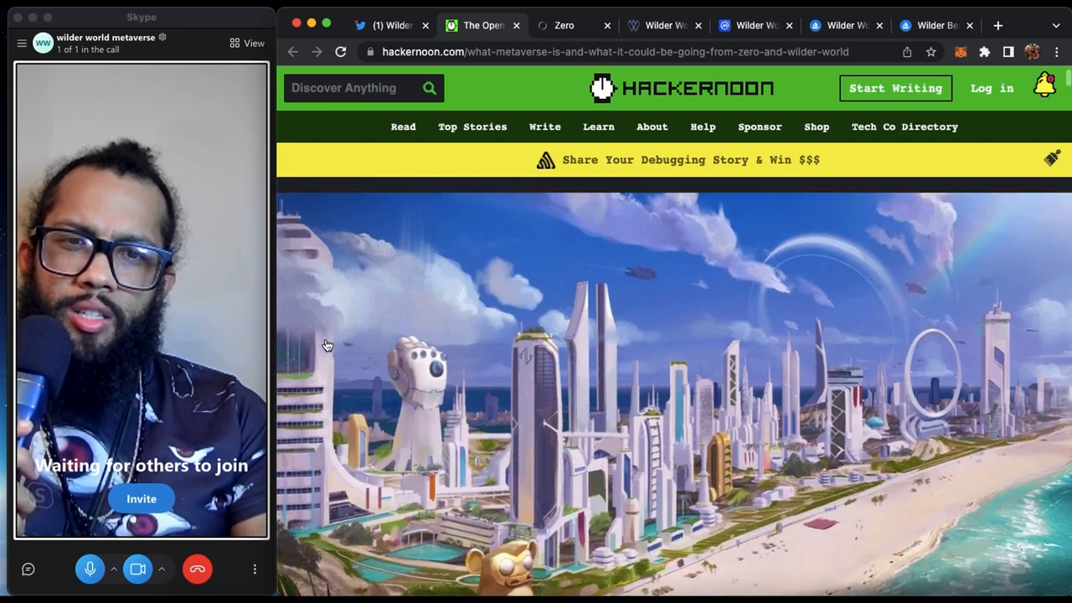
scroll(down, 3)
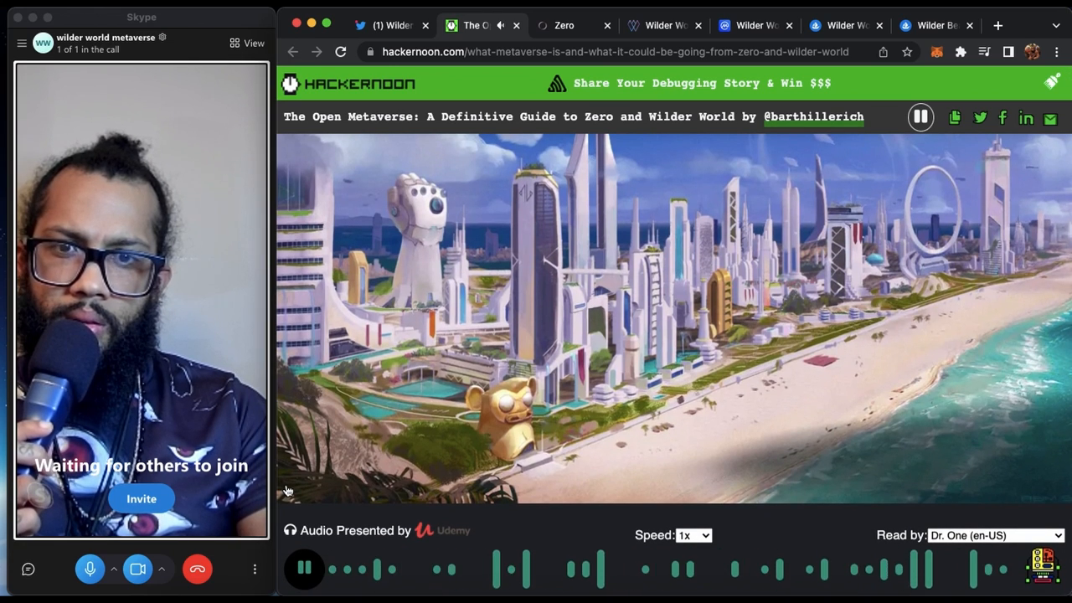
- Scroll the guide through 'Zero, zSpace, and Wilder World' to the Avocado Fiesta example
scroll(down, 3)
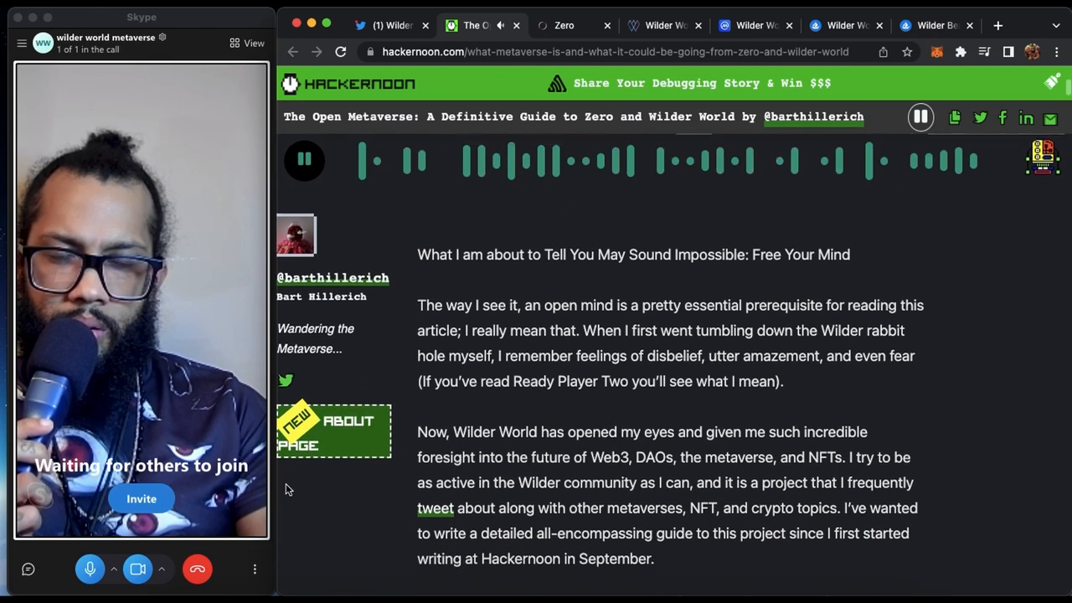
scroll(down, 3)
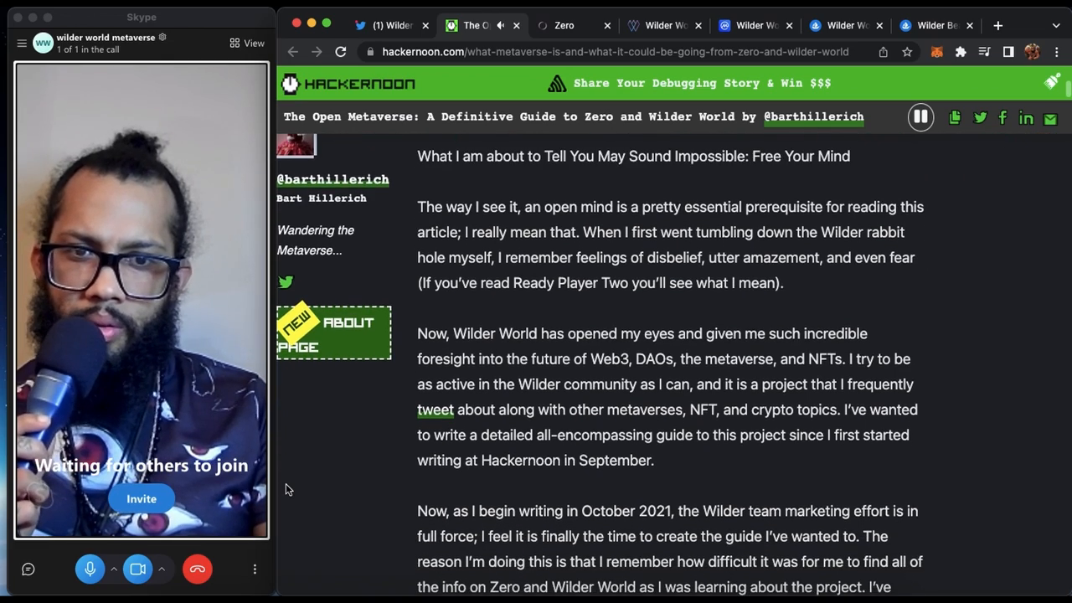
scroll(down, 3)
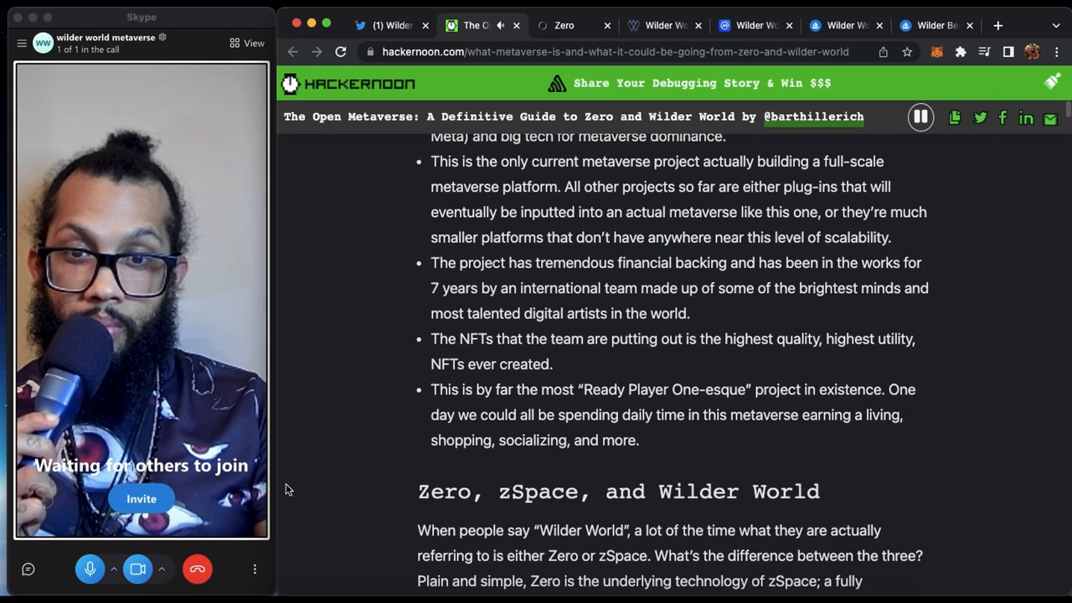
scroll(down, 3)
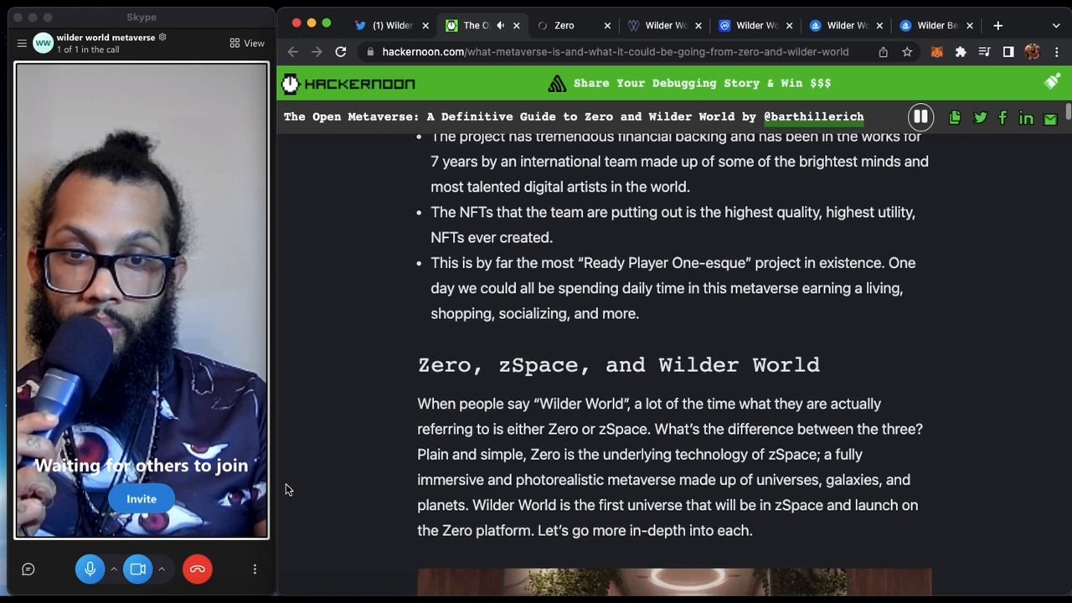
scroll(down, 3)
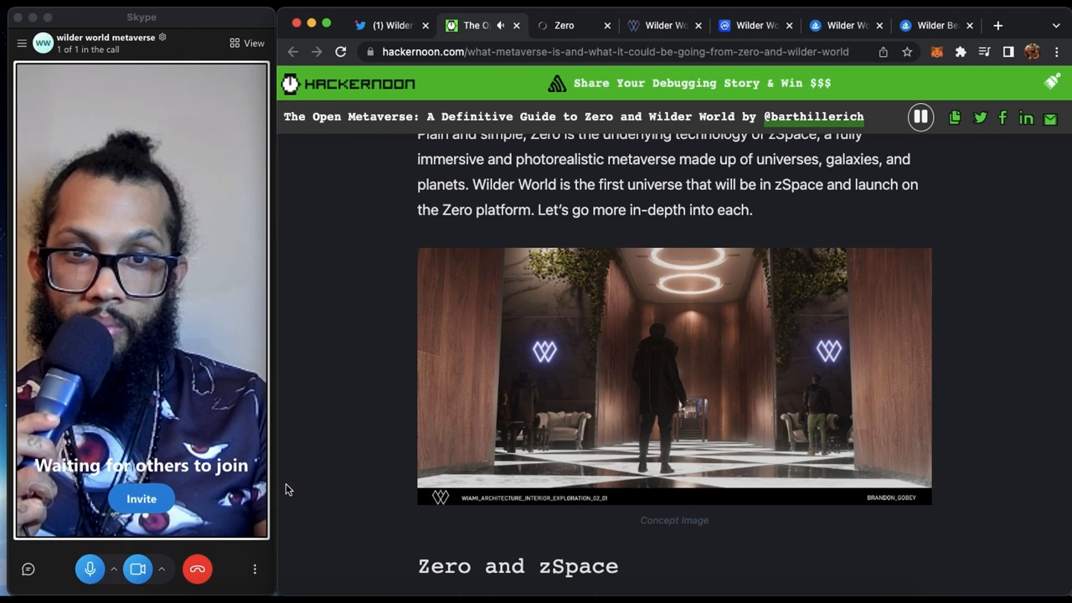
scroll(down, 3)
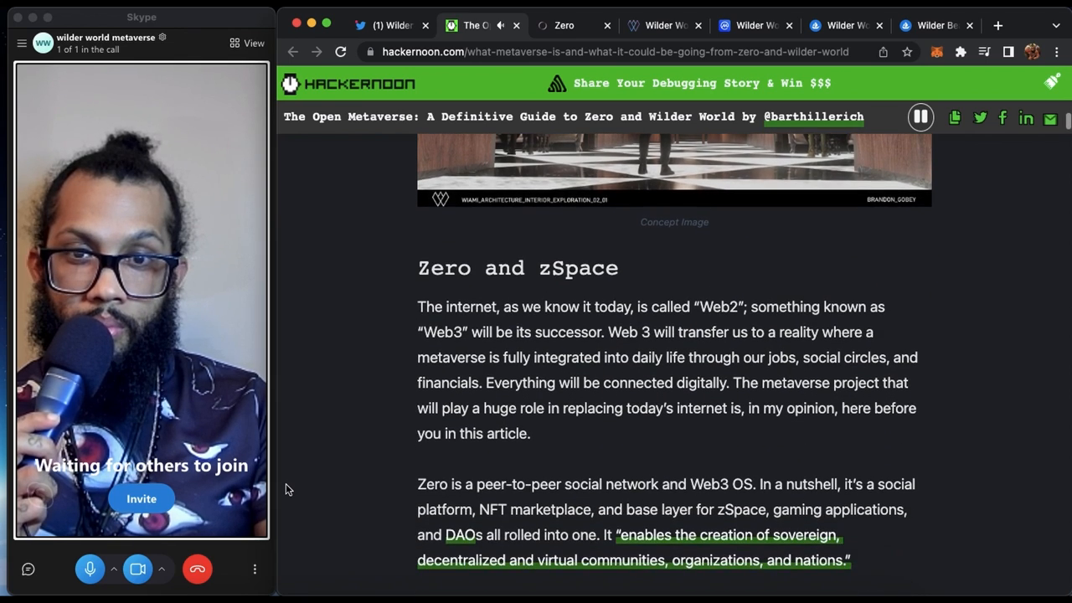
scroll(down, 3)
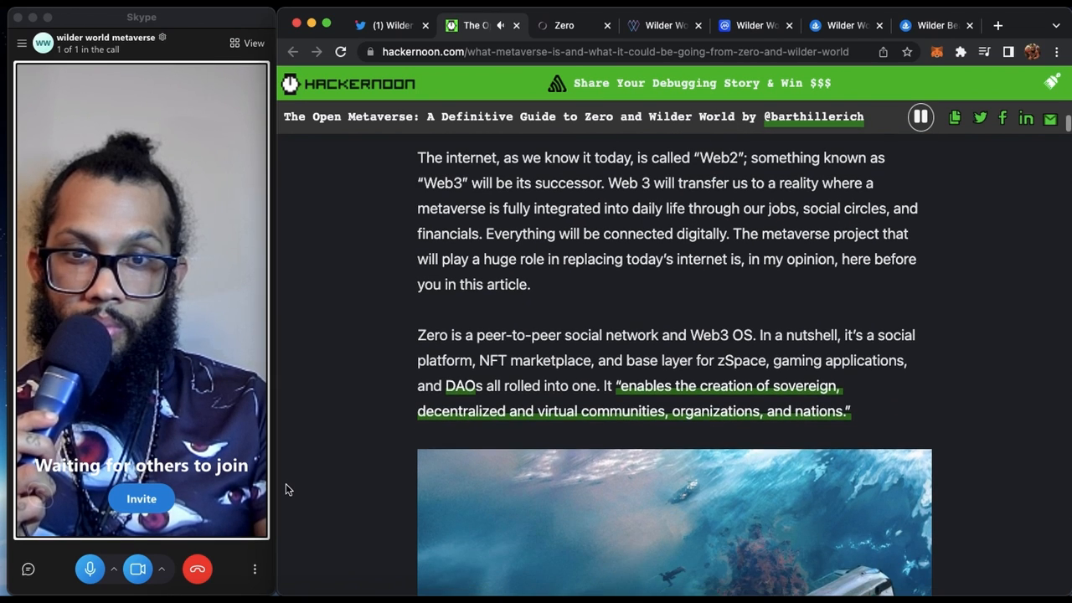
scroll(down, 3)
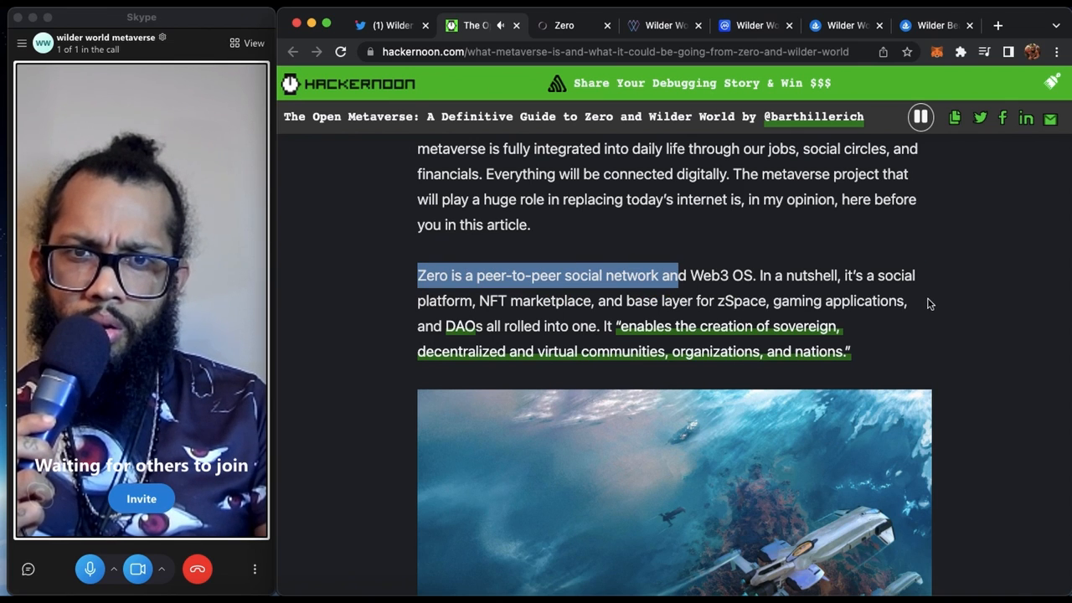
scroll(down, 3)
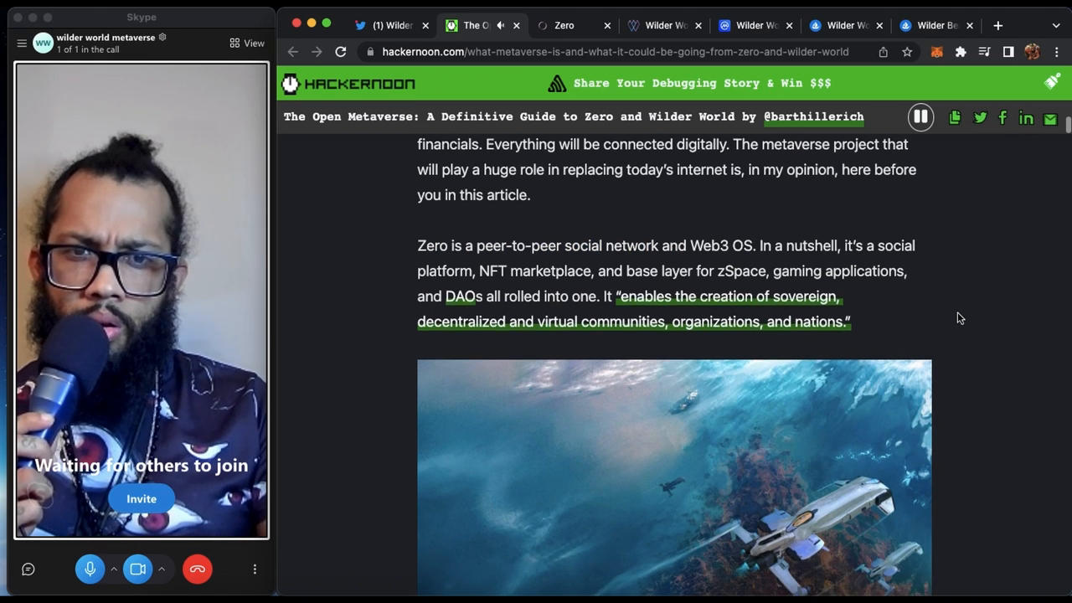
scroll(down, 3)
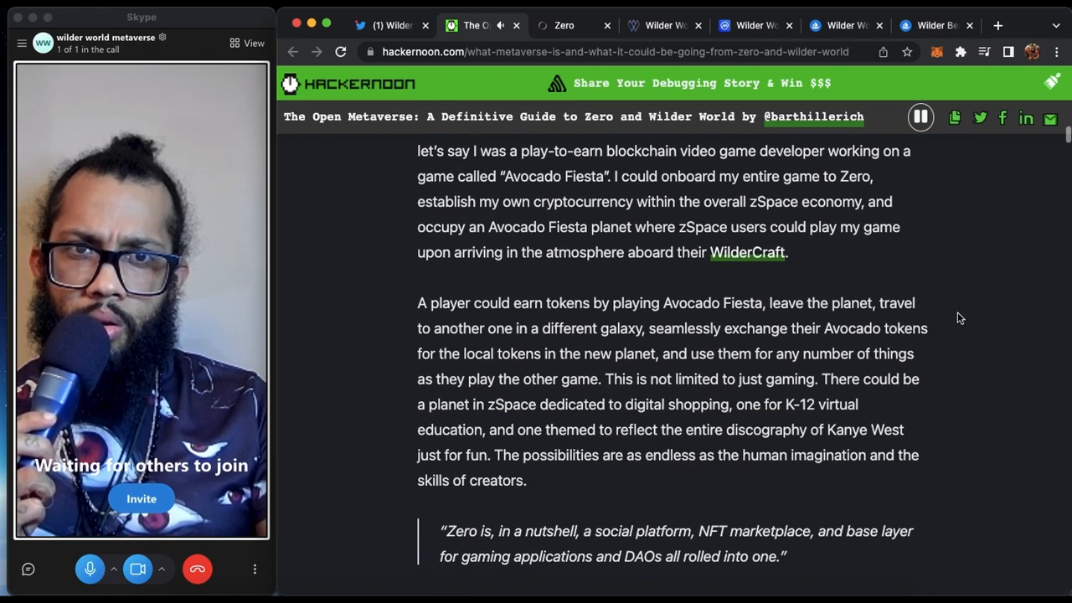
scroll(down, 3)
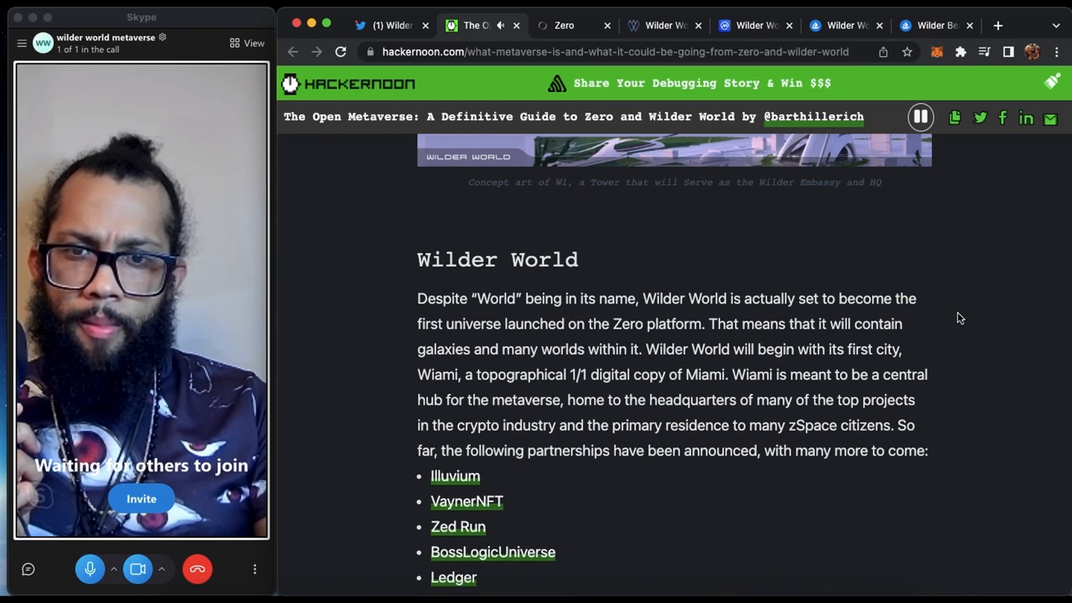
scroll(down, 3)
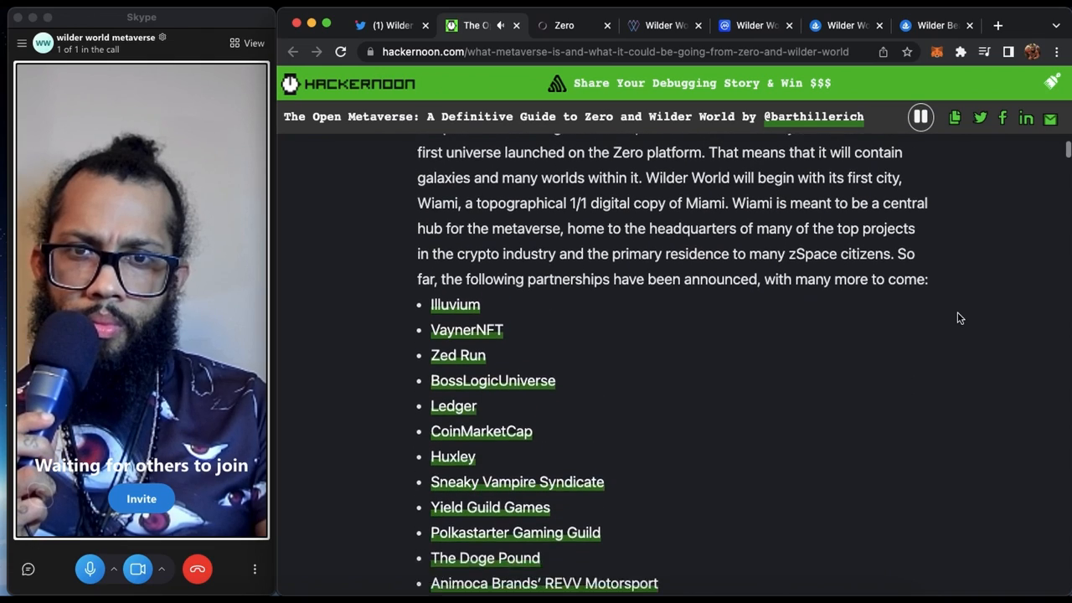
scroll(down, 3)
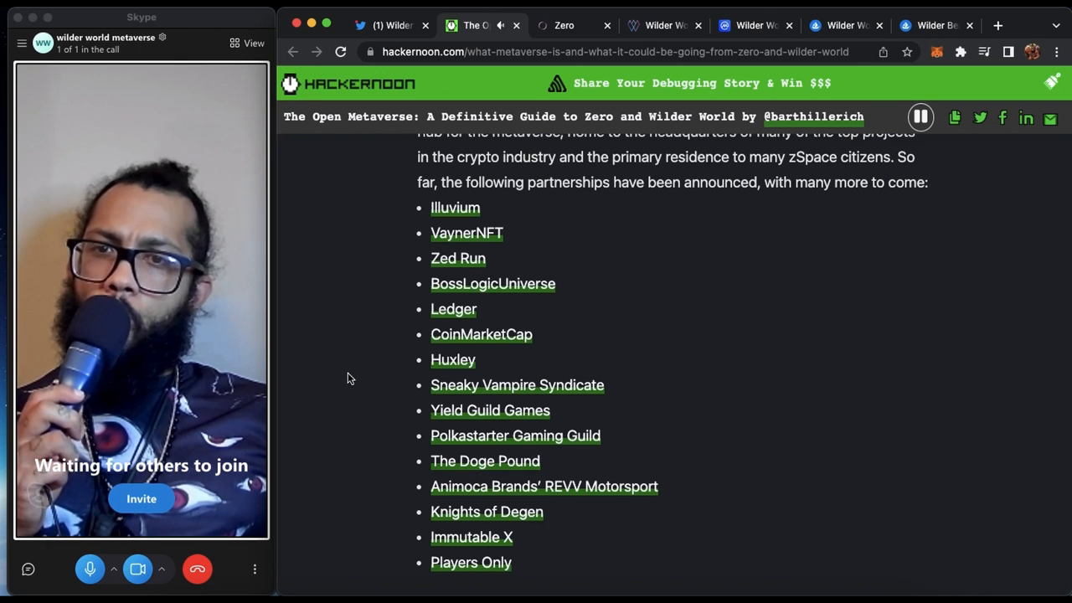
scroll(down, 3)
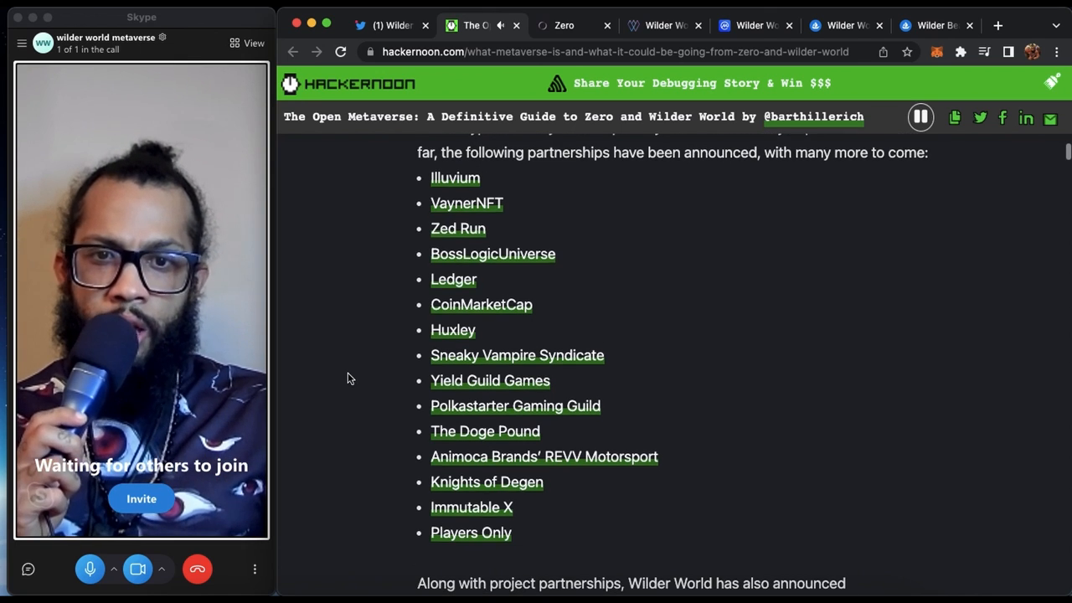
scroll(down, 3)
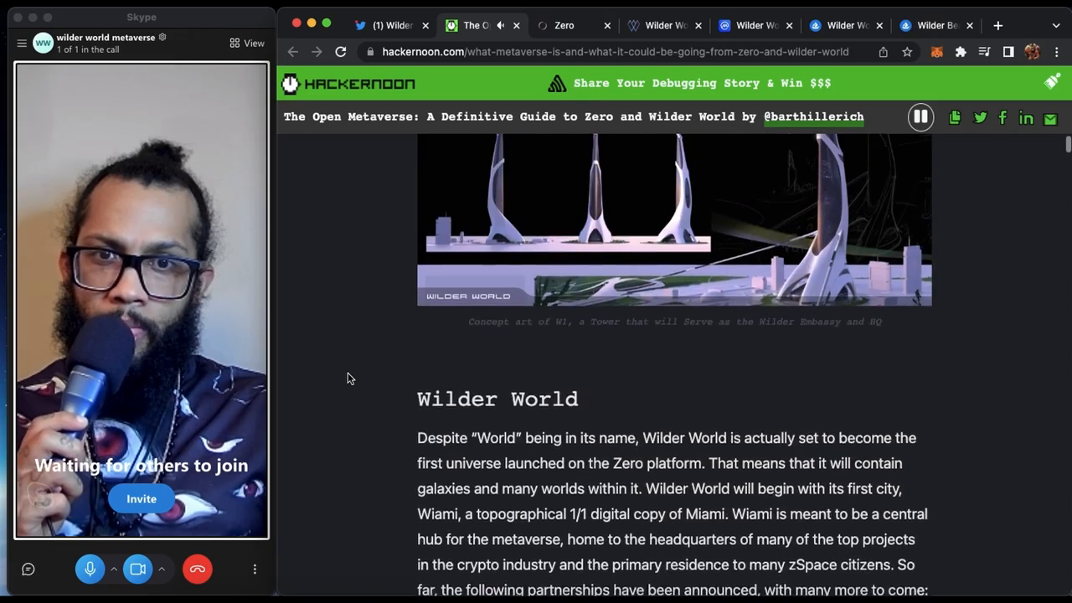
scroll(down, 3)
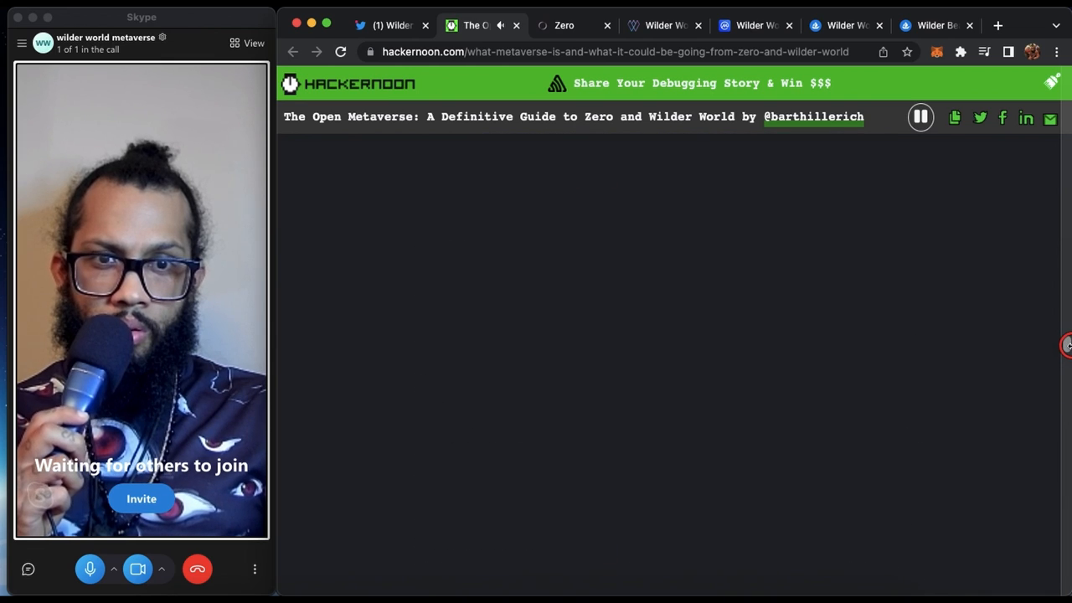
scroll(down, 3)
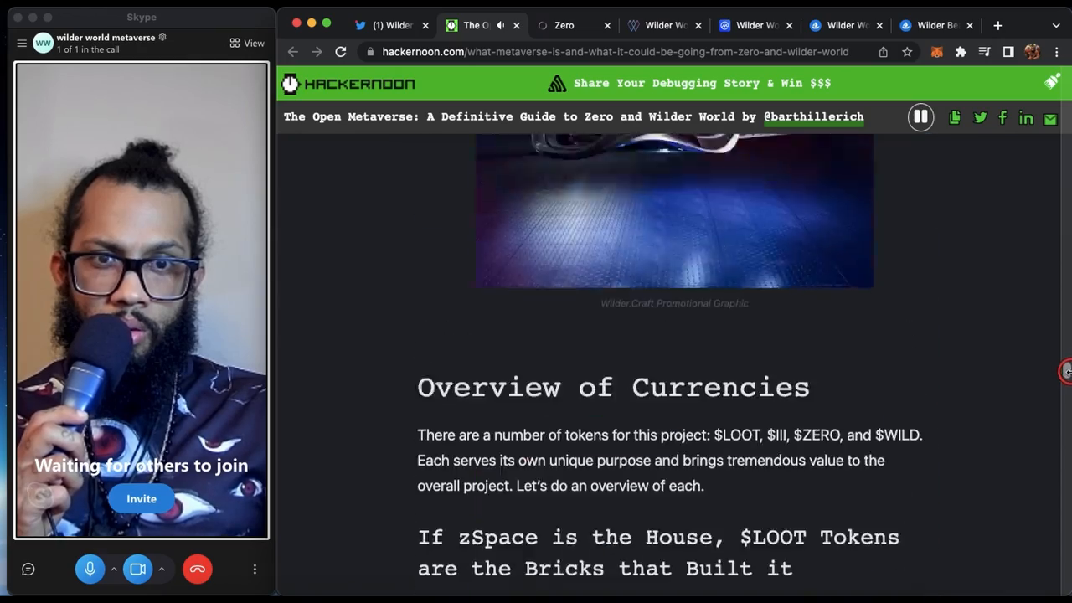
scroll(down, 3)
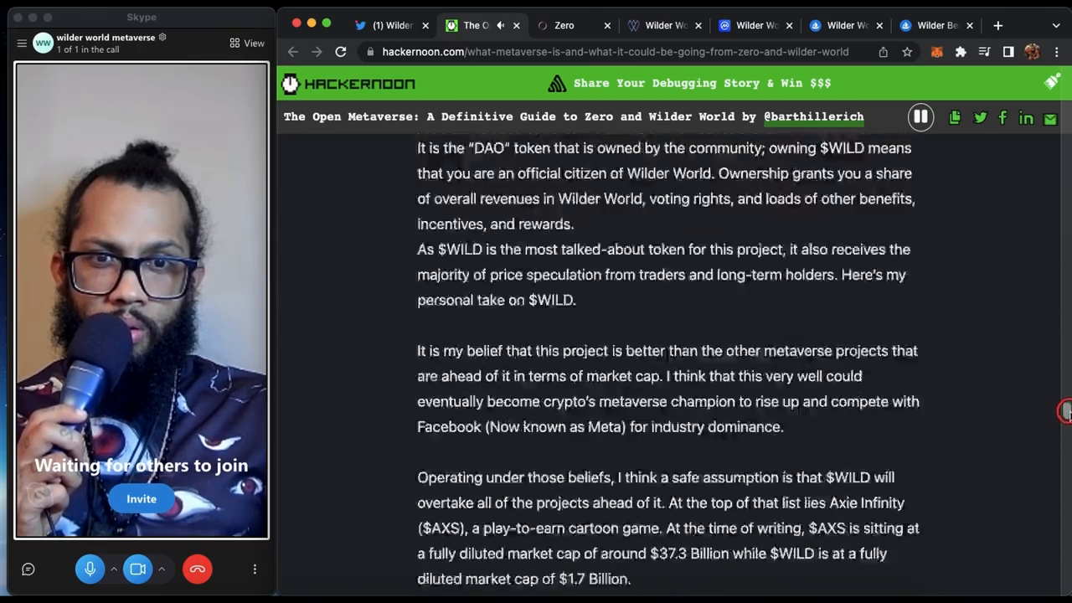
scroll(down, 3)
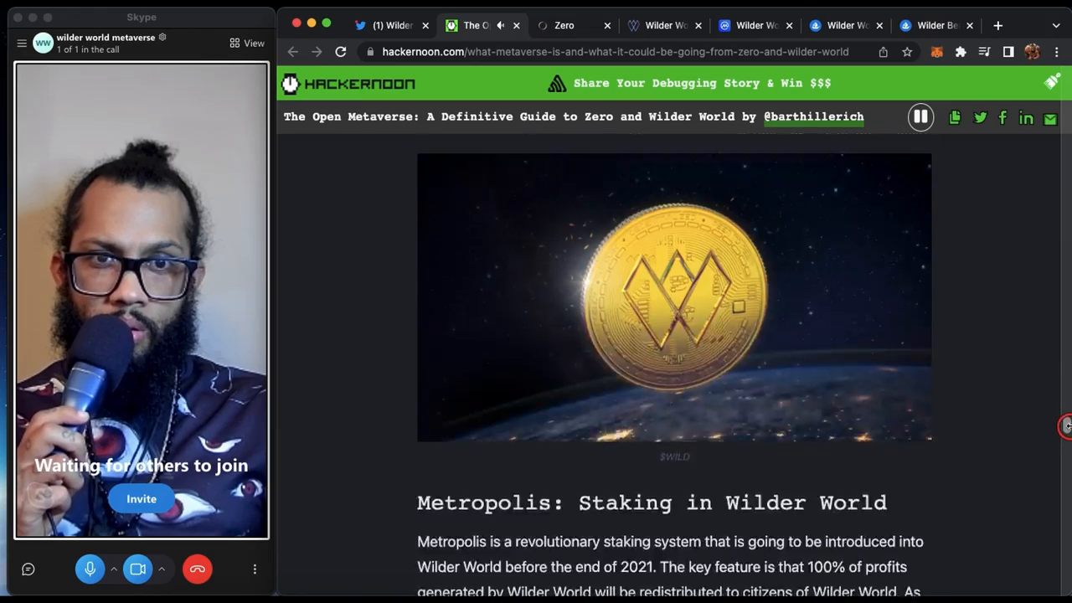
scroll(down, 3)
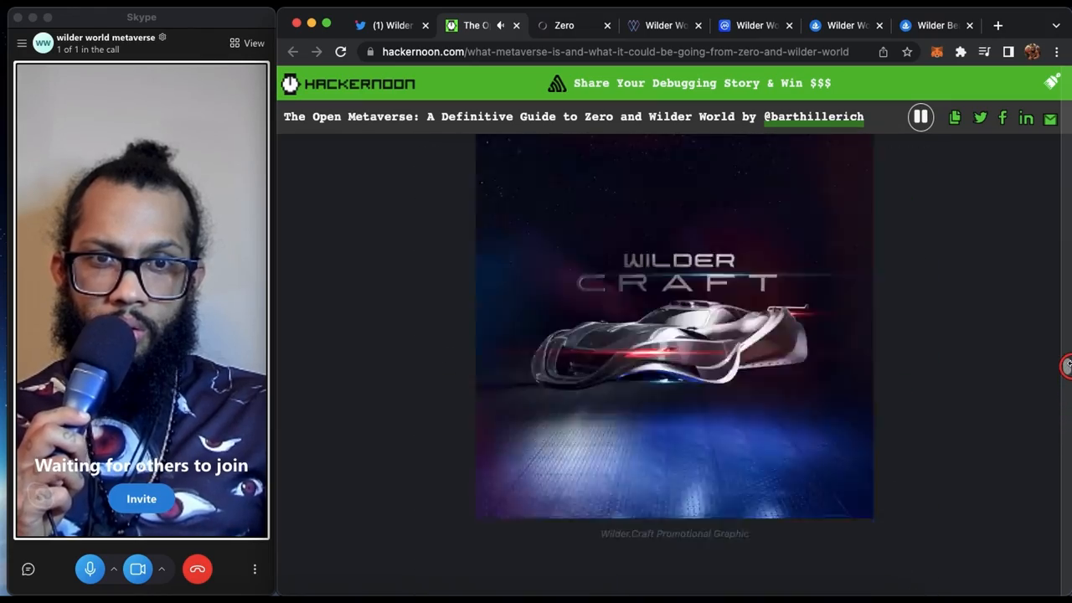
scroll(down, 3)
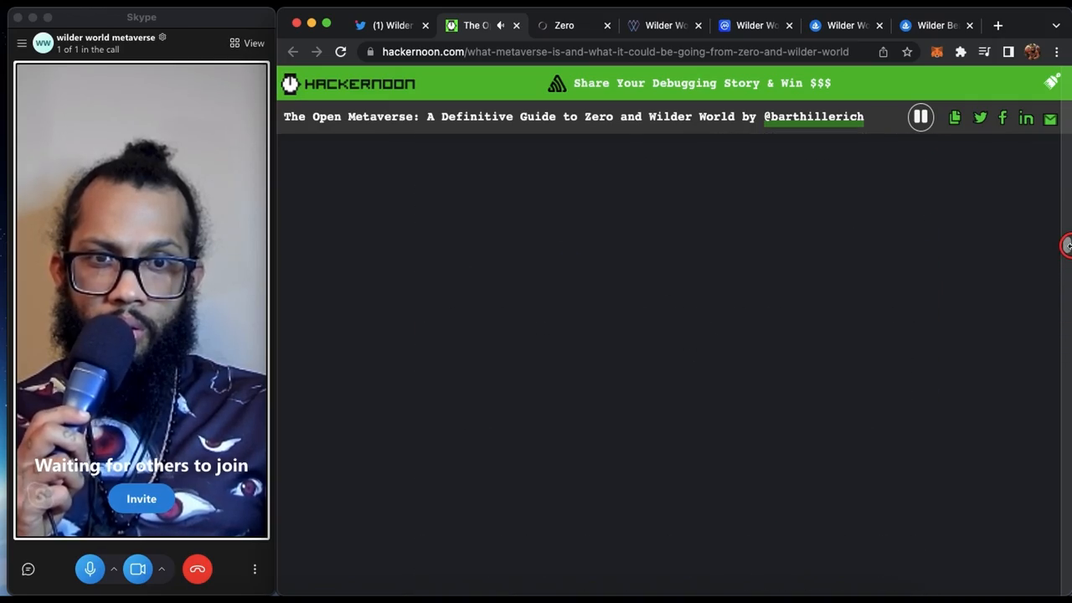
scroll(down, 3)
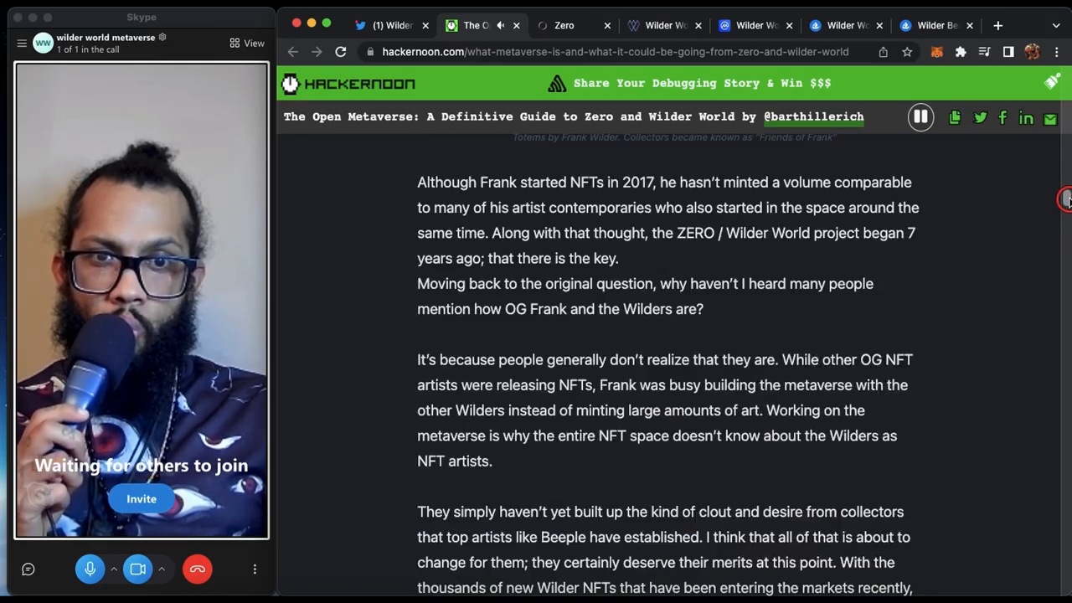
scroll(down, 3)
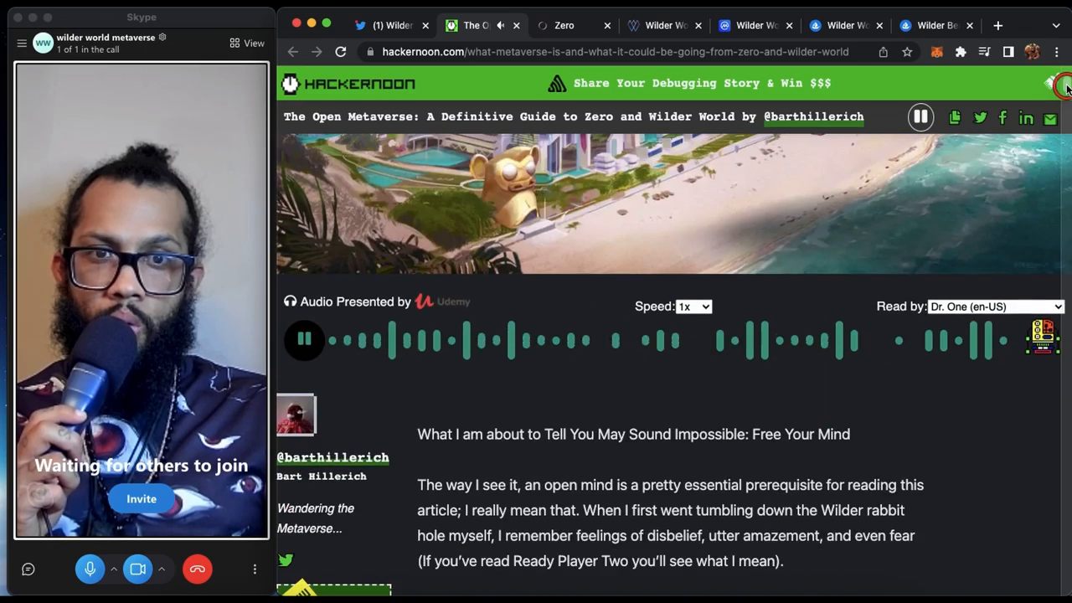
scroll(down, 3)
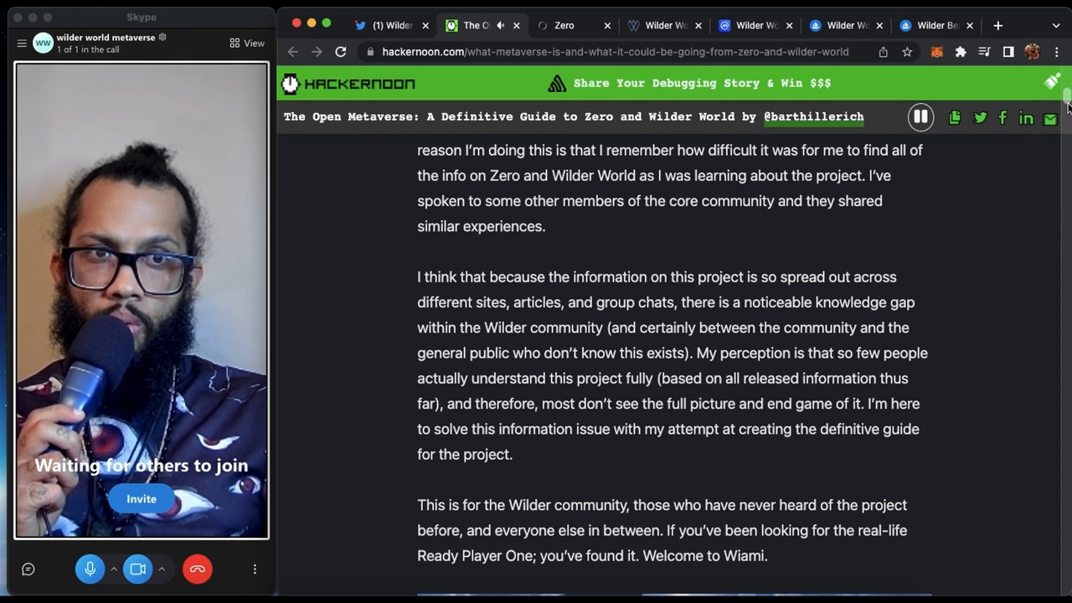
scroll(down, 3)
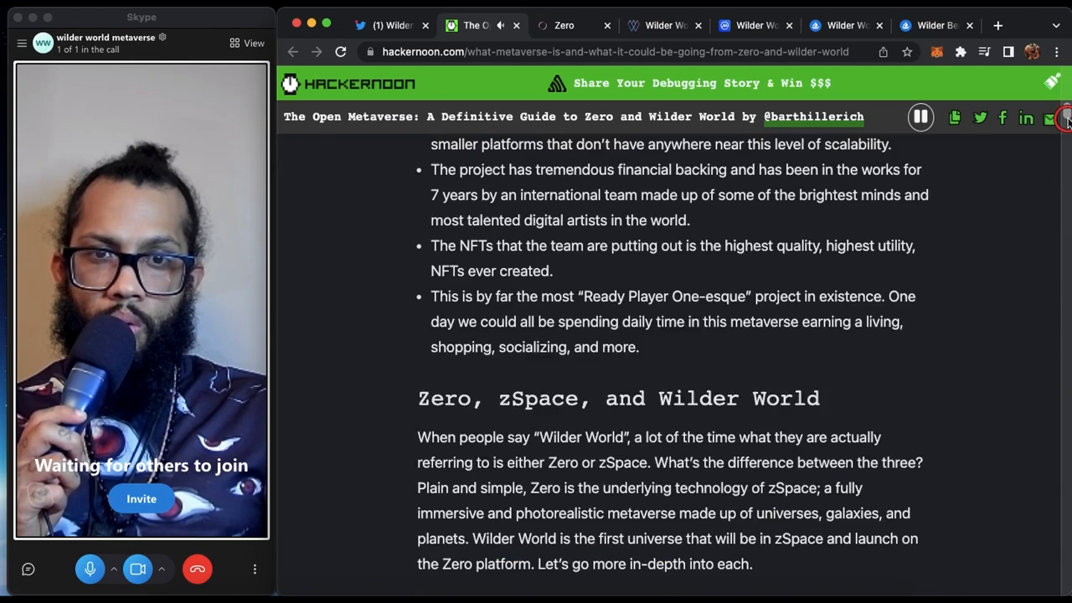
scroll(down, 3)
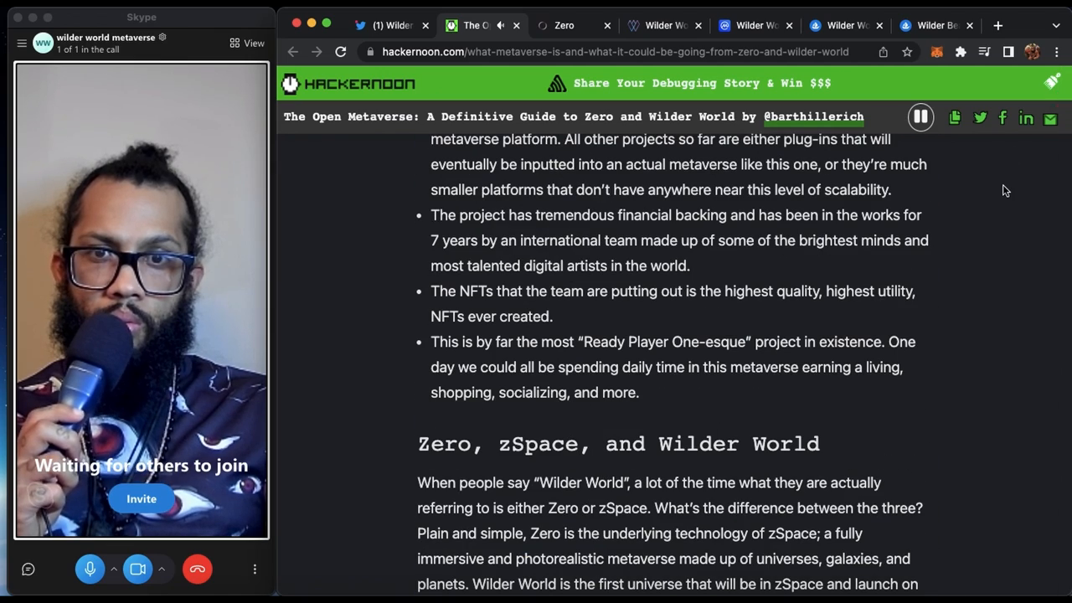
mouse_move(985, 249)
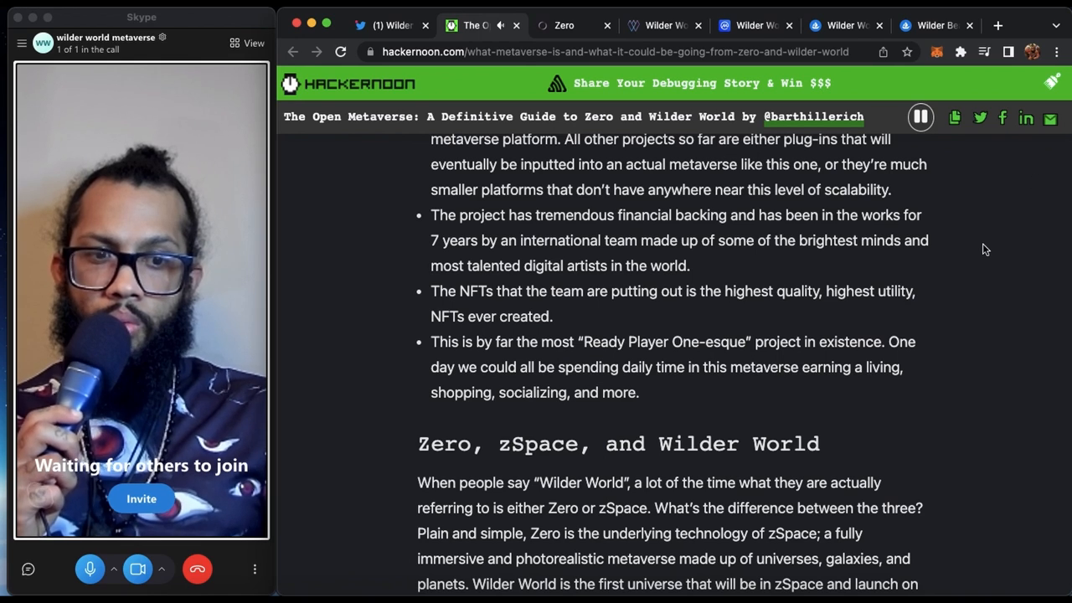
scroll(down, 3)
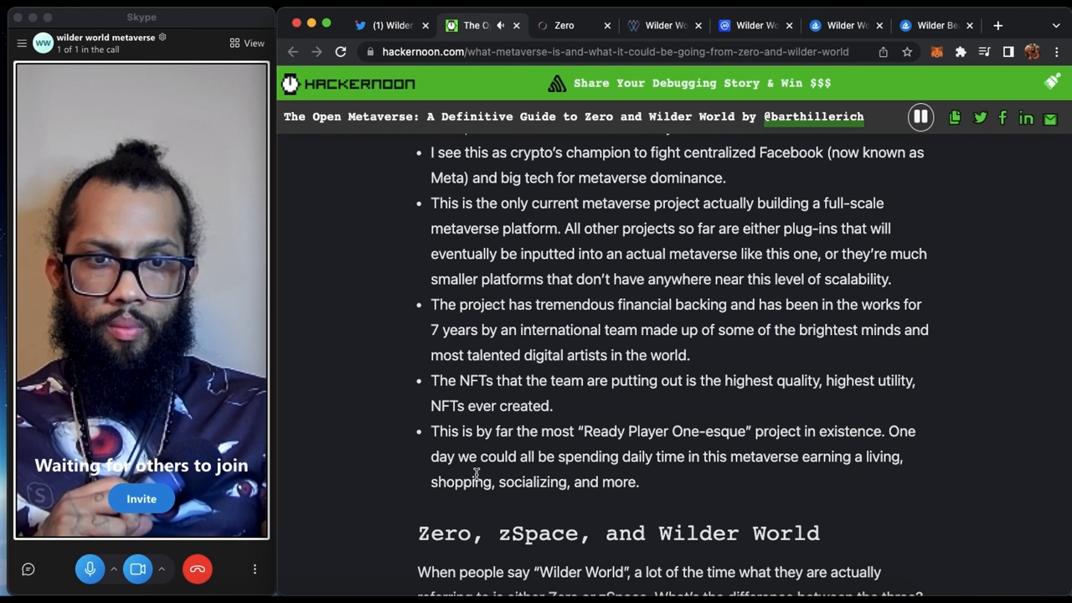
mouse_move(352, 479)
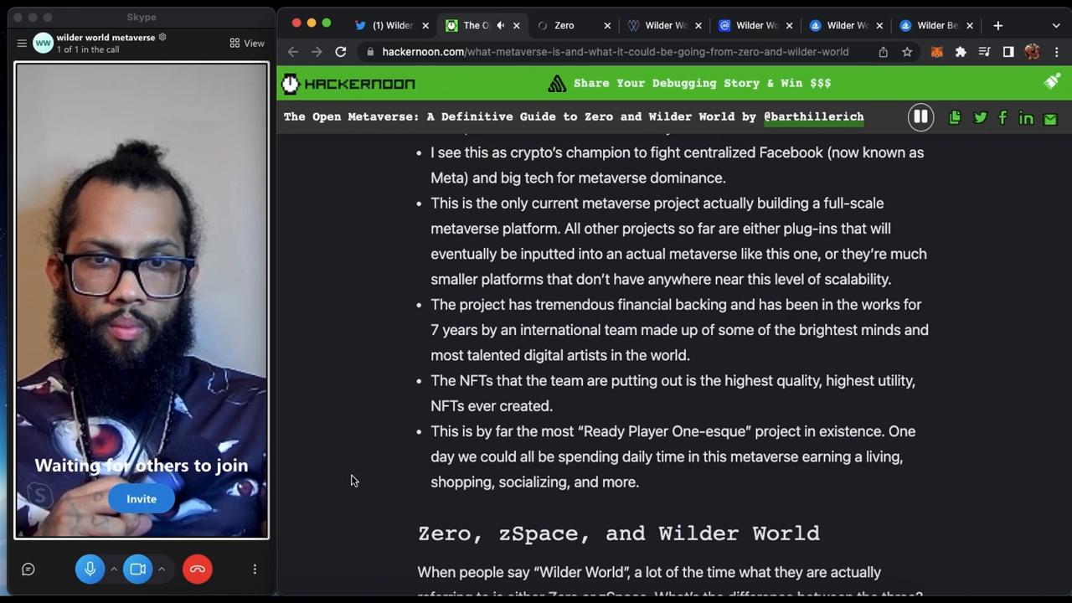
scroll(down, 3)
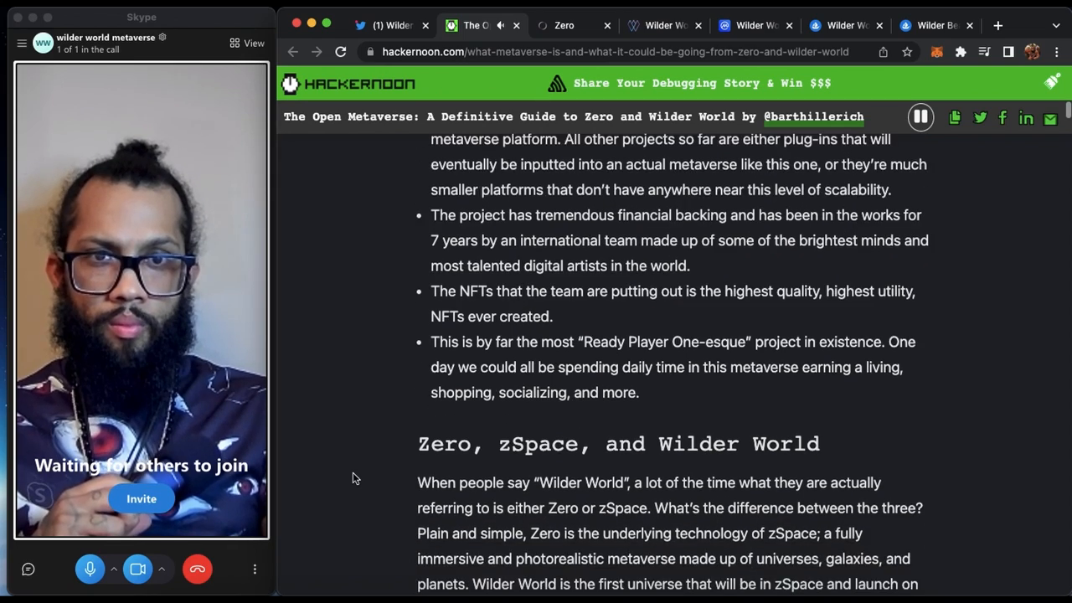
scroll(down, 3)
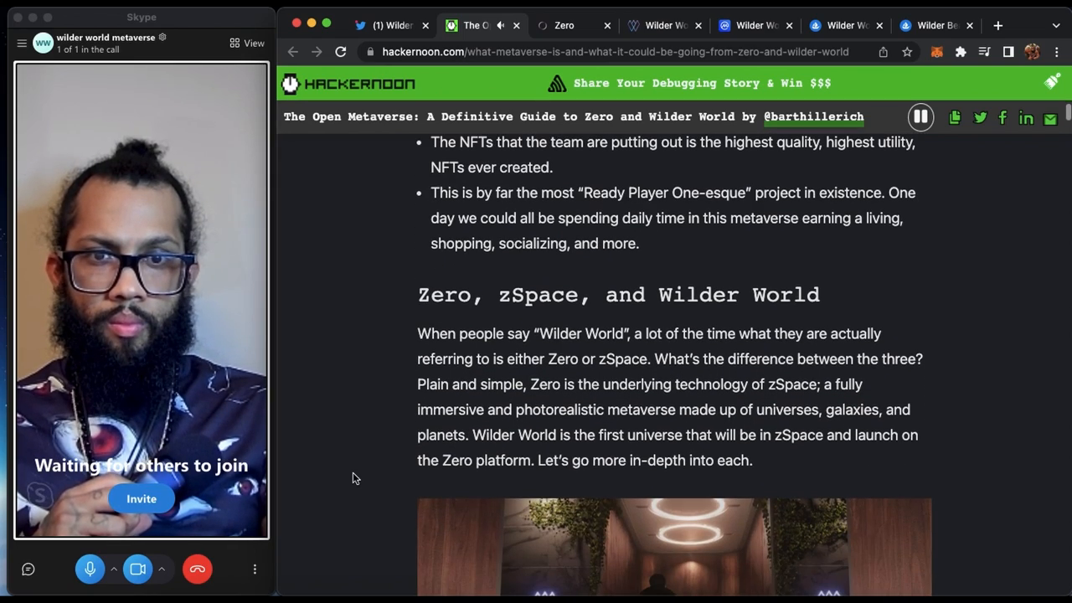
scroll(down, 3)
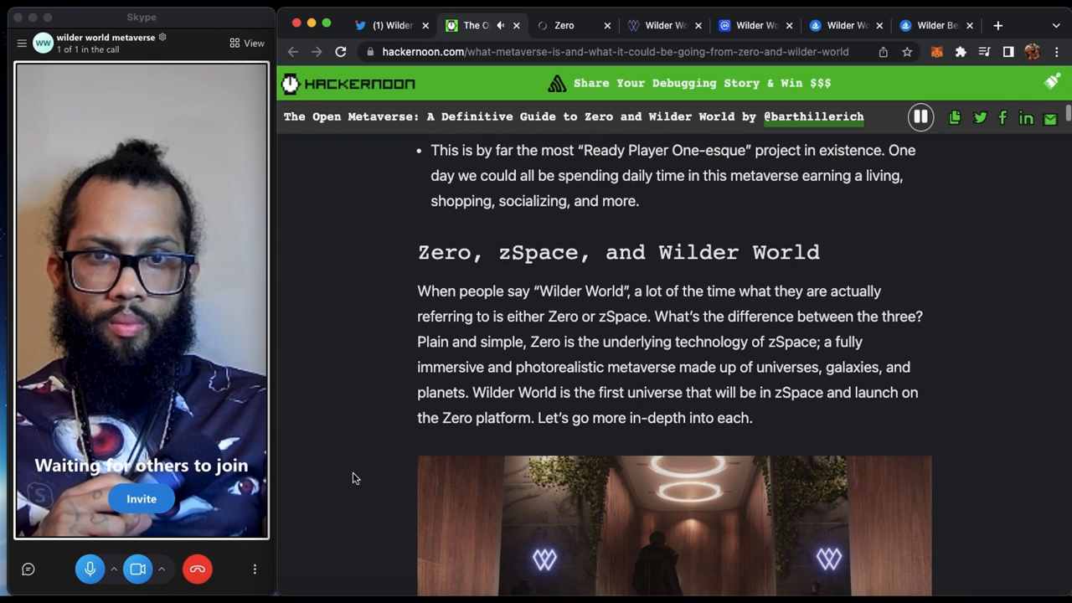
scroll(down, 3)
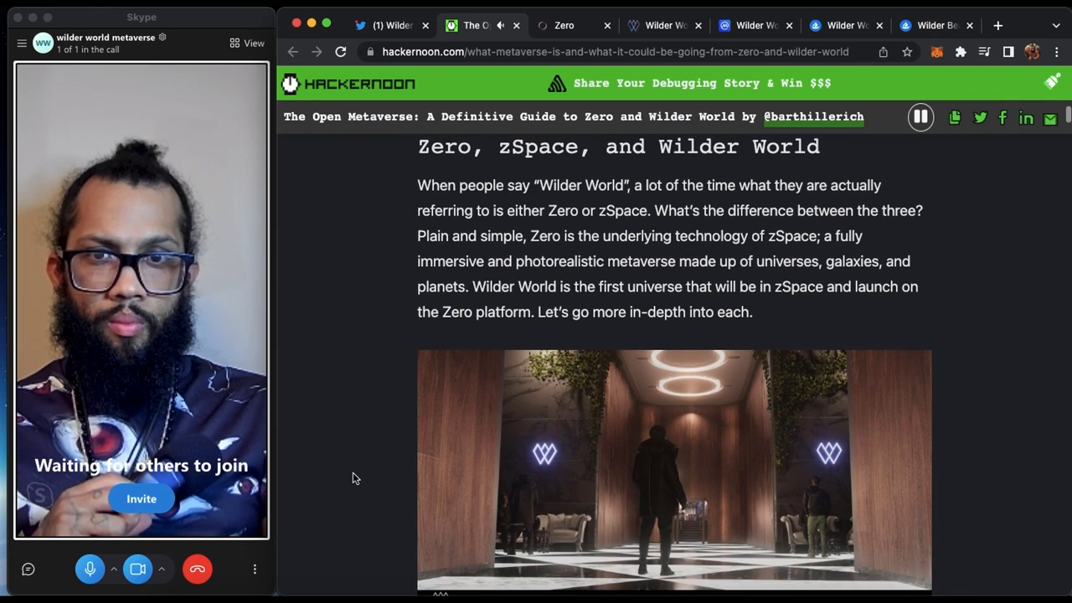
scroll(down, 3)
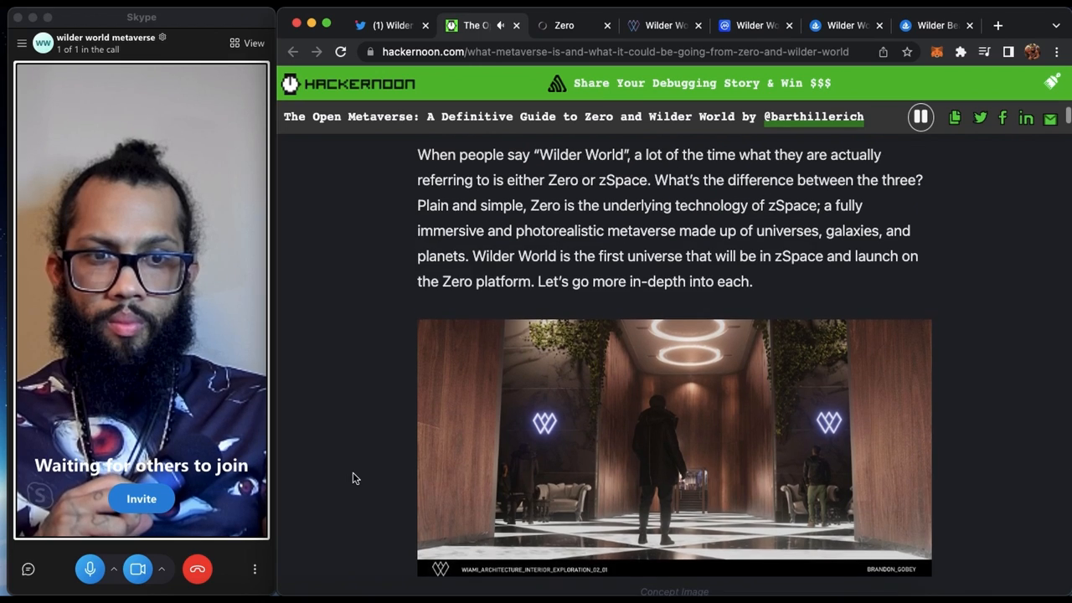
scroll(down, 3)
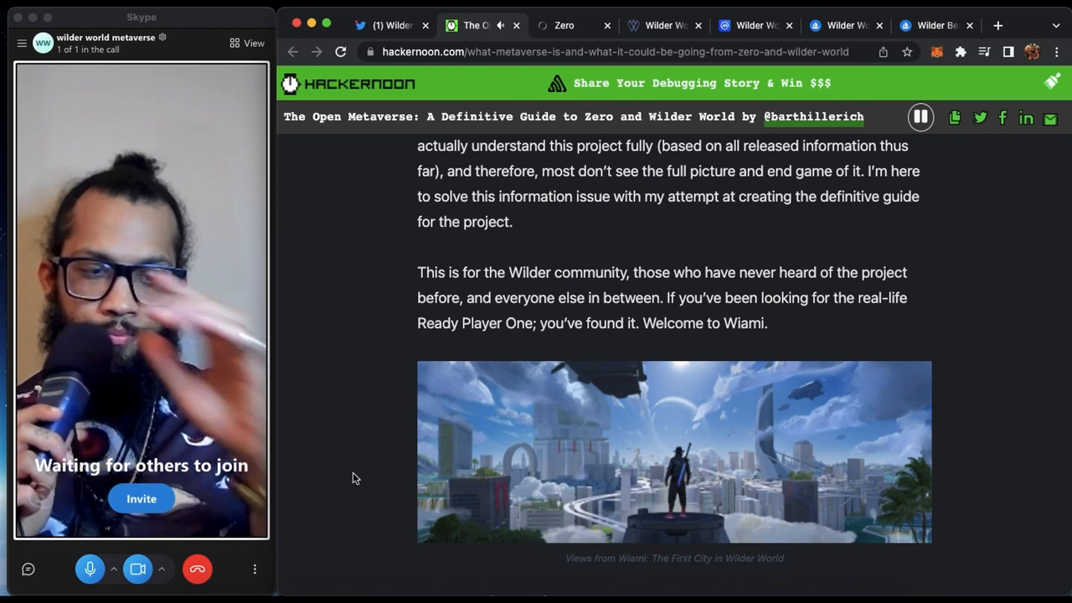
- Scroll the guide to the 'Zero and zSpace' opening paragraphs and pause the narration
scroll(down, 3)
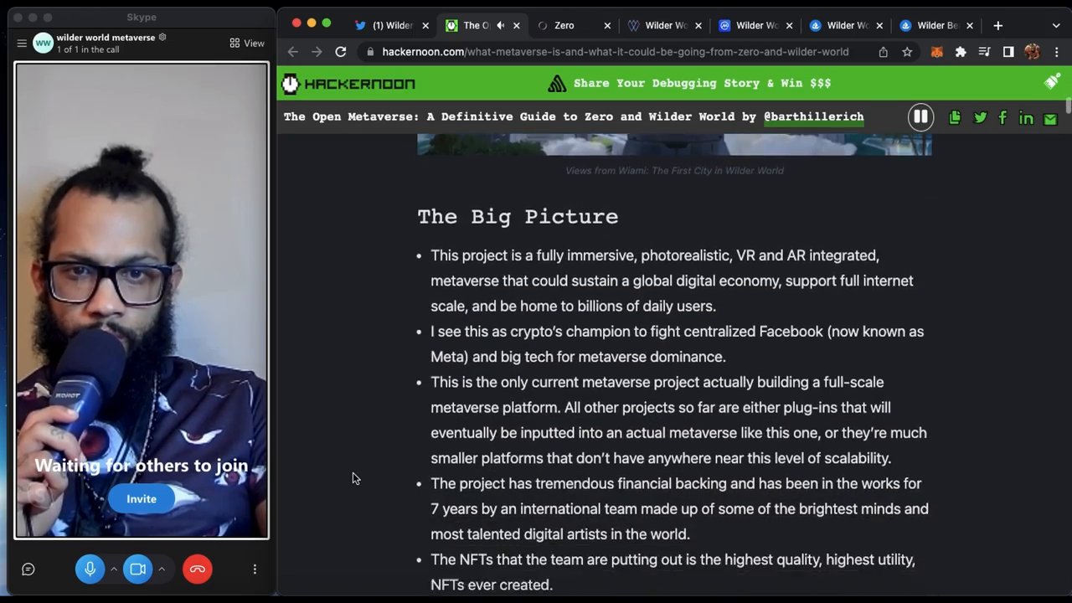
scroll(down, 3)
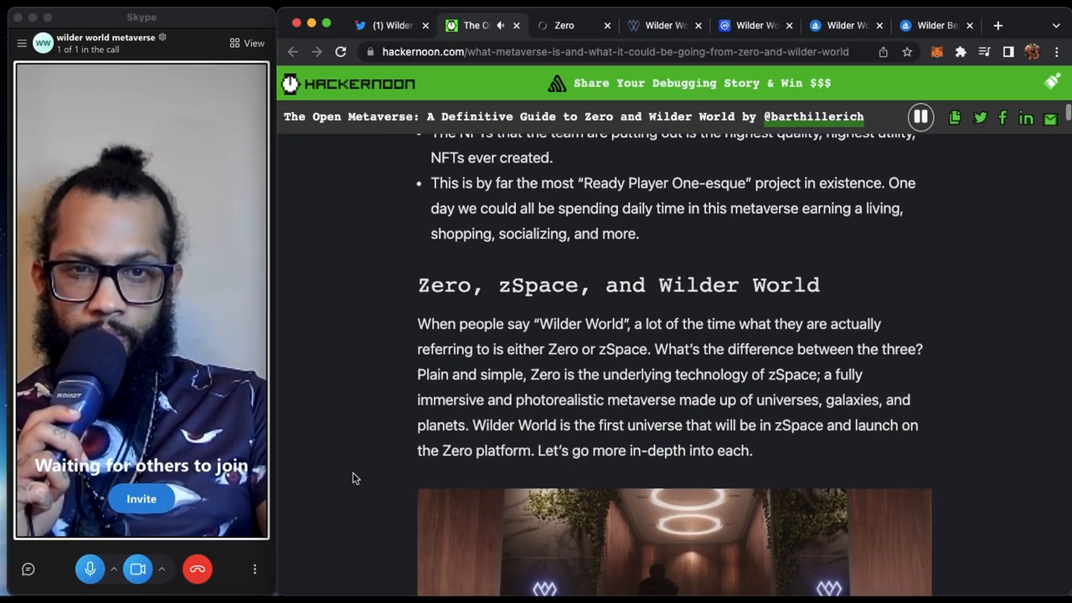
scroll(down, 3)
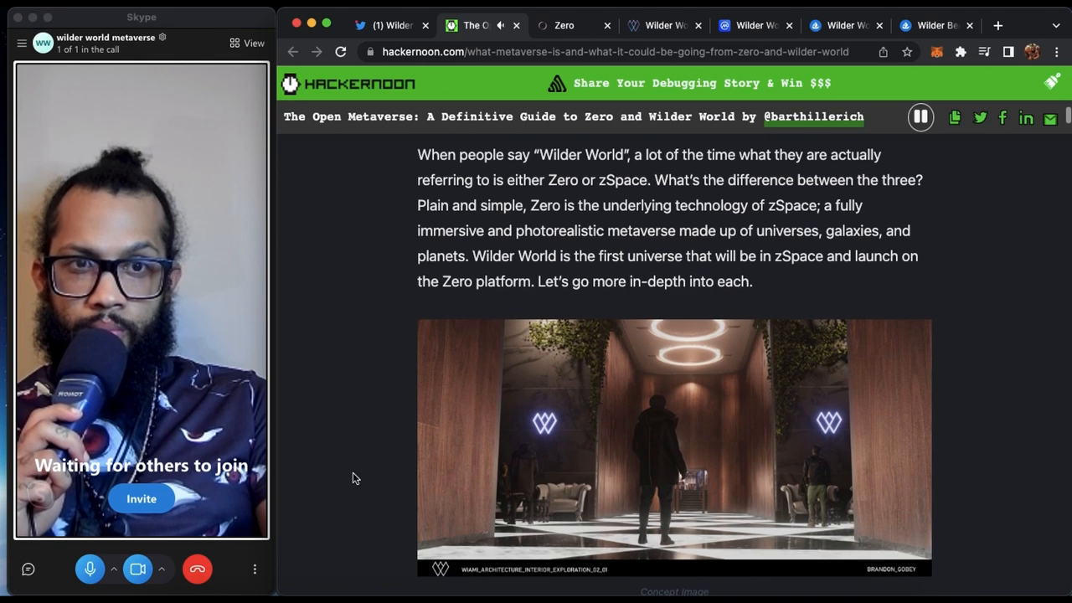
scroll(down, 3)
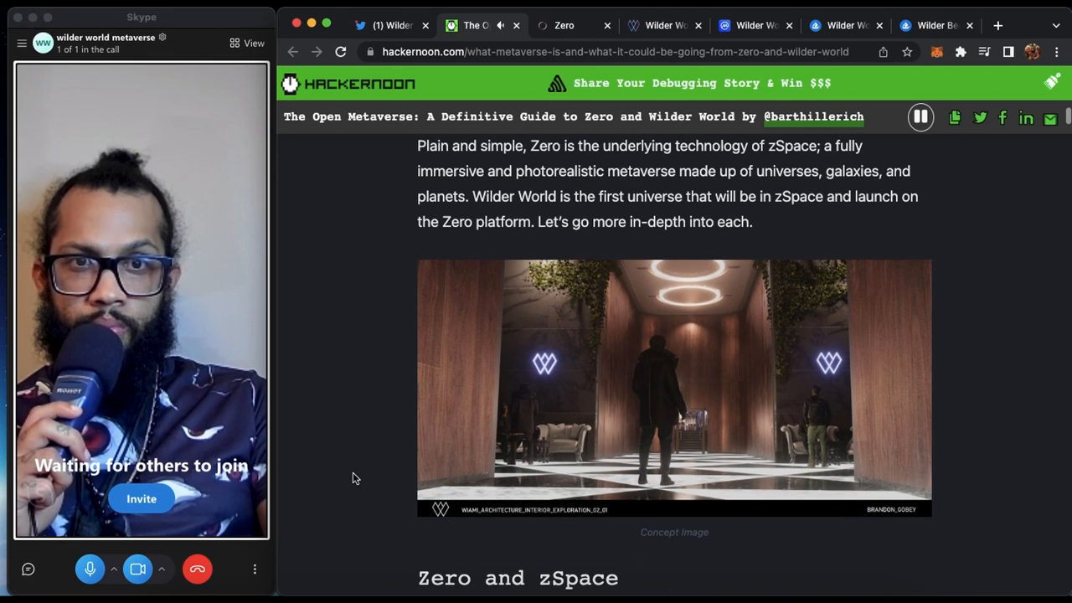
scroll(down, 3)
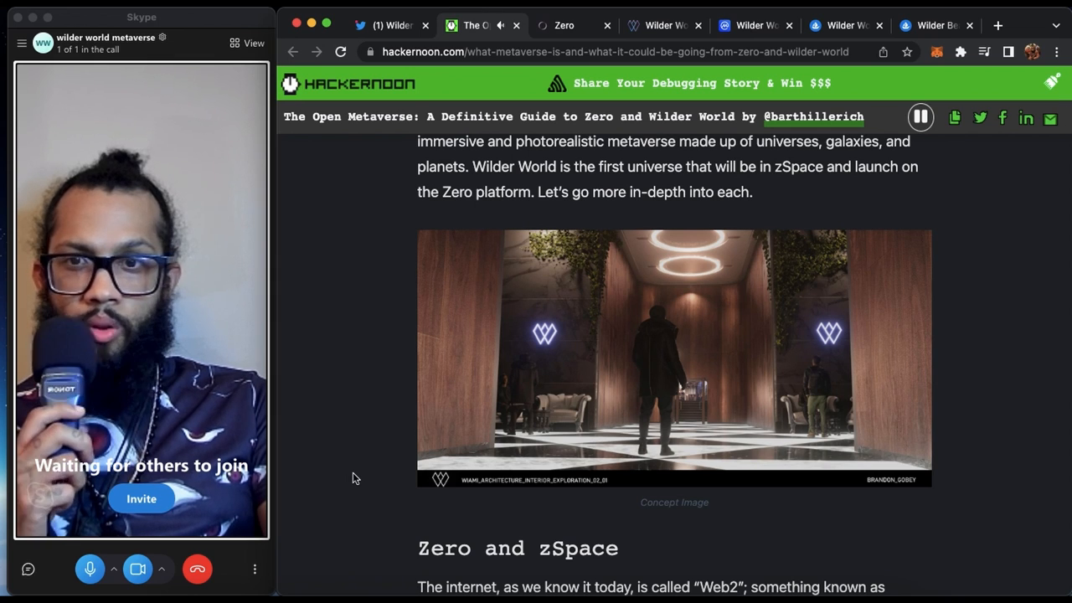
scroll(down, 3)
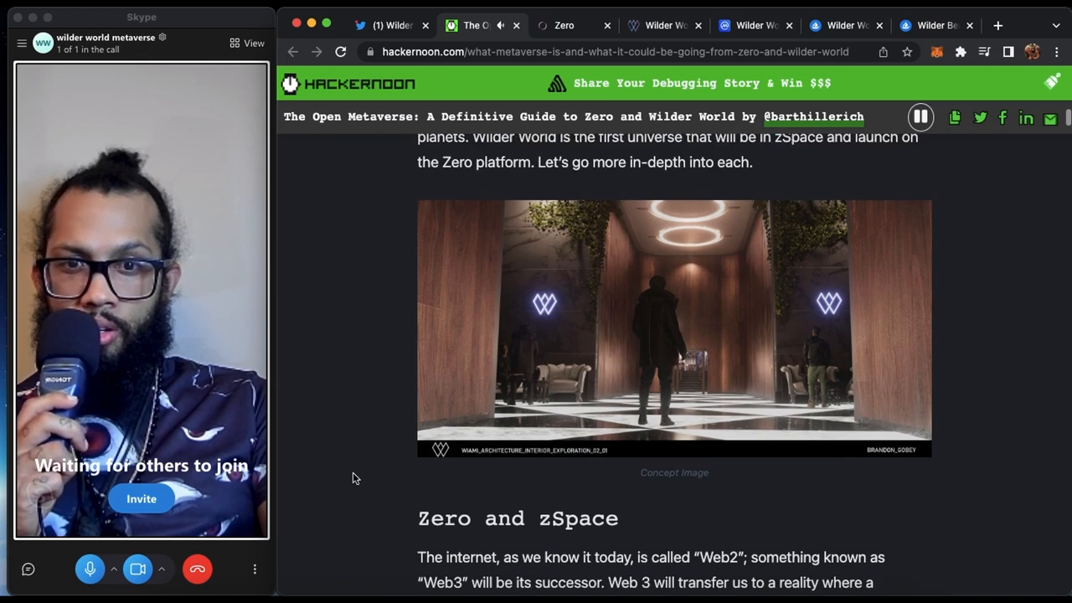
scroll(down, 3)
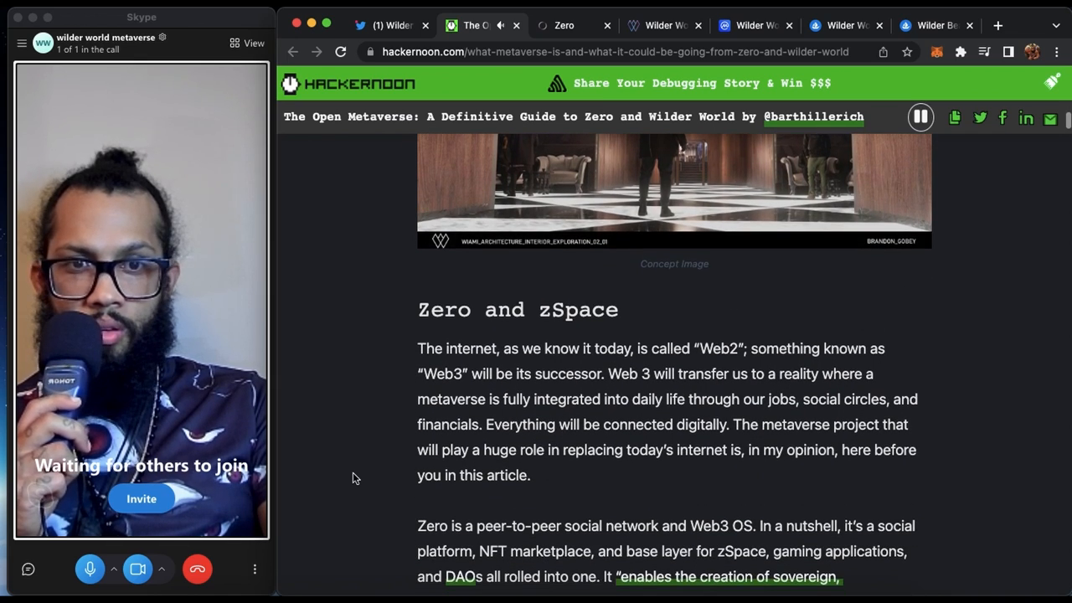
scroll(down, 3)
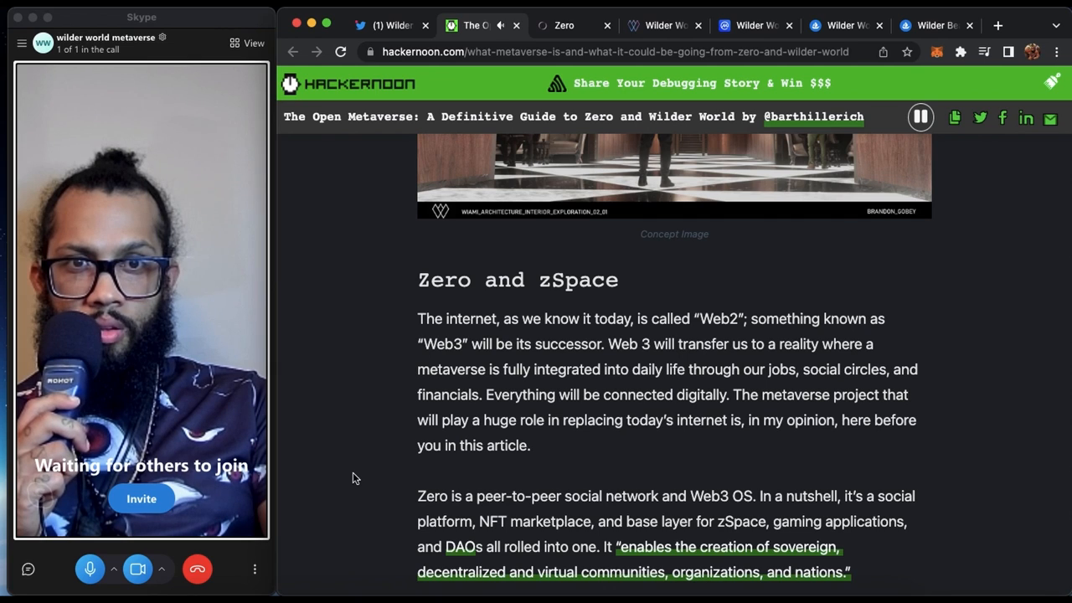
scroll(down, 3)
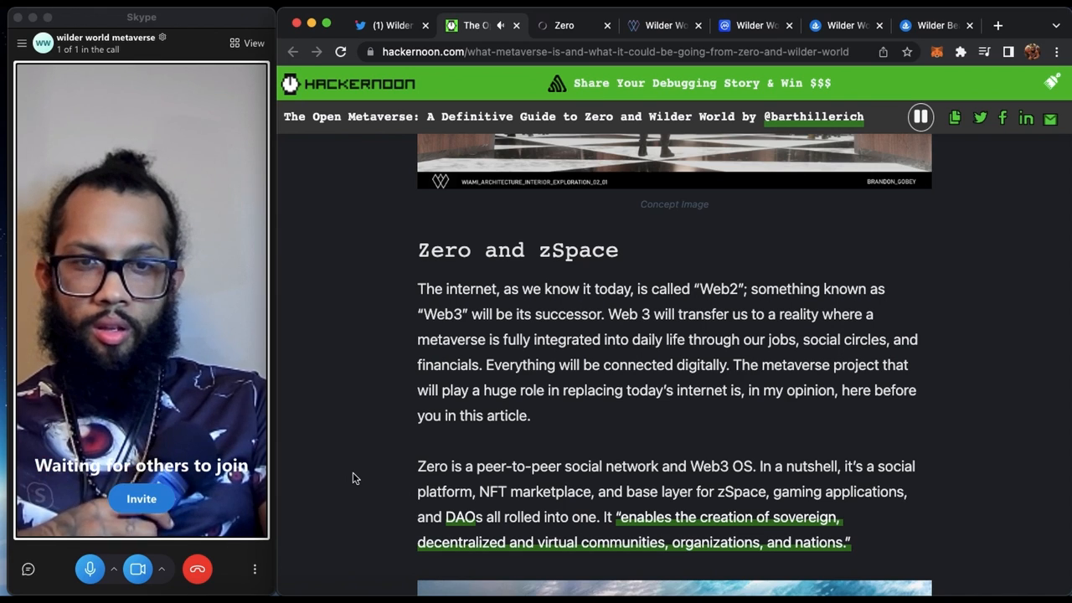
scroll(down, 3)
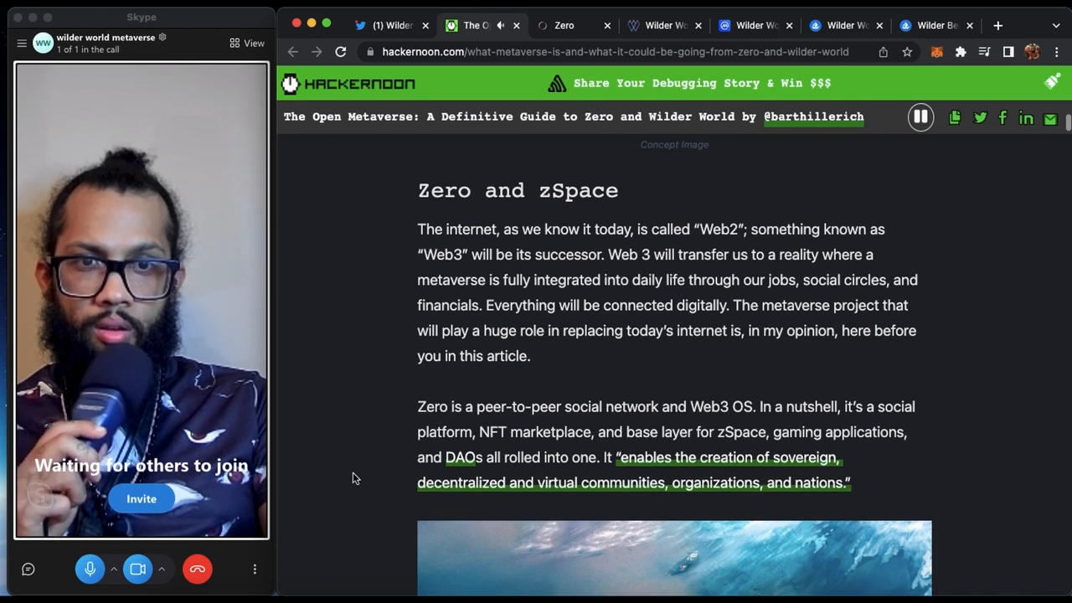
scroll(down, 3)
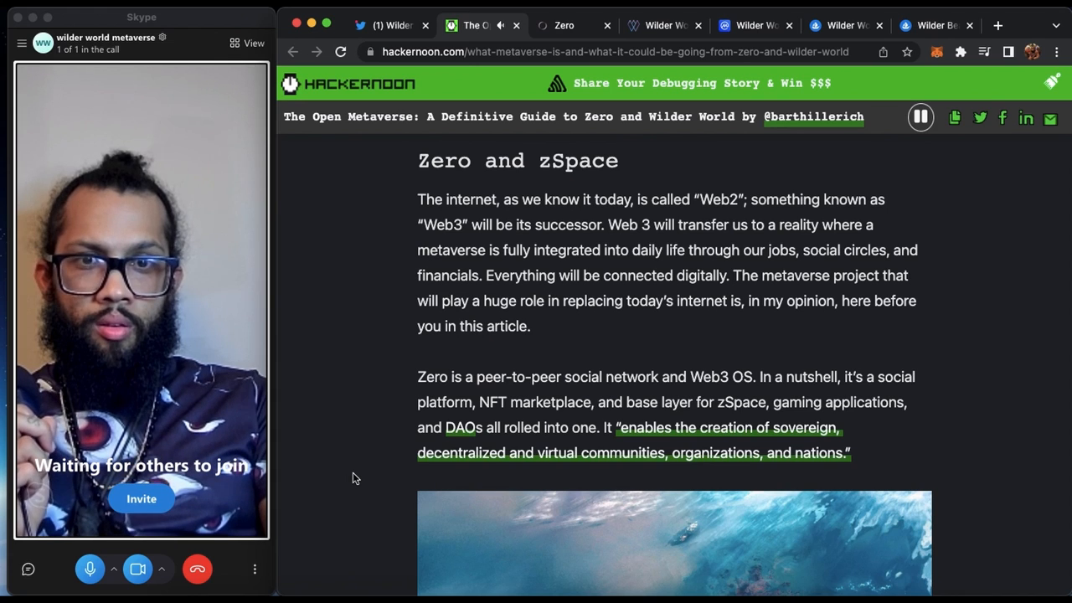
scroll(down, 3)
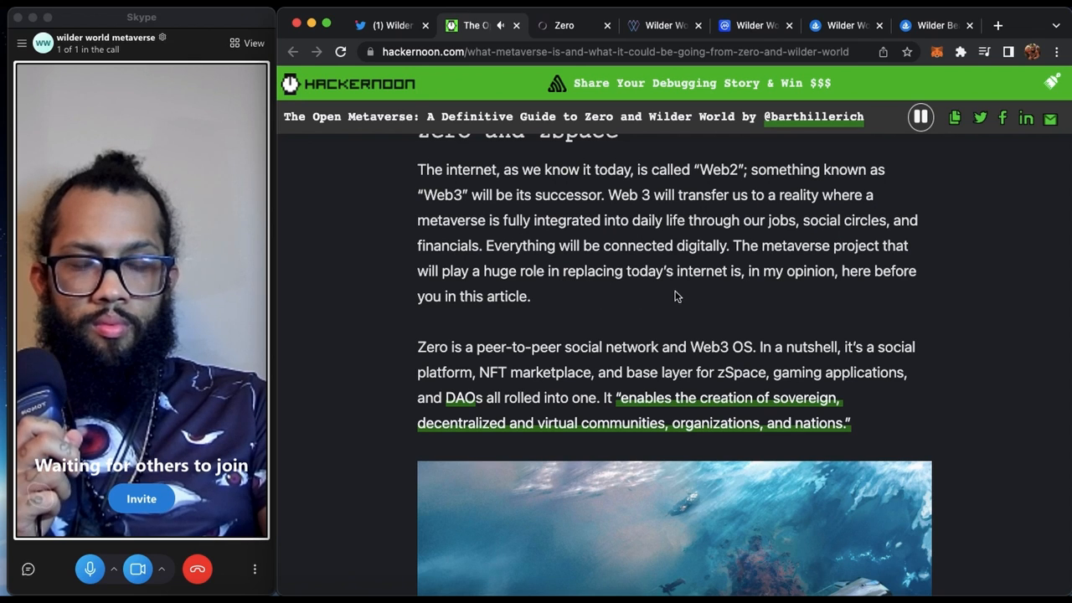
scroll(down, 3)
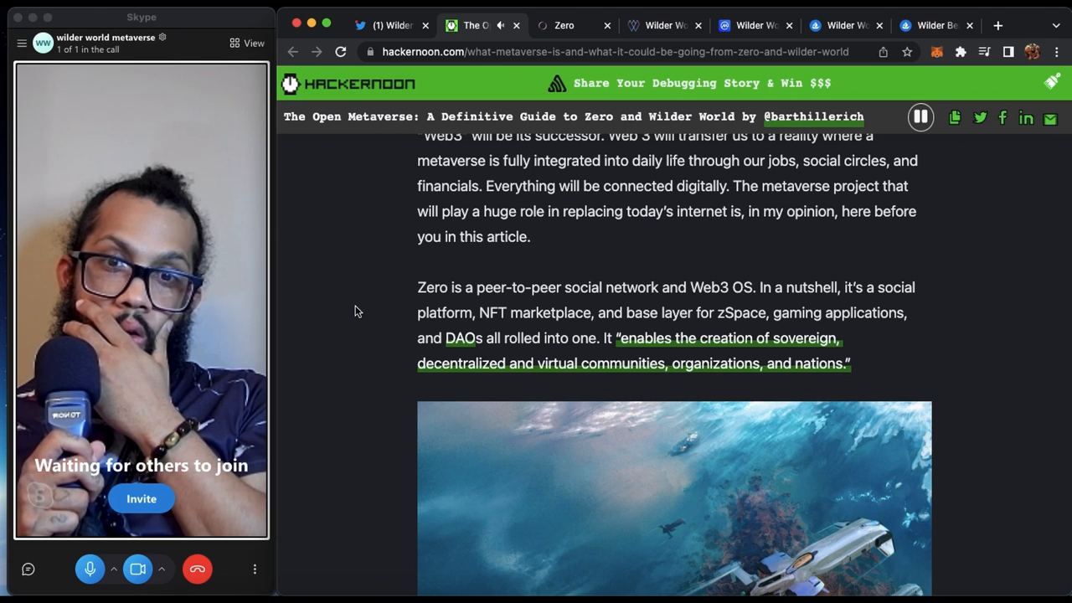
mouse_move(659, 174)
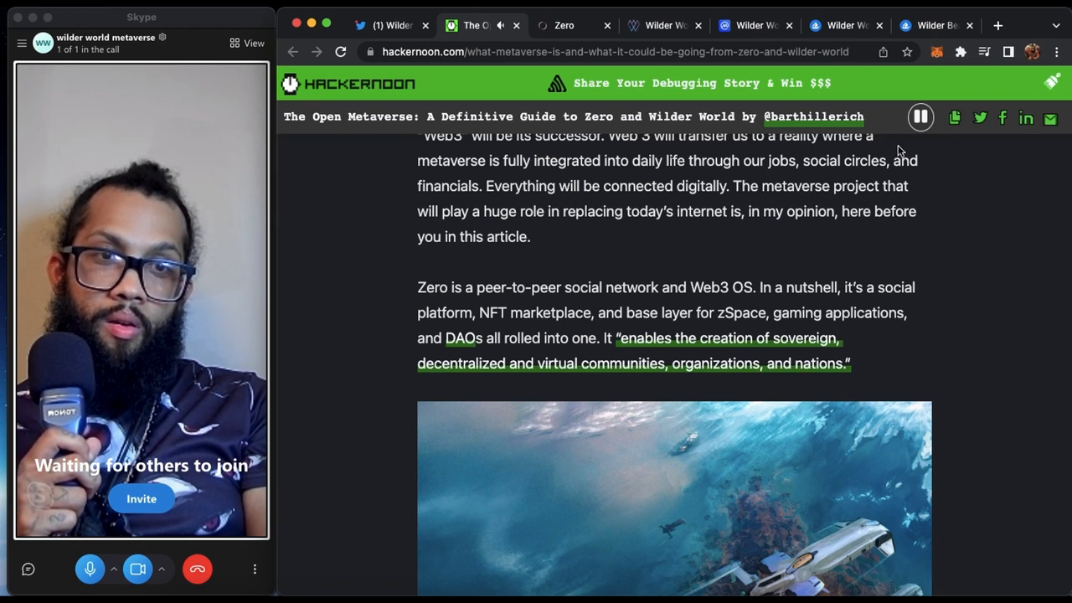
click(919, 116)
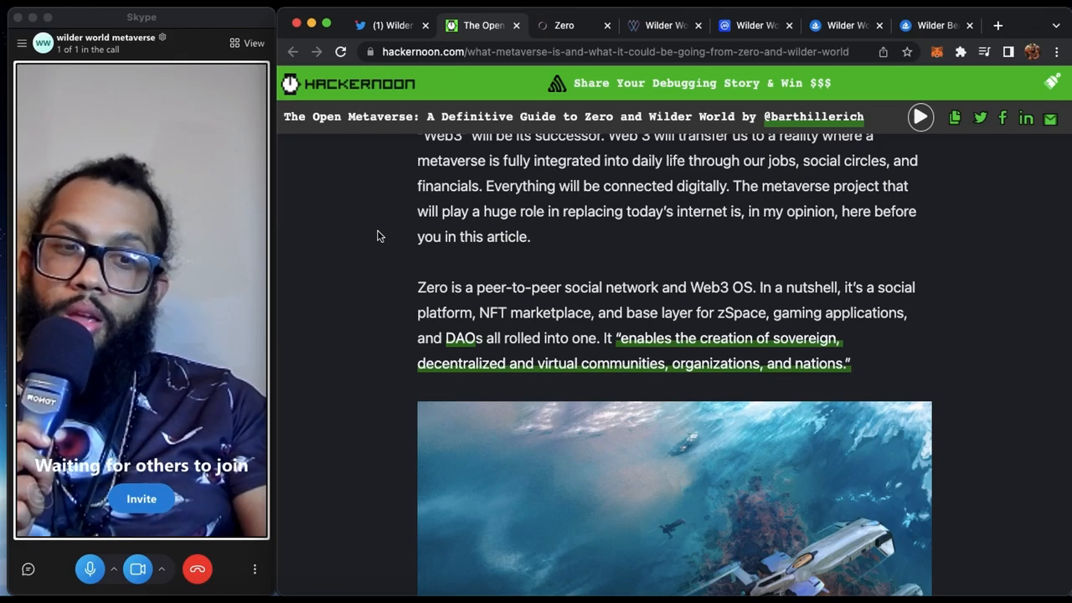
- Scroll the guide through the Project Background, partners, team and funding sections
scroll(down, 3)
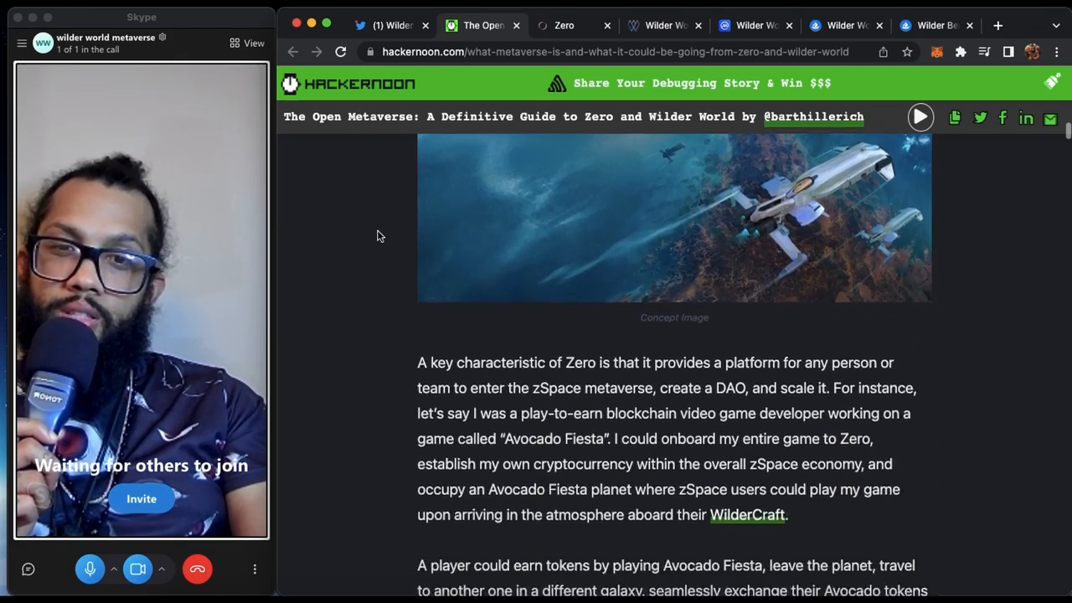
scroll(down, 3)
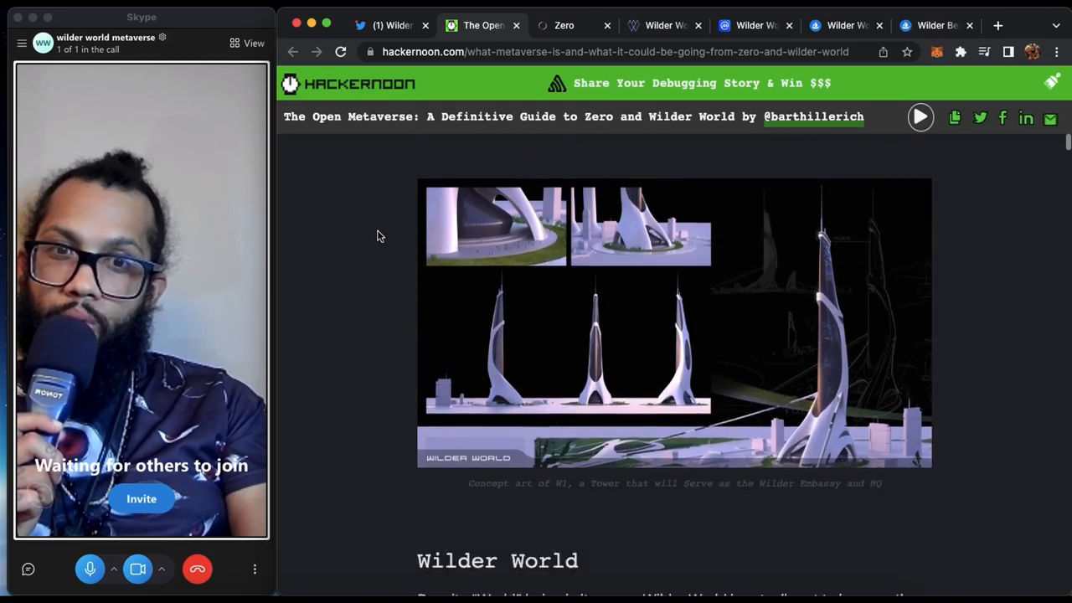
scroll(down, 3)
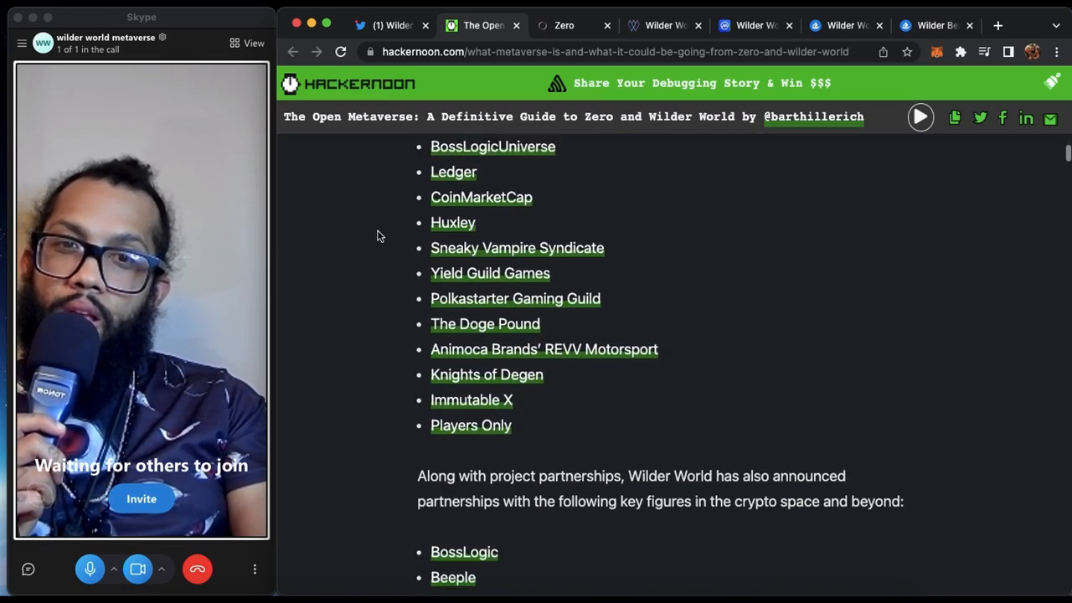
scroll(down, 3)
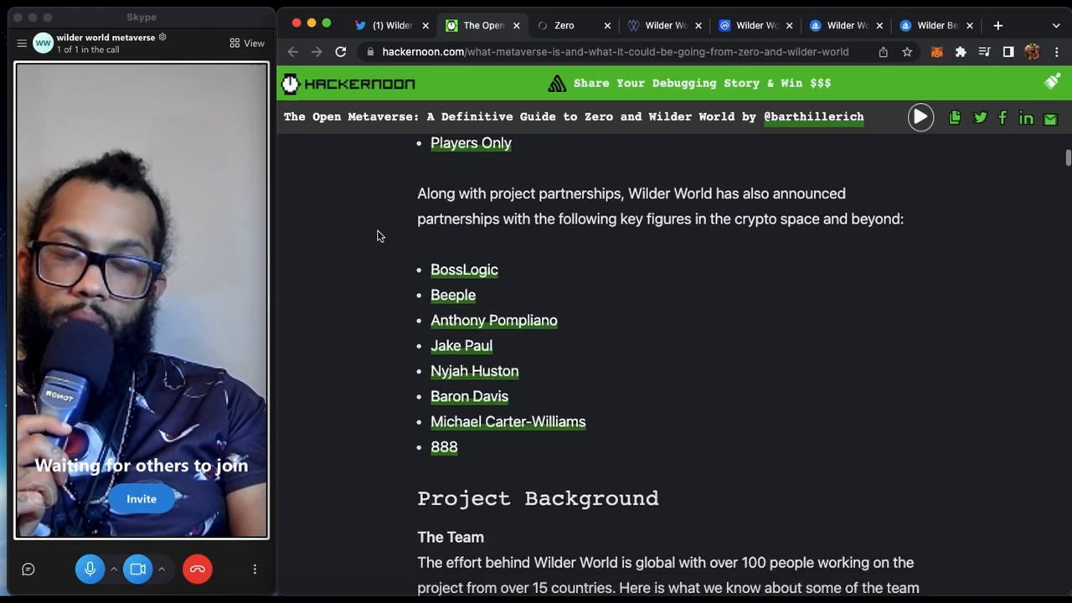
scroll(down, 3)
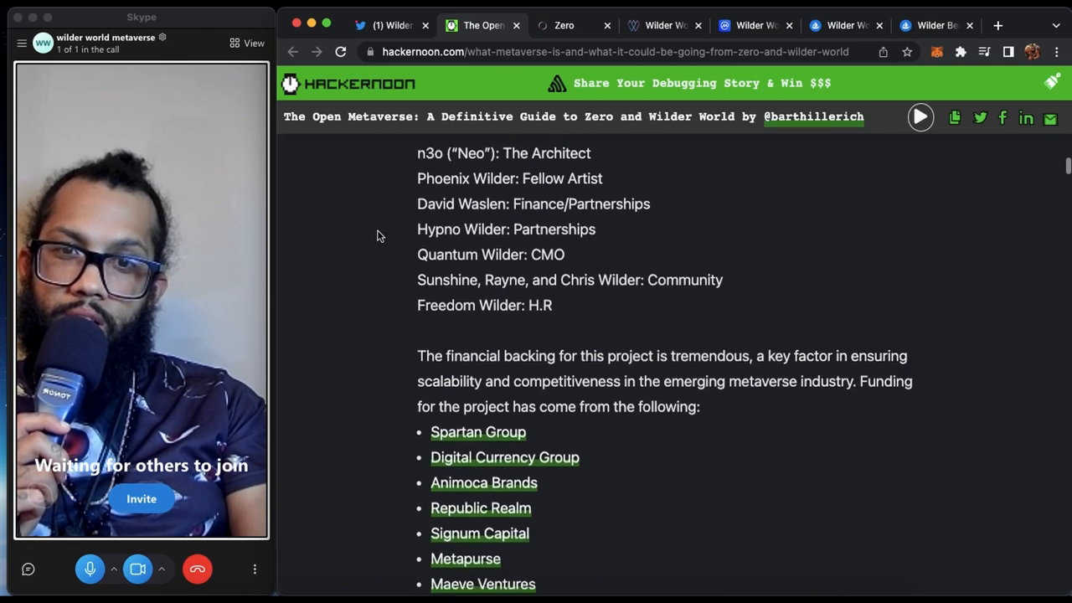
scroll(down, 3)
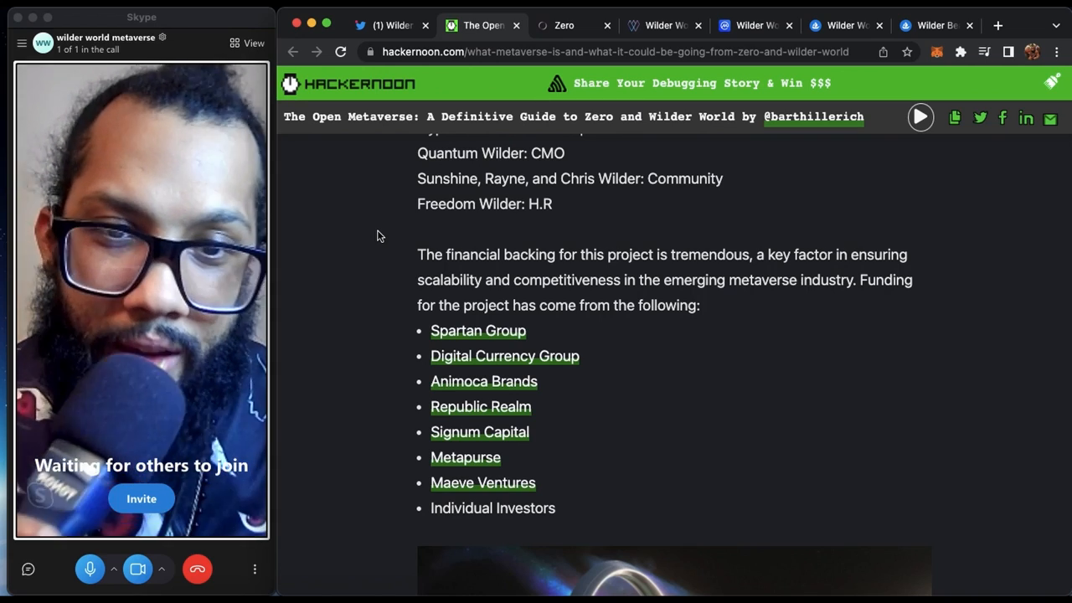
scroll(down, 3)
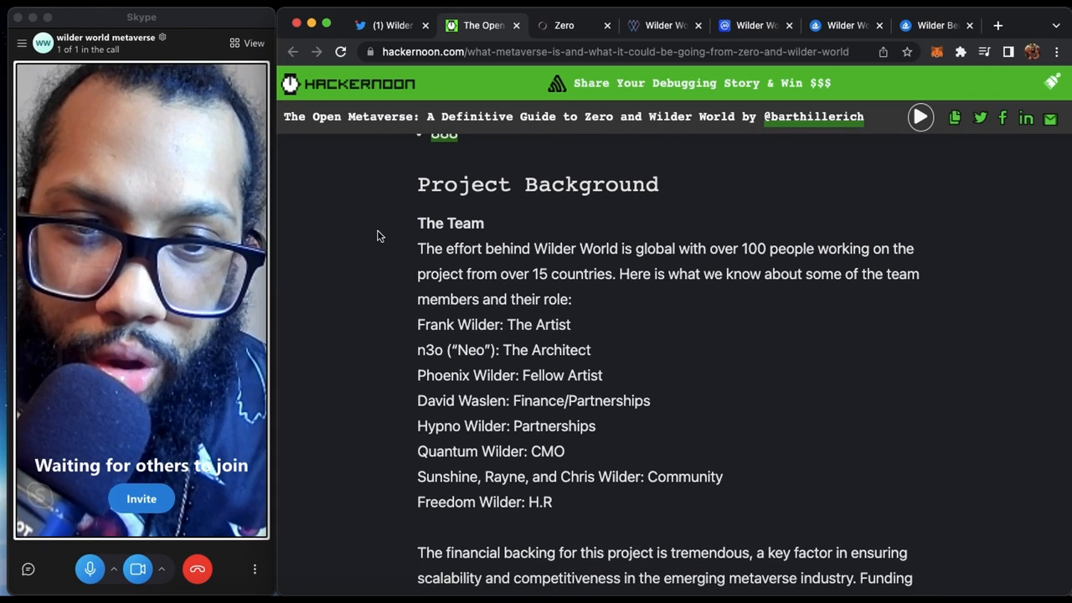
scroll(down, 3)
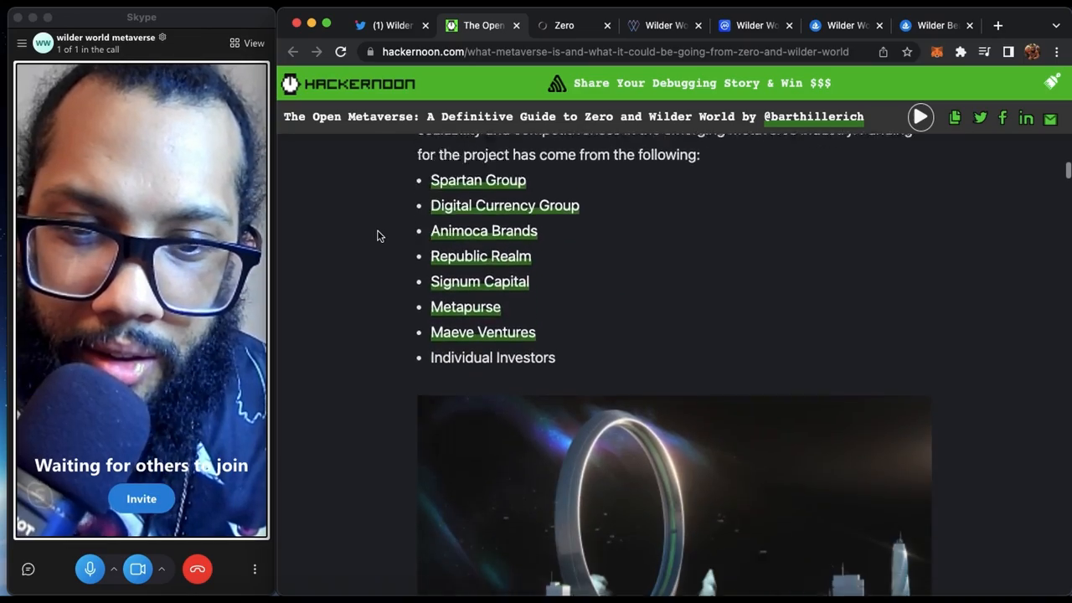
scroll(down, 3)
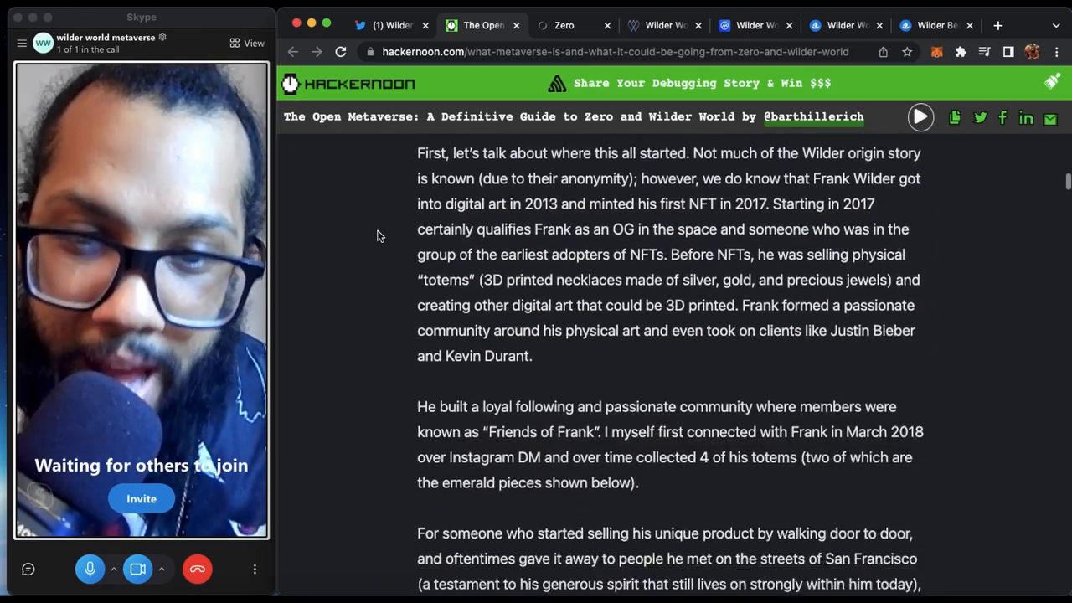
scroll(down, 3)
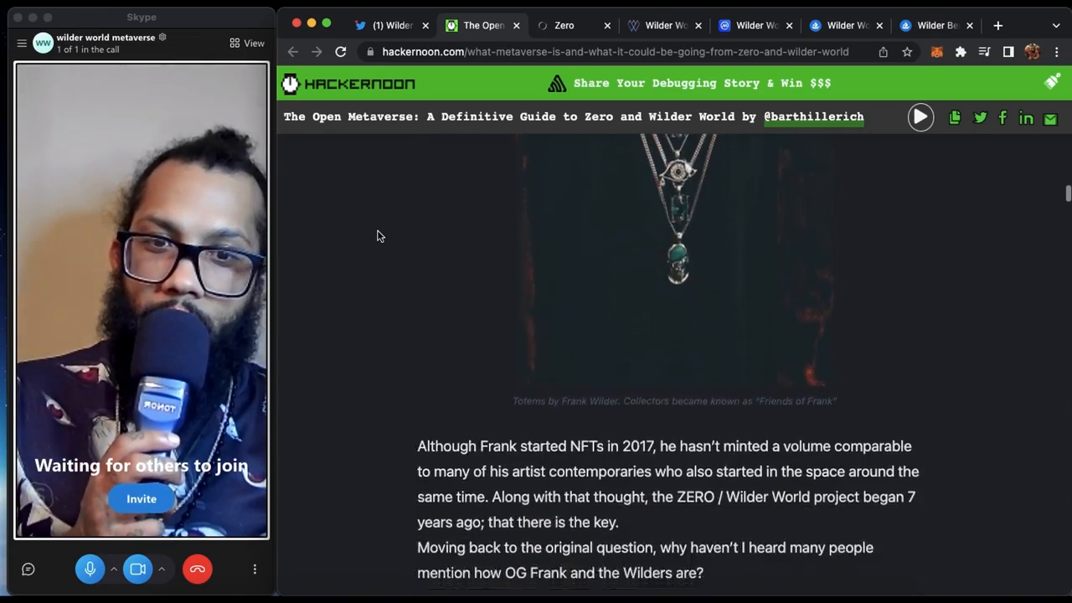
scroll(down, 3)
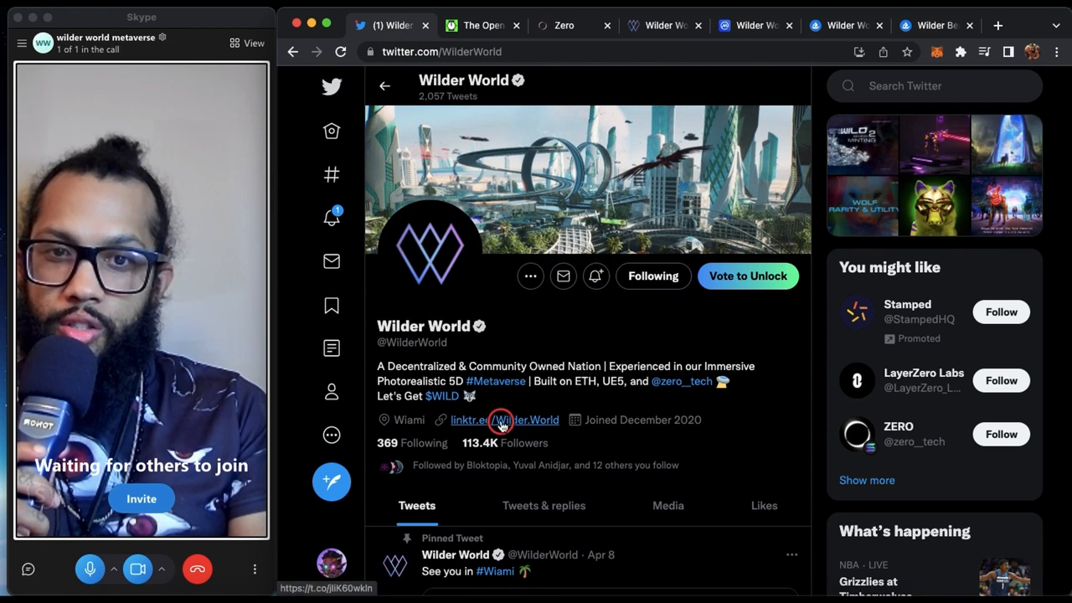
click(526, 419)
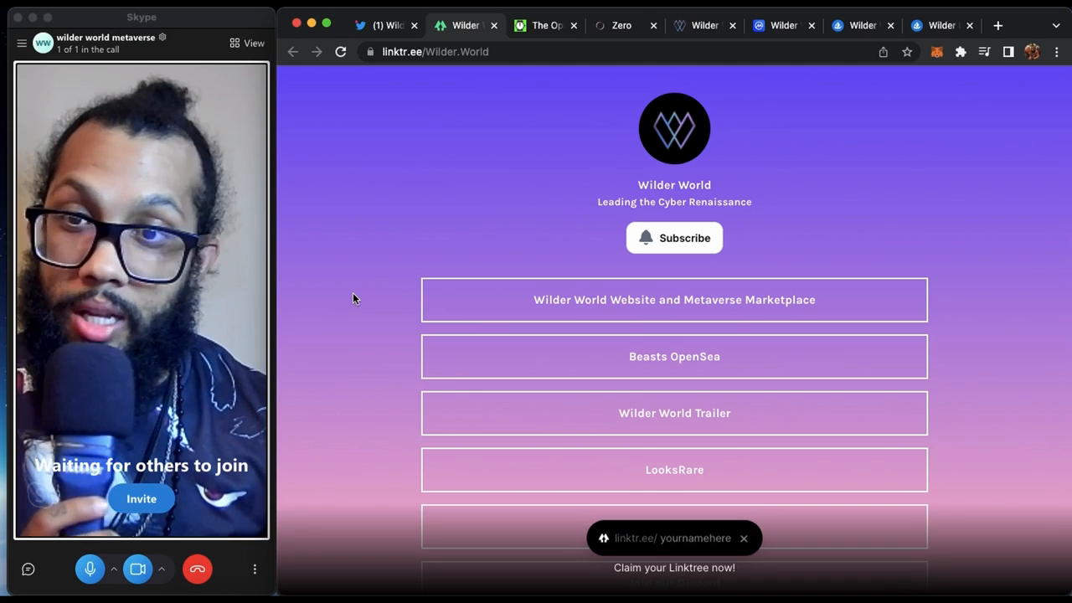
scroll(down, 3)
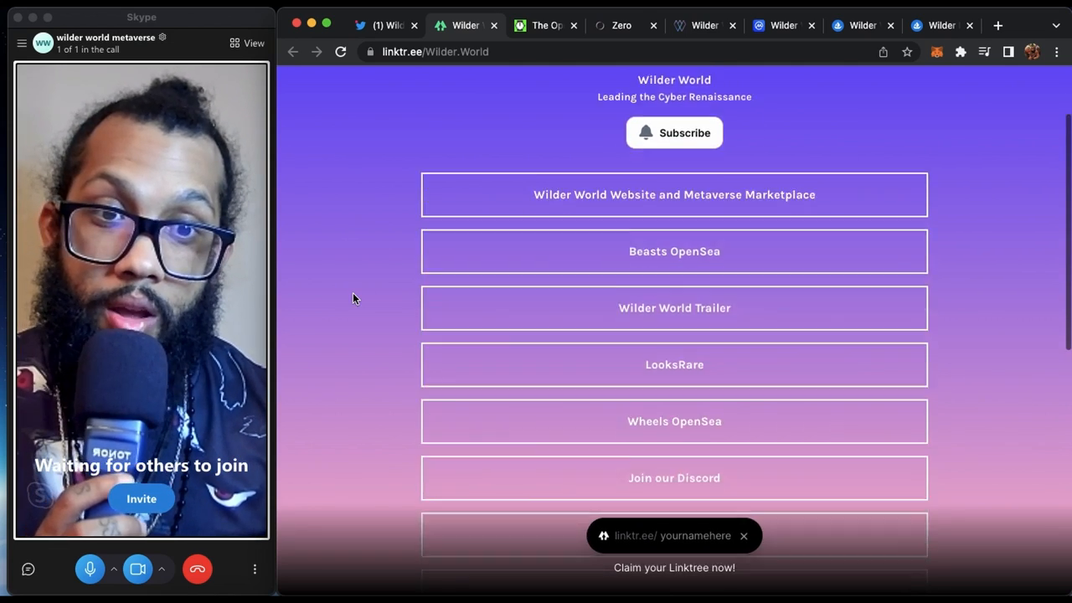
scroll(down, 3)
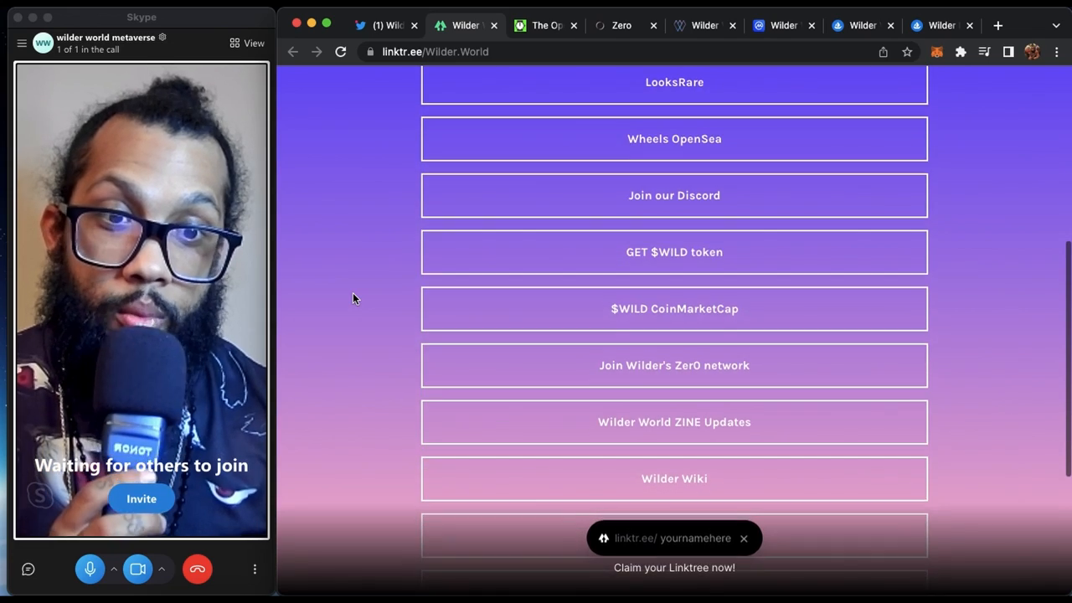
scroll(down, 3)
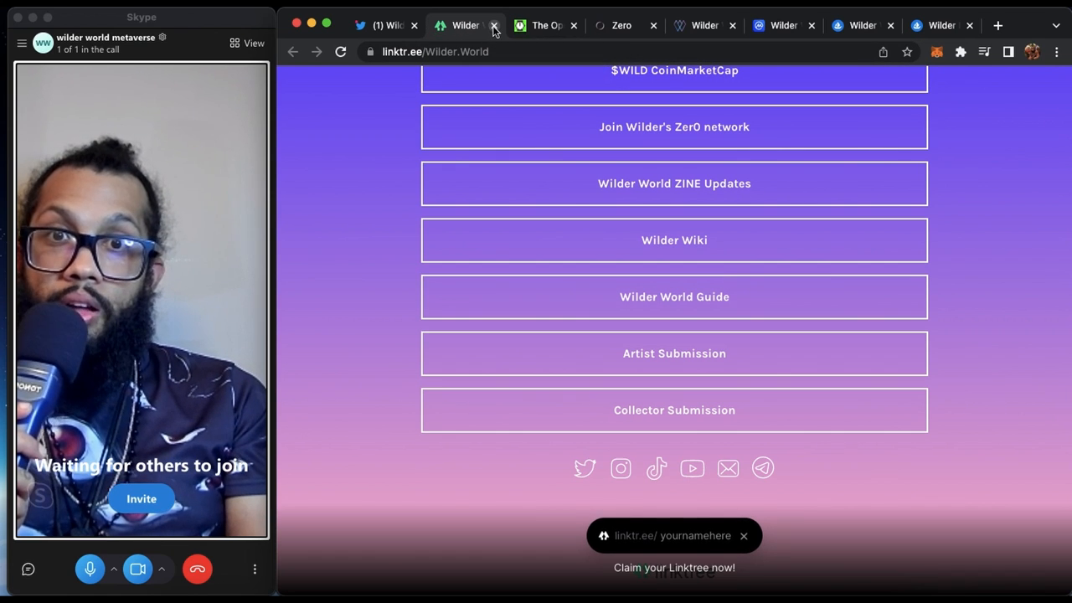
click(494, 25)
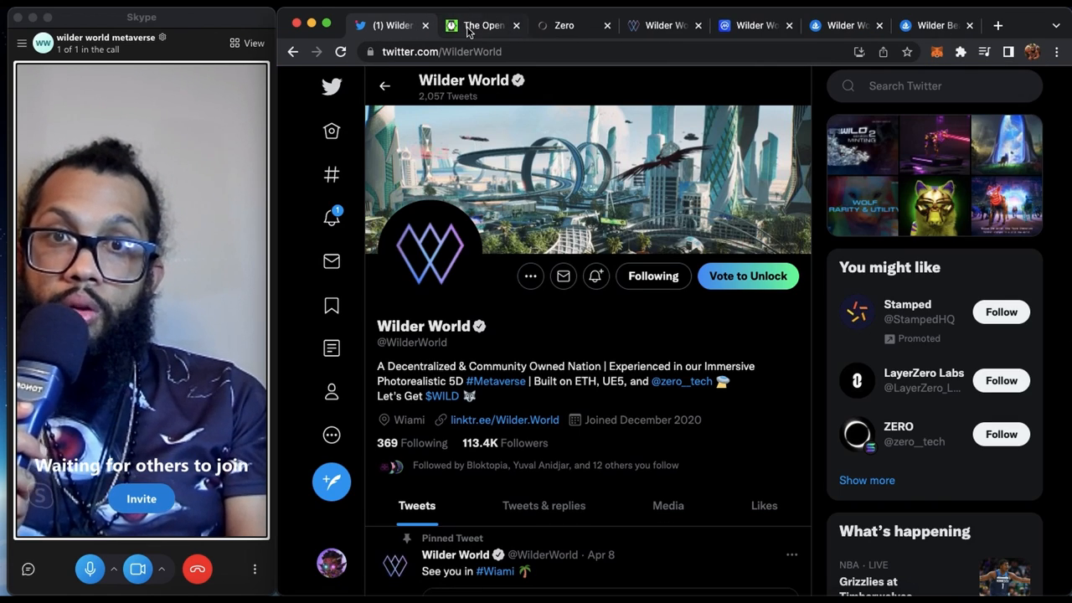
- Return to the HackerNoon guide and scroll toward the Overview of the Master Plan
click(481, 25)
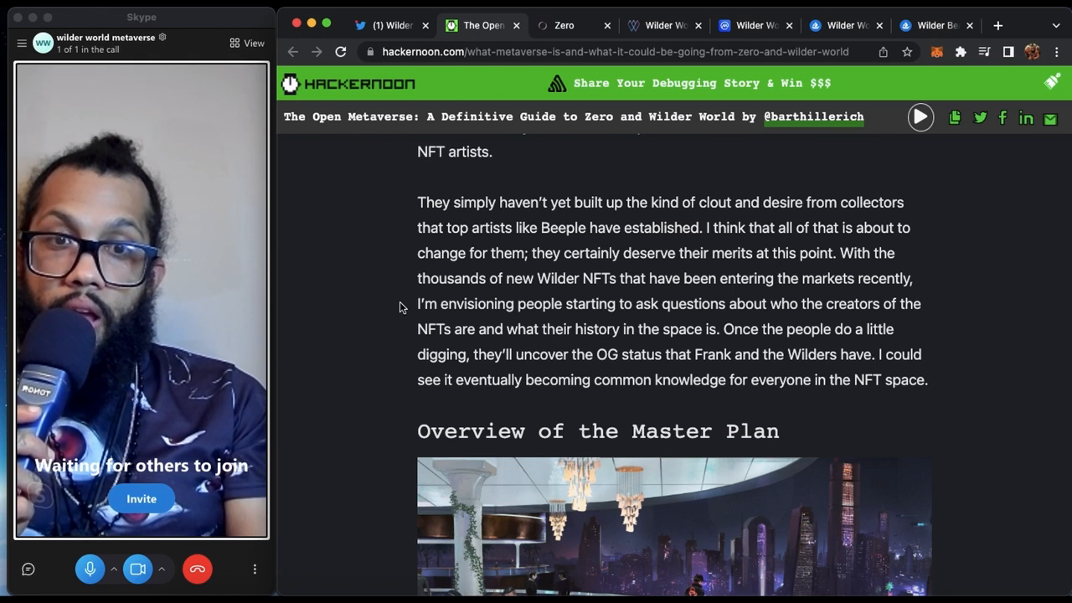
scroll(down, 3)
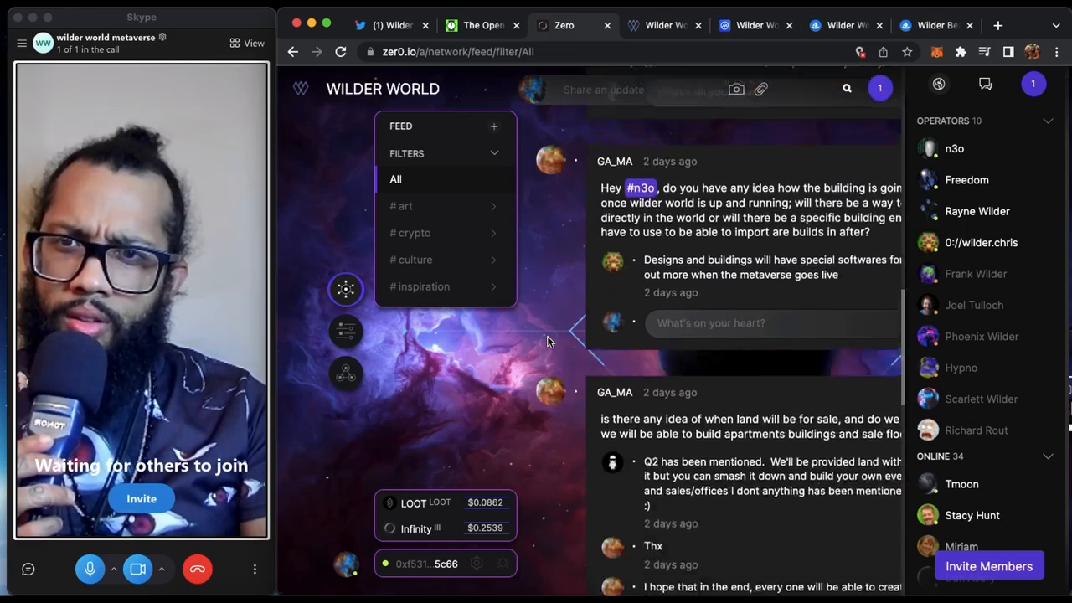
- Scroll the Zero Wilder World feed down to new-member welcome posts
scroll(down, 3)
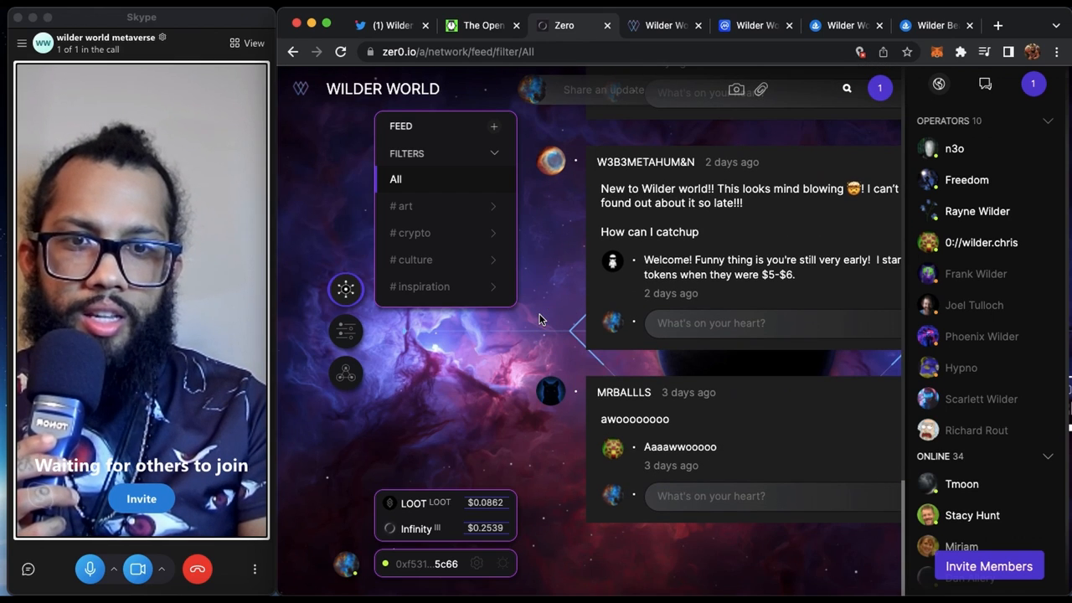
mouse_move(318, 422)
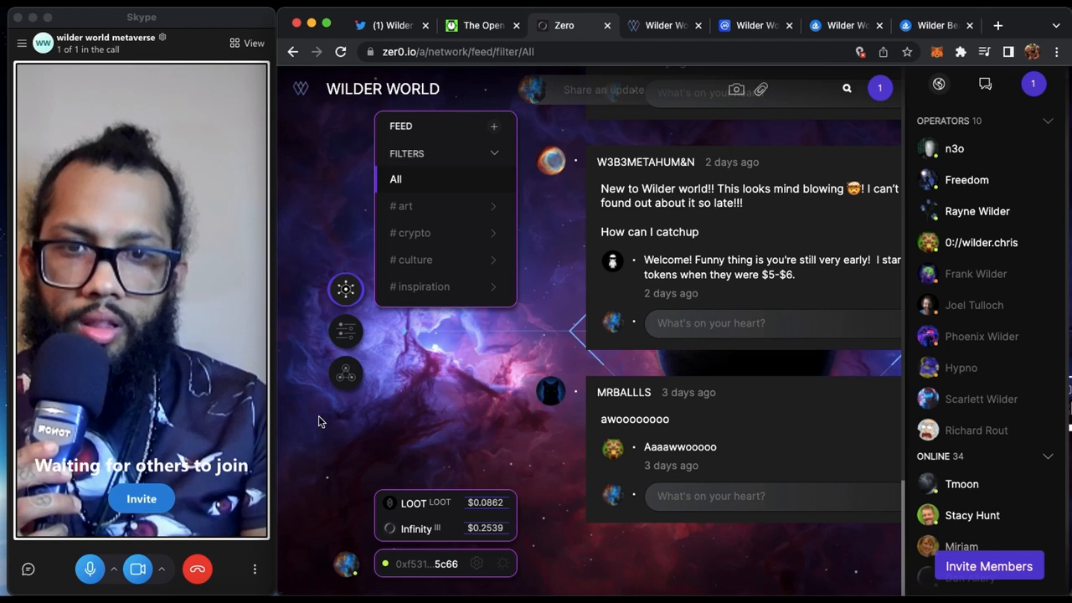
scroll(down, 3)
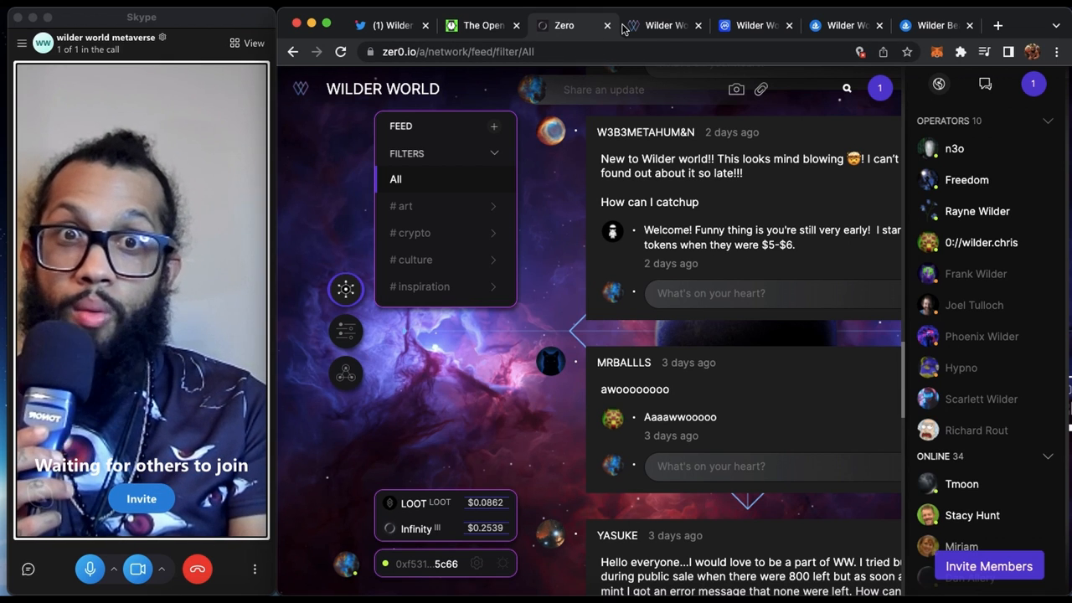
- View the Notion Wilder World Wiki topic list, then switch to CoinMarketCap's WILD token page
click(661, 26)
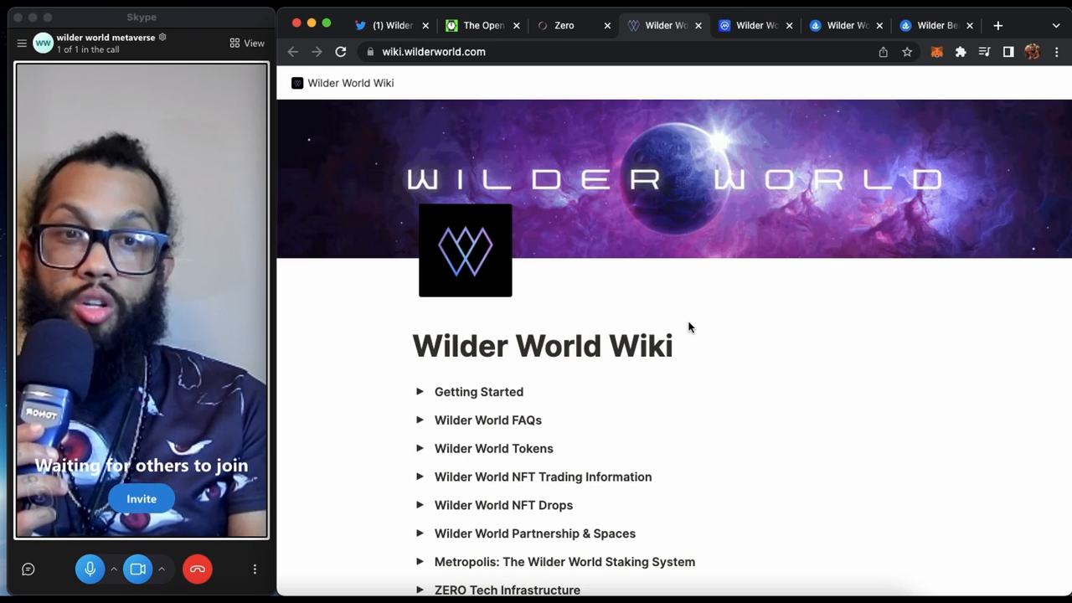
scroll(down, 3)
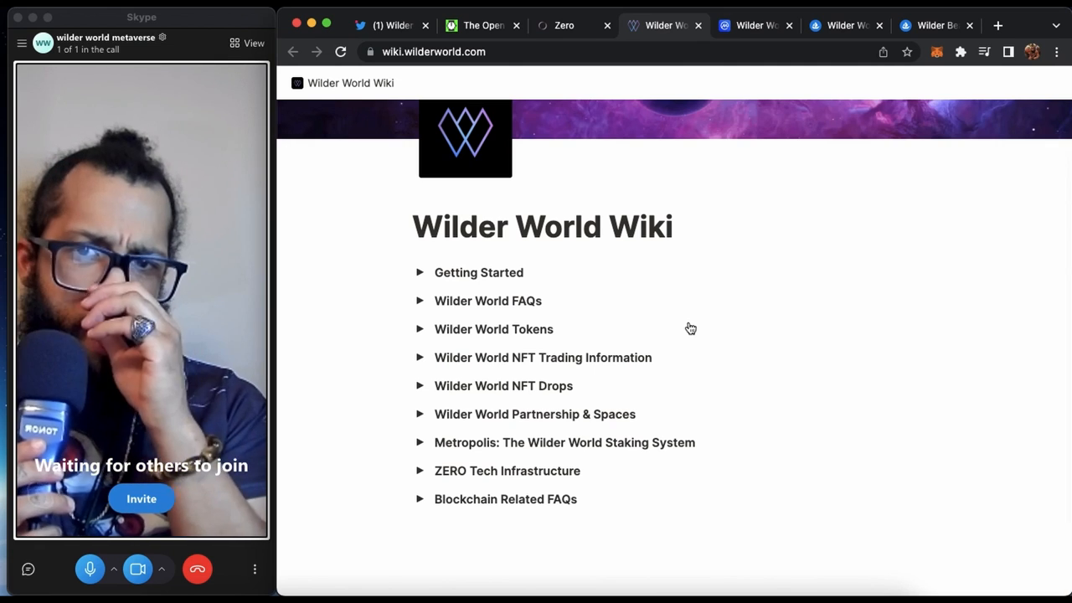
mouse_move(578, 333)
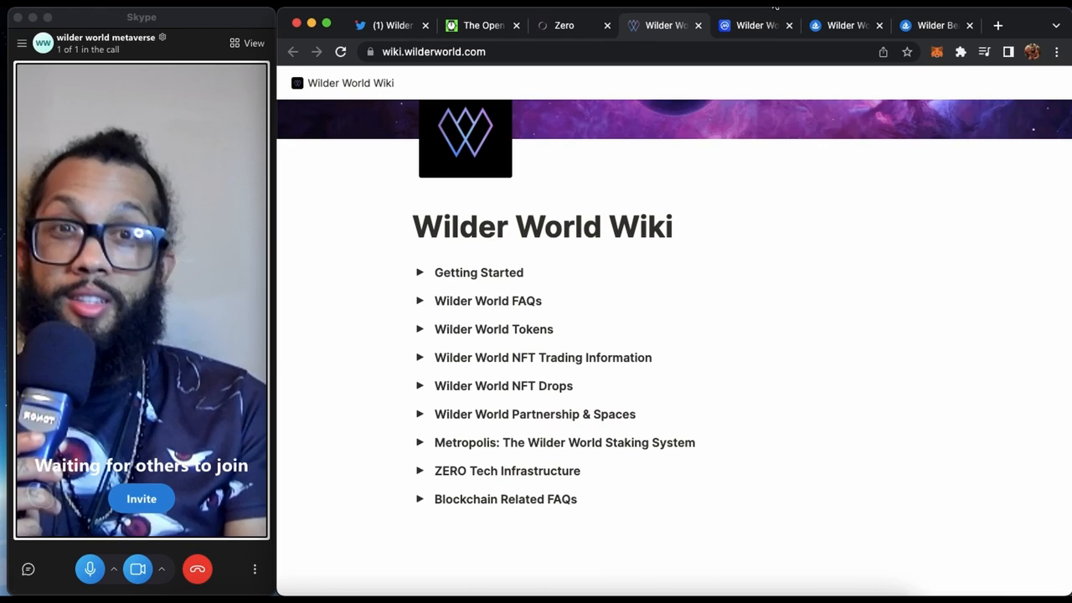
click(751, 25)
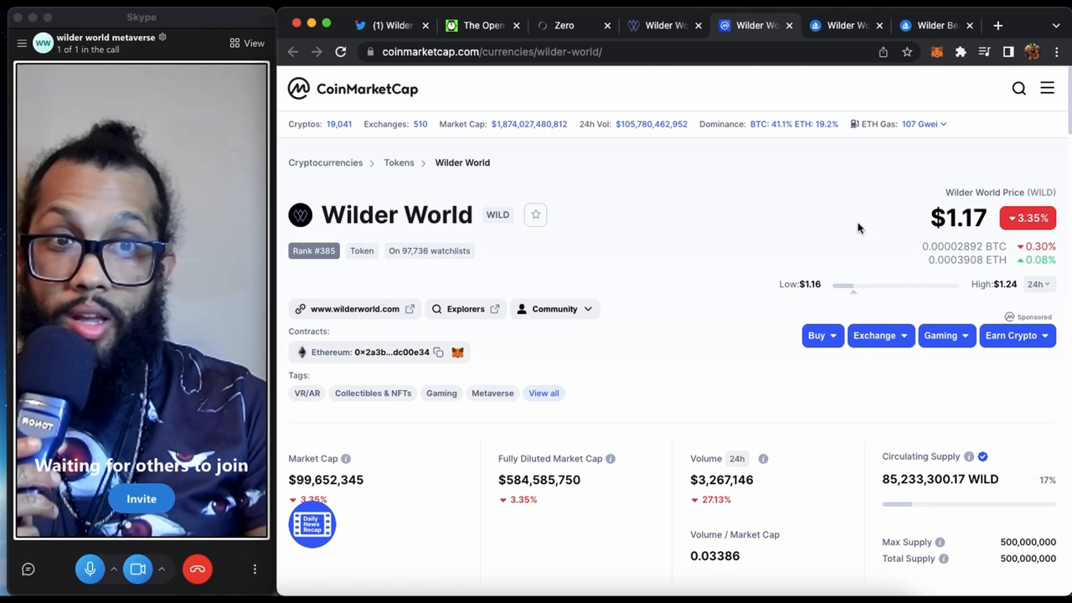
- View CoinMarketCap's all-time Wilder World to USD chart, then switch to OpenSea's collection
scroll(down, 3)
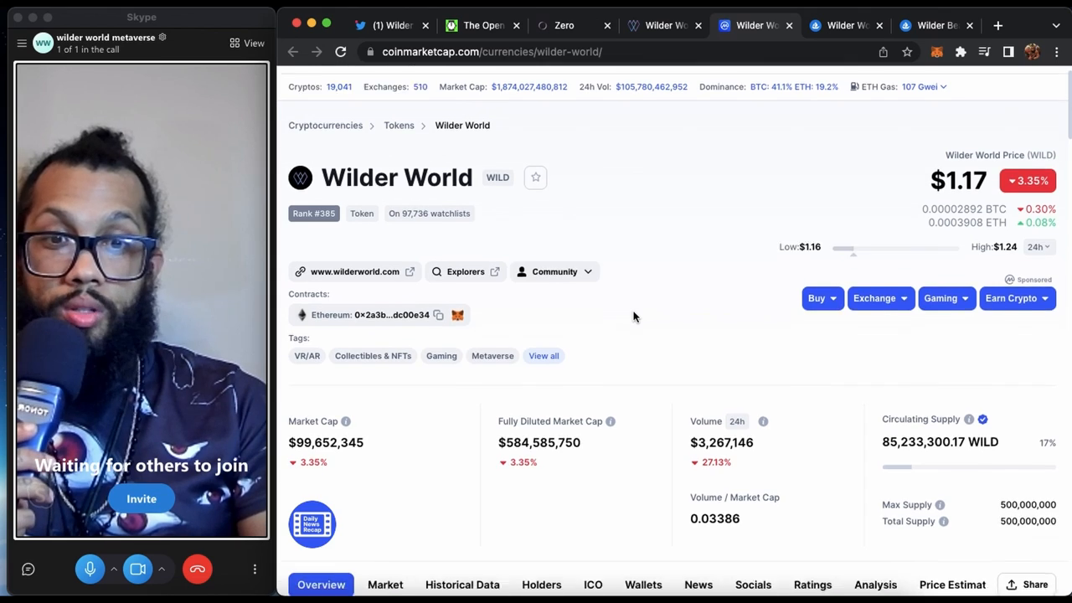
scroll(down, 3)
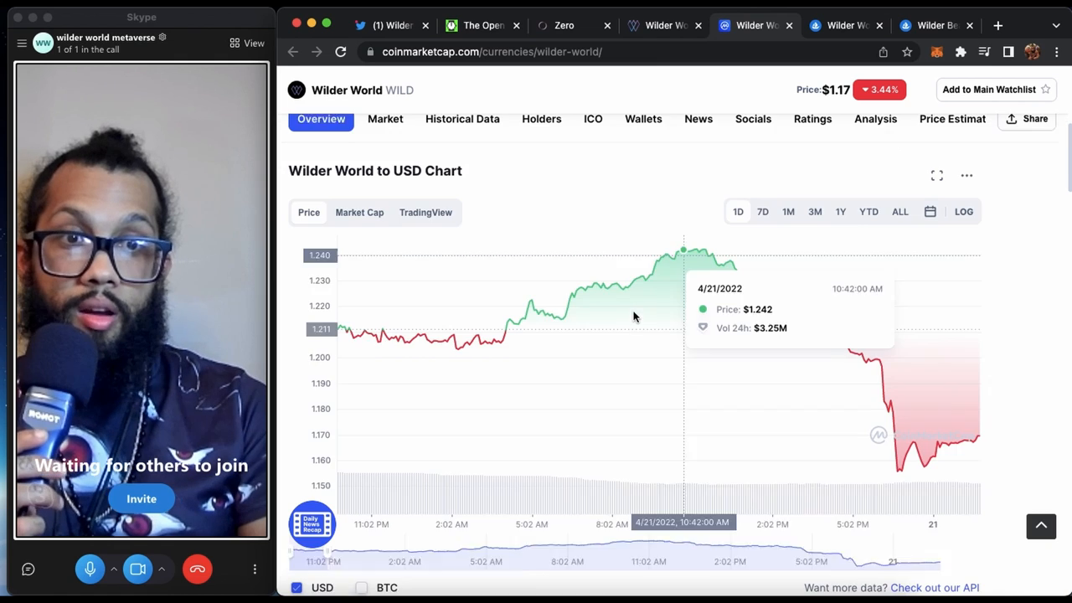
click(899, 211)
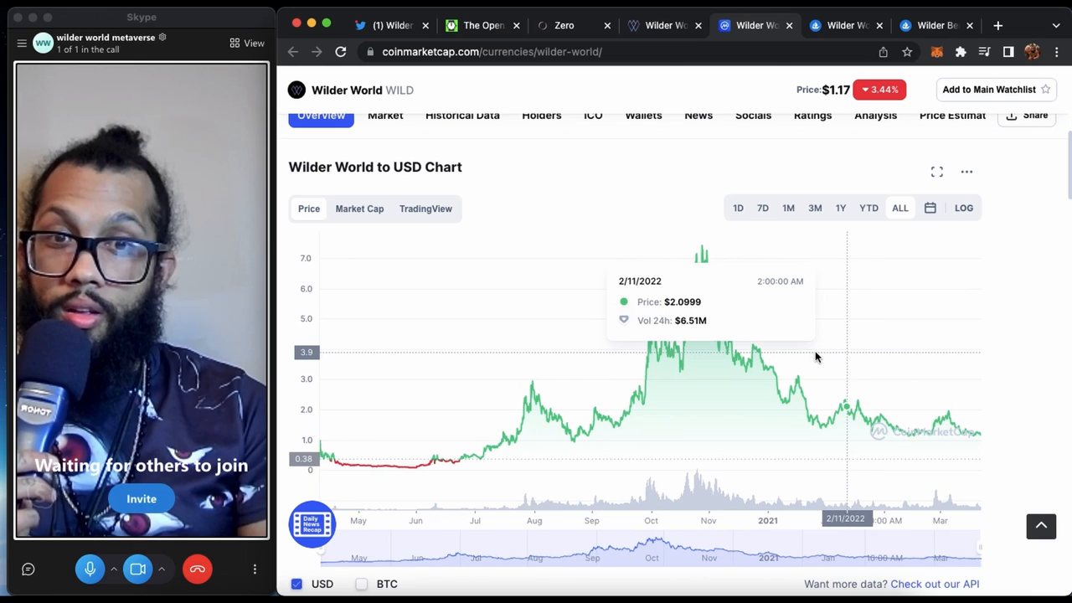
mouse_move(701, 255)
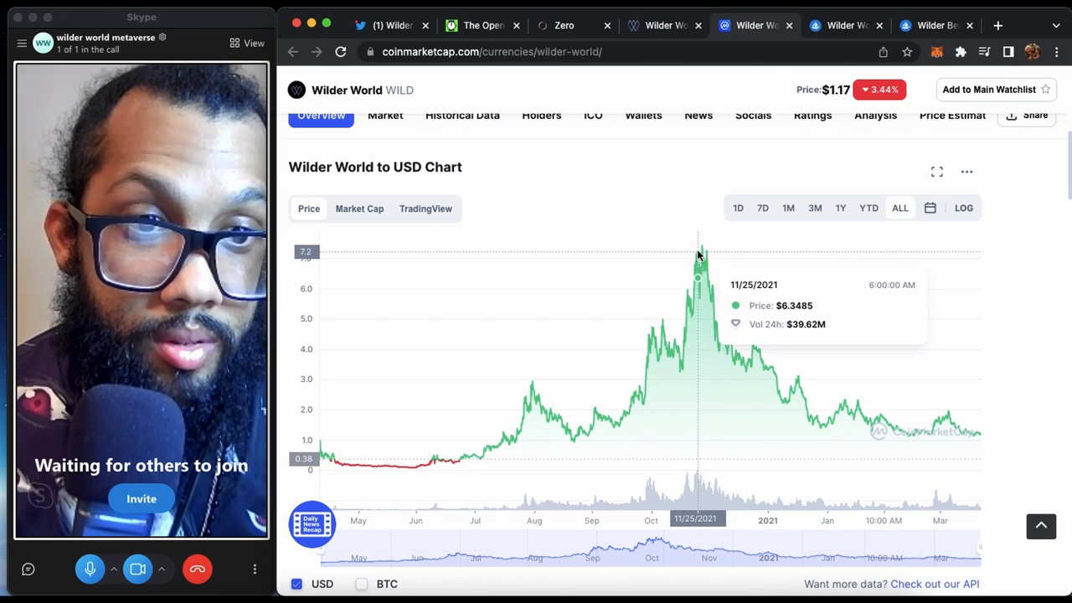
mouse_move(702, 253)
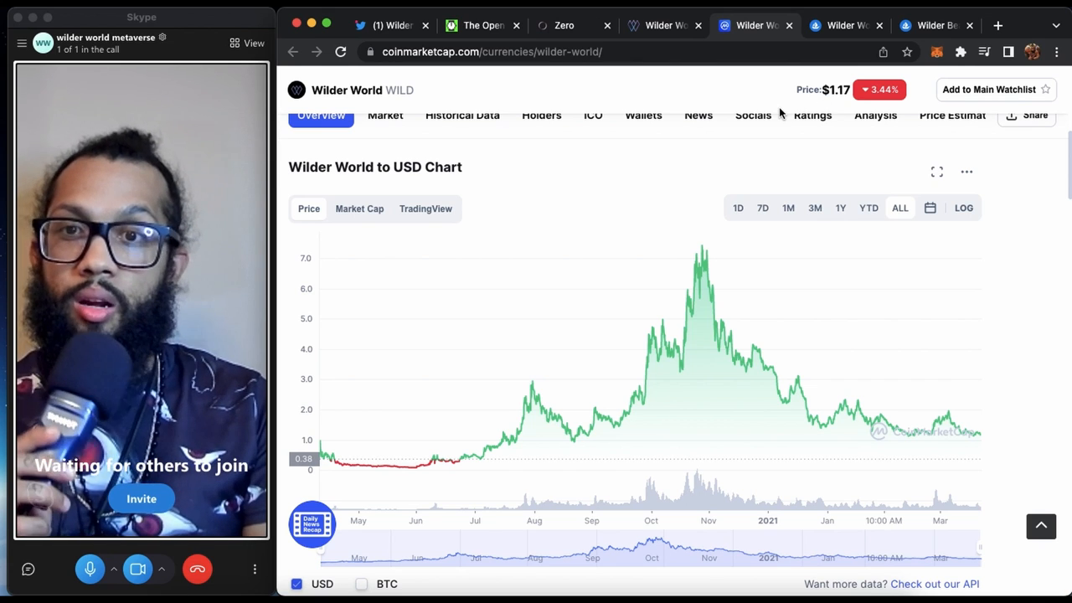
click(844, 25)
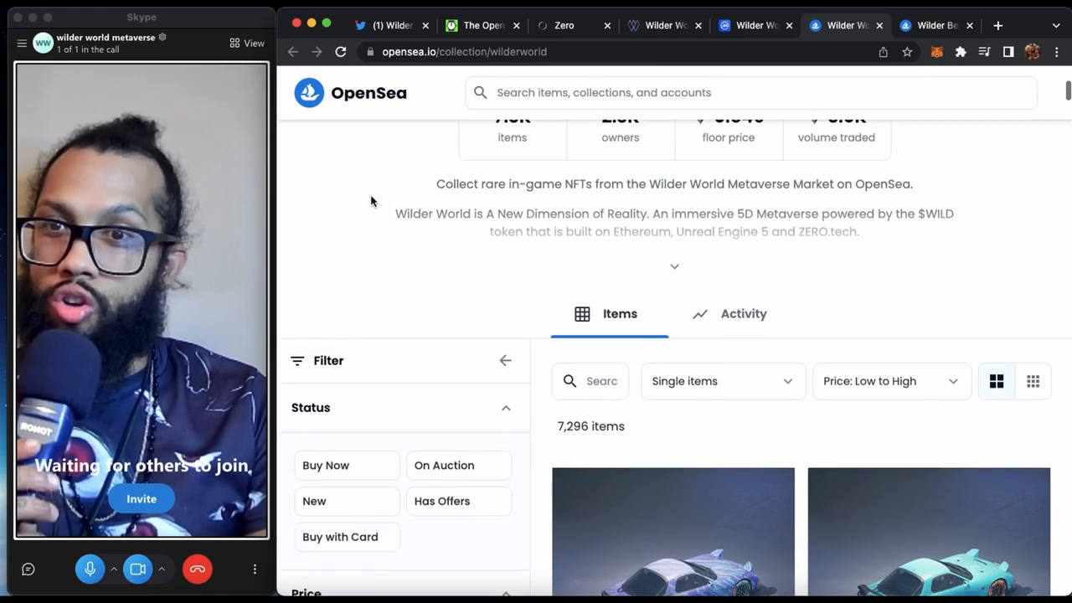
- Play the first Wilder World car's animated preview and open its detail page
scroll(down, 3)
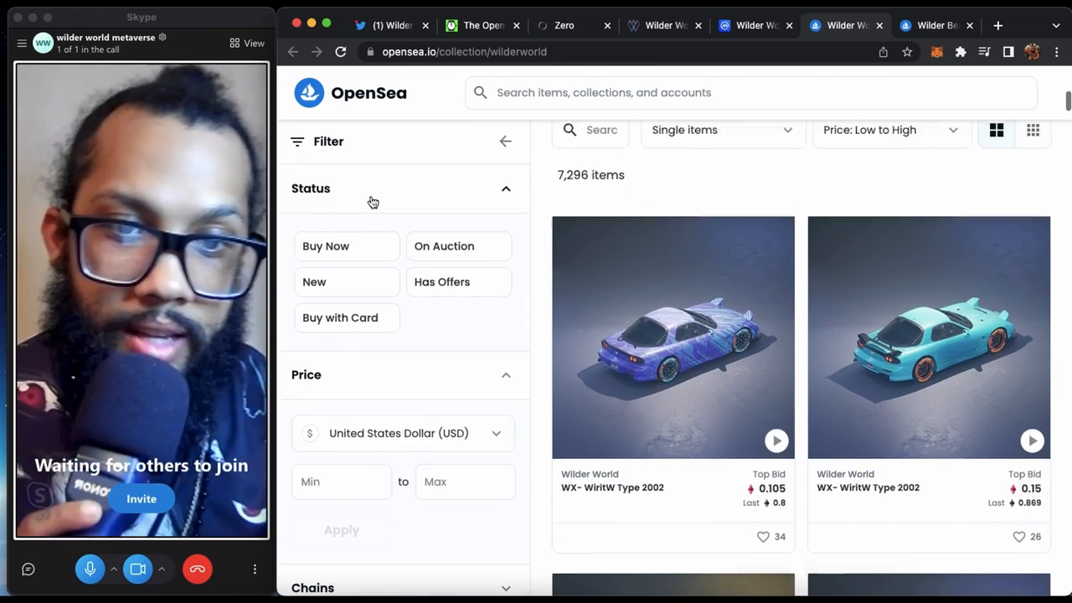
scroll(down, 3)
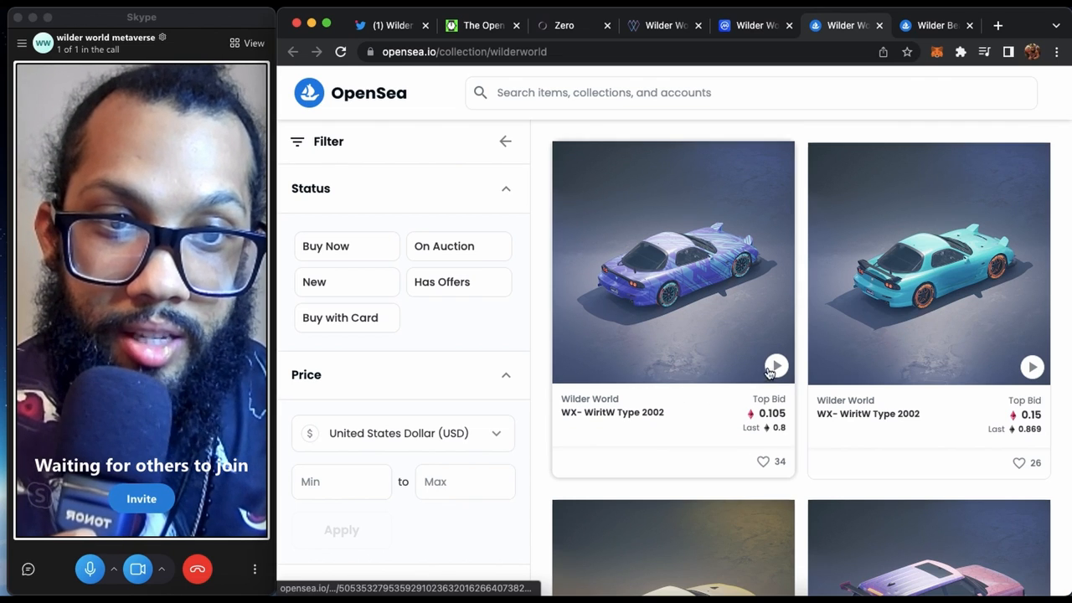
click(774, 365)
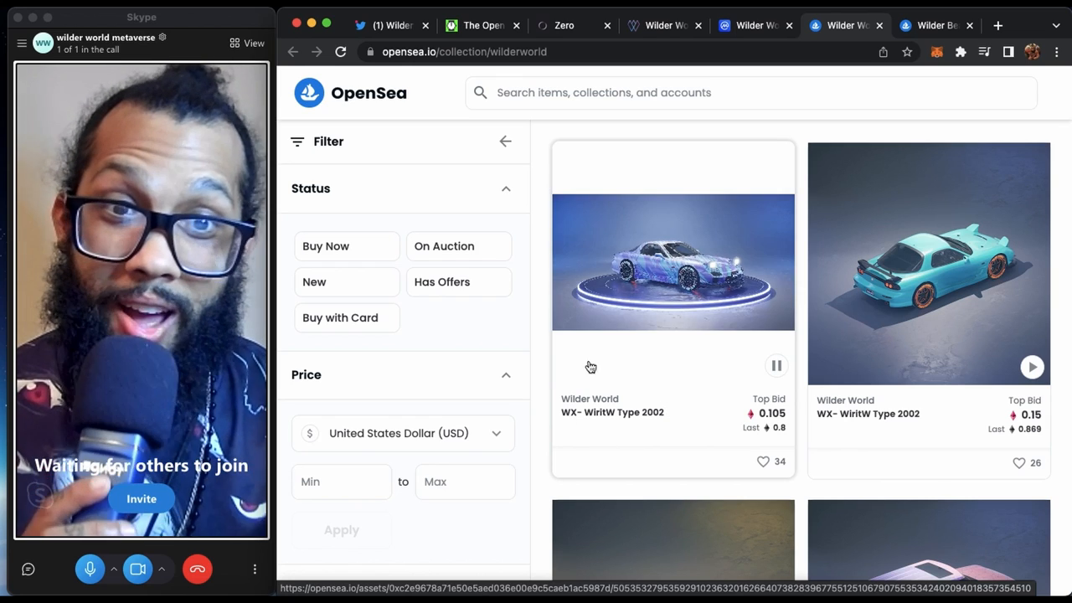
mouse_move(598, 506)
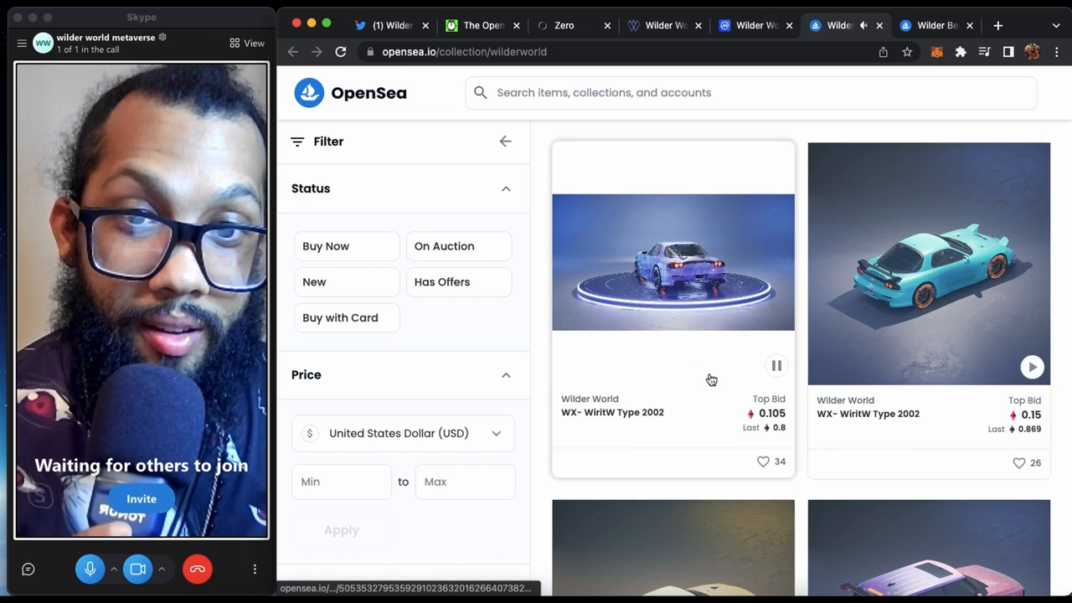
click(672, 262)
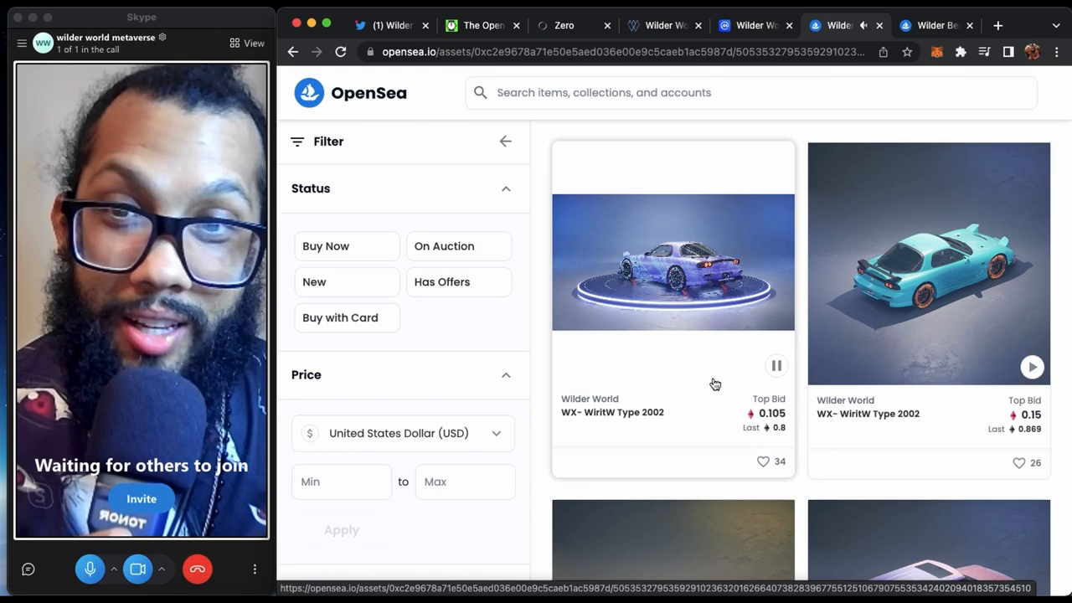
- Check WX- WiritW Type 2002's 0.105 top bid, then go back to the listing
click(672, 262)
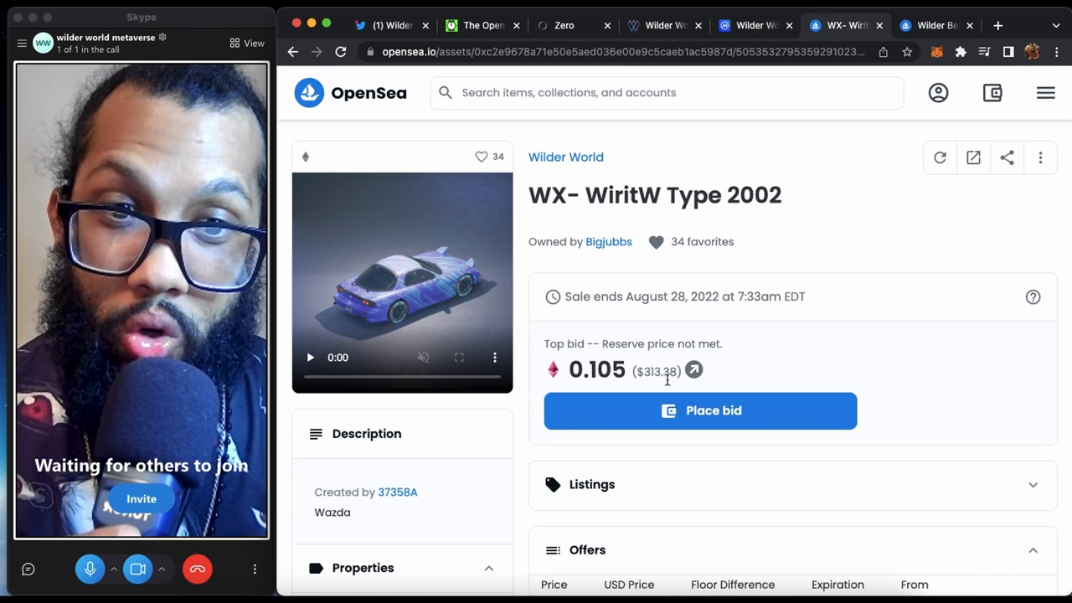
mouse_move(561, 262)
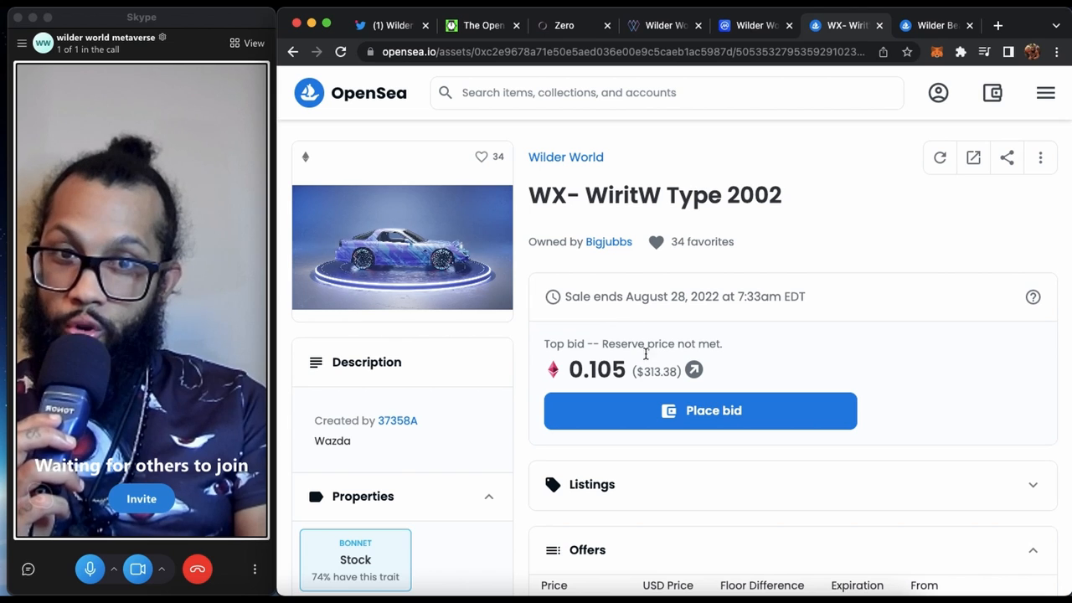
mouse_move(769, 346)
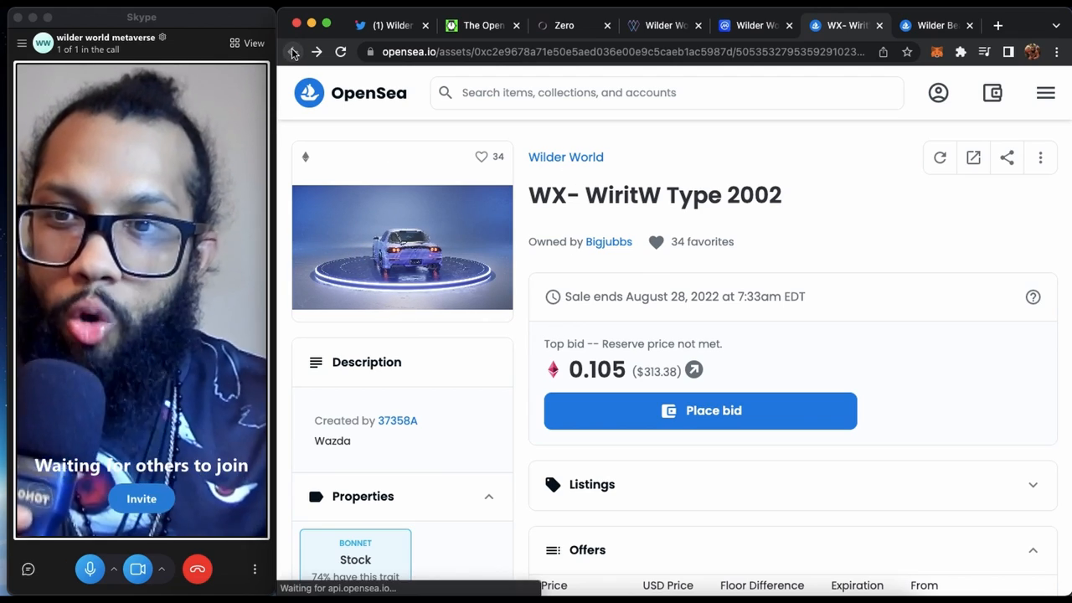
click(294, 52)
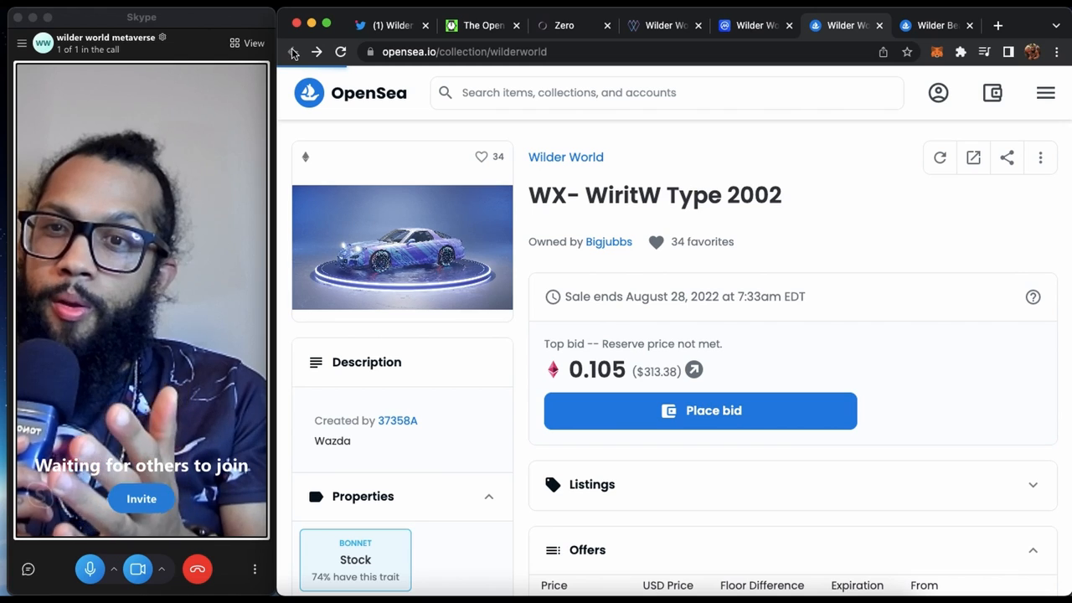
- Return to the Wilder Beasts collection of 3,333 wolves sorted low to high
click(293, 52)
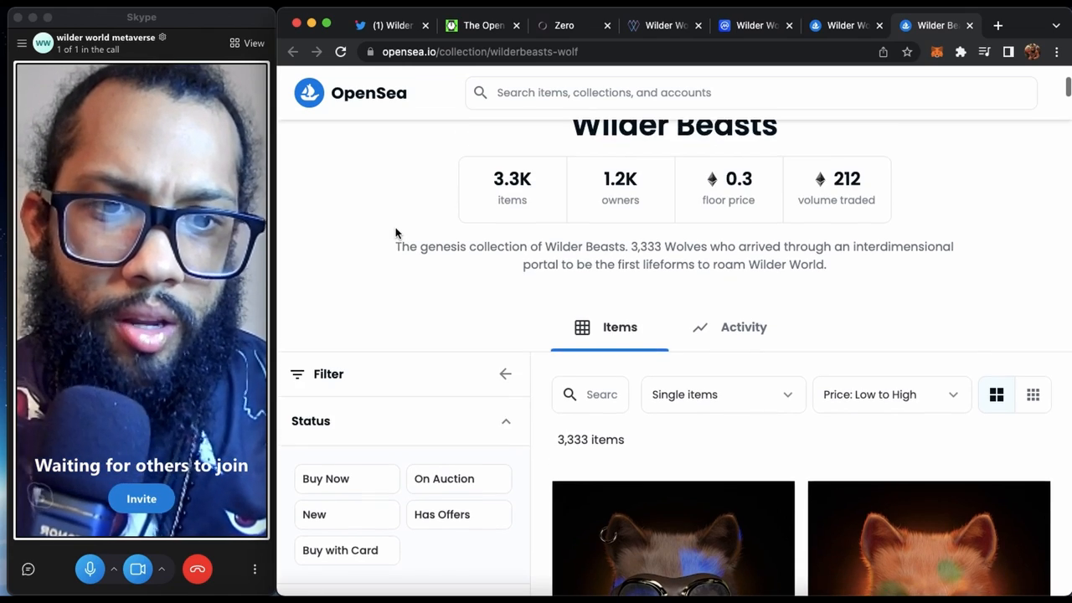
- Play the preview of Wolf #1966, the cheapest wolf at 0.195, and open it
scroll(down, 3)
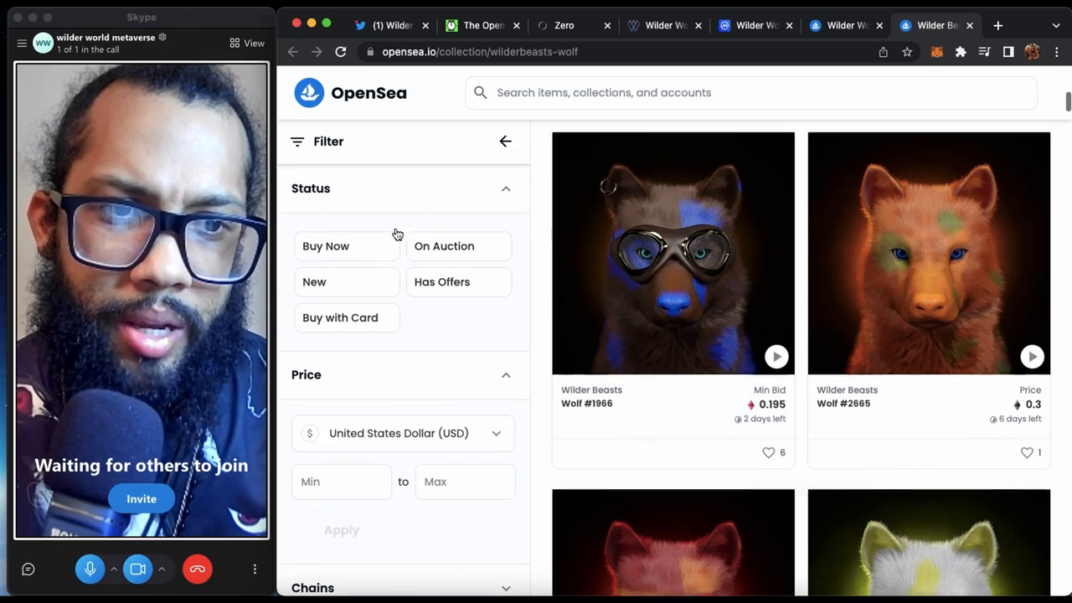
scroll(down, 3)
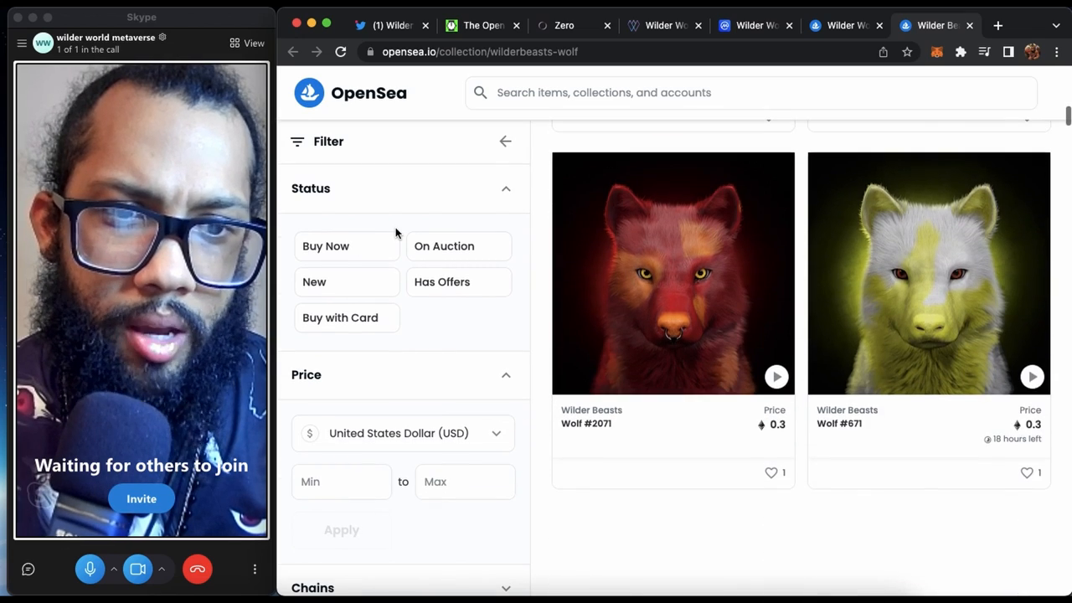
scroll(down, 3)
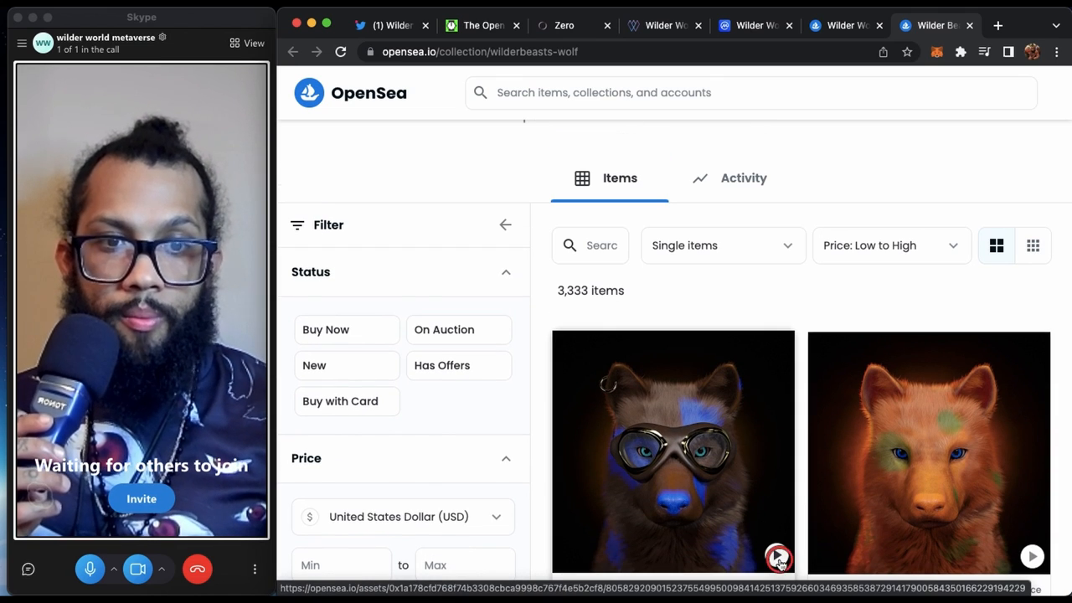
click(776, 556)
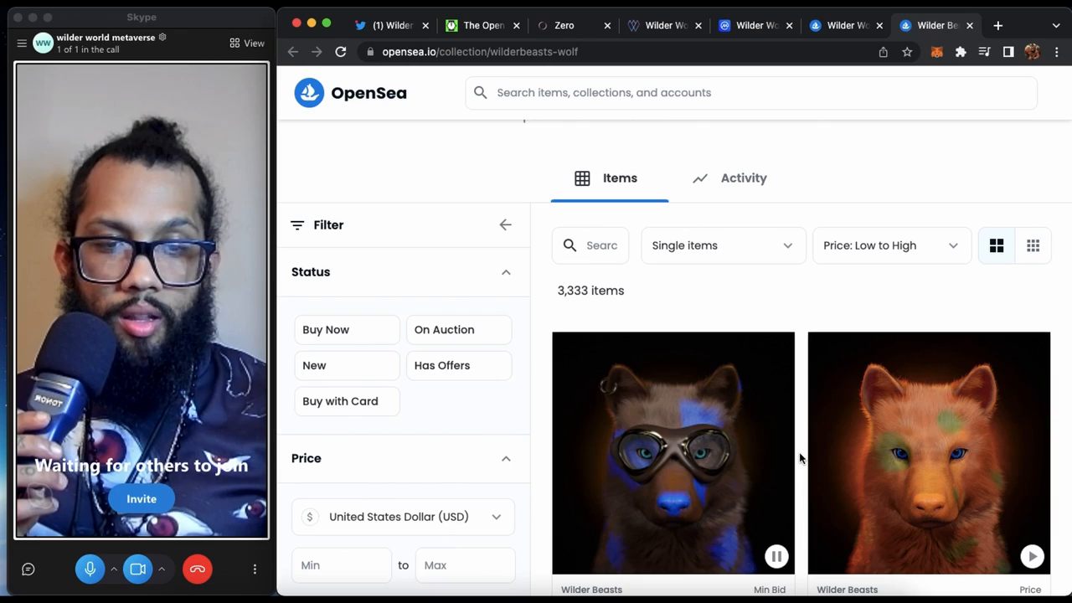
scroll(down, 3)
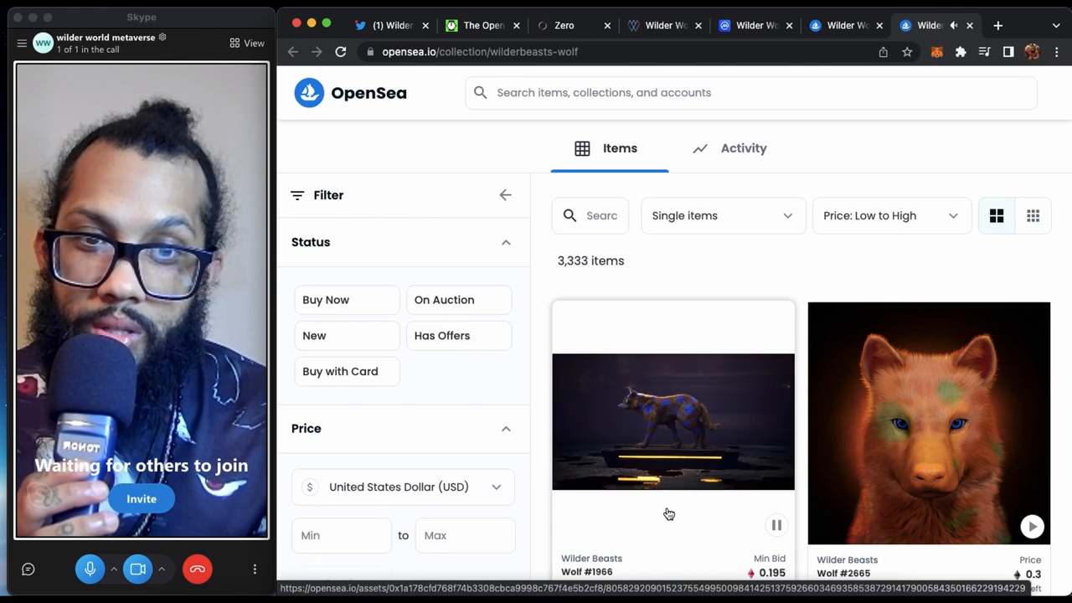
click(672, 421)
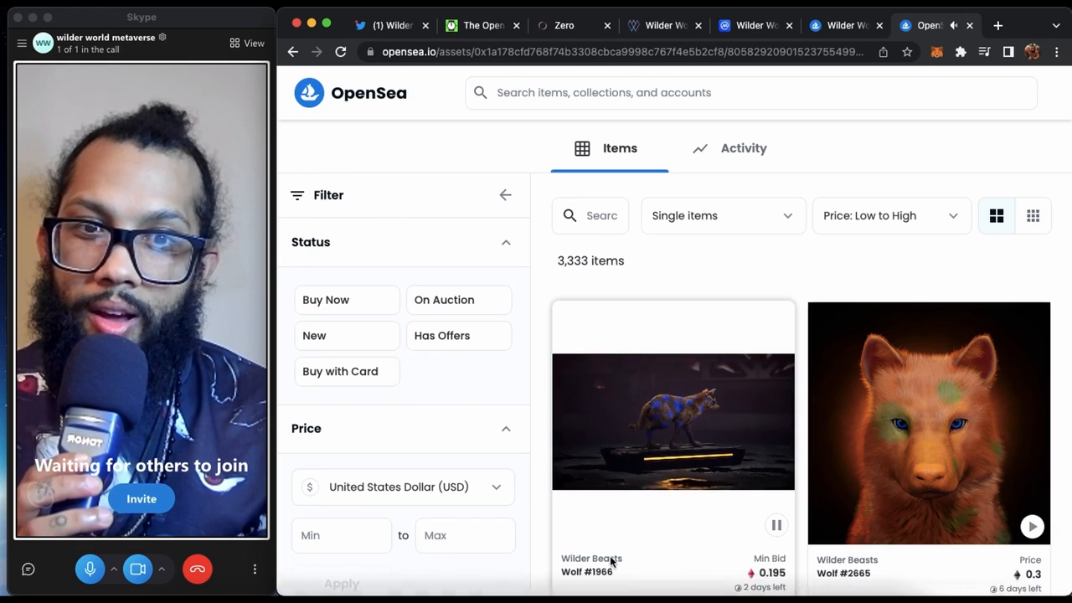
- Open Wolf #1966's auction page with its 0.195 minimum bid ($581.99)
click(672, 421)
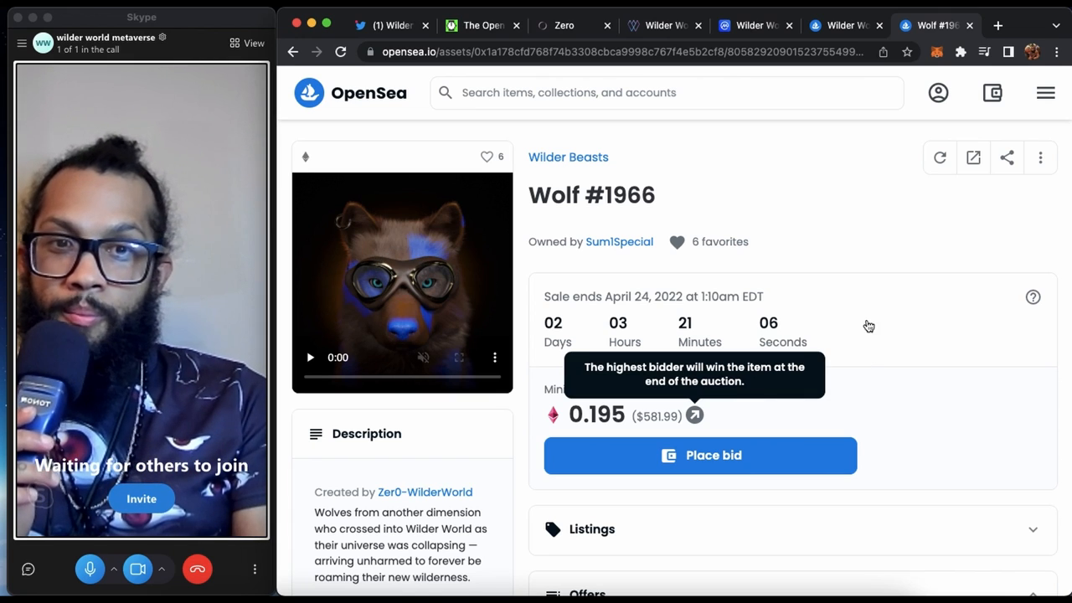
mouse_move(846, 306)
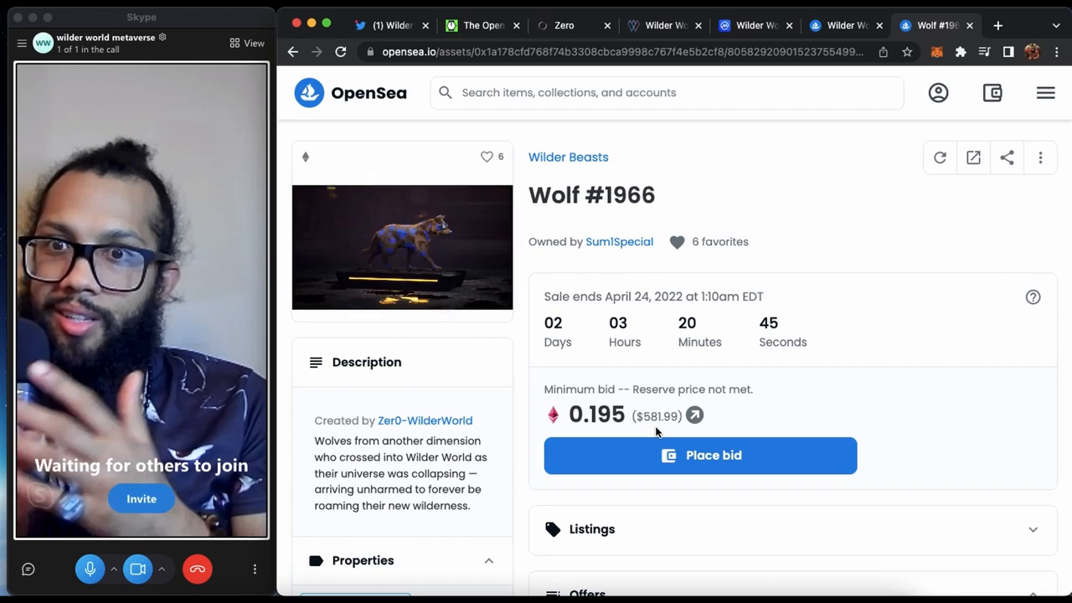
mouse_move(431, 209)
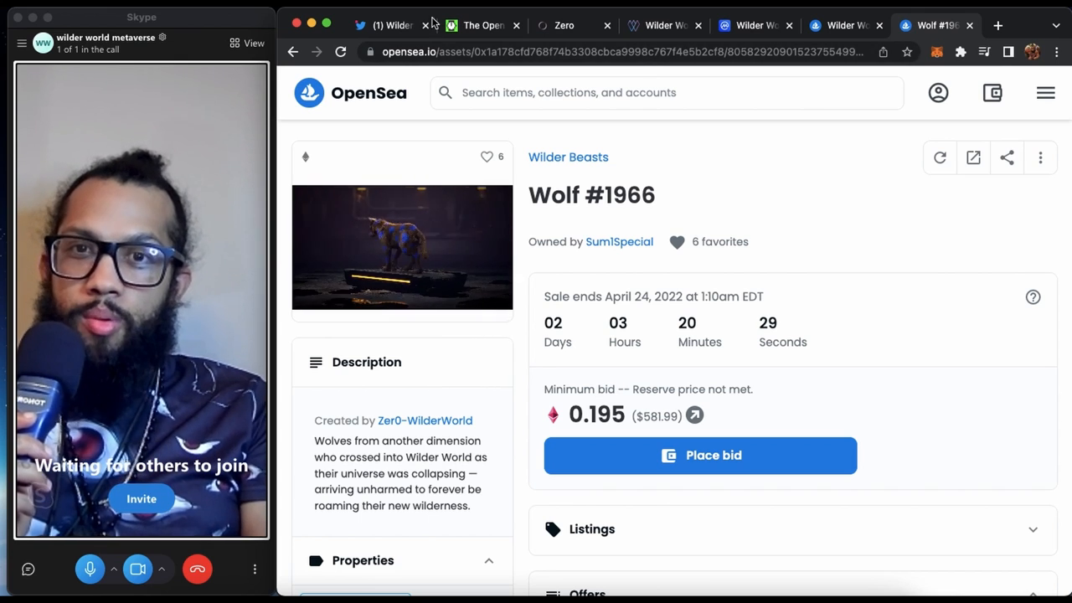
- Read the HackerNoon guide's Master Plan steps, then return to Zero's Wilder World feed
click(482, 25)
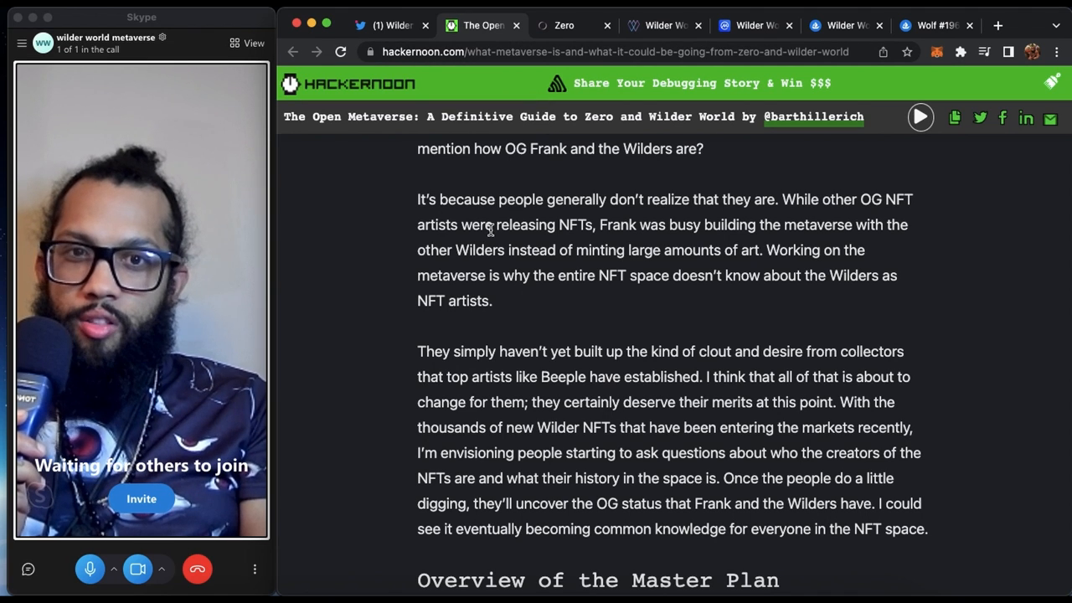
scroll(down, 3)
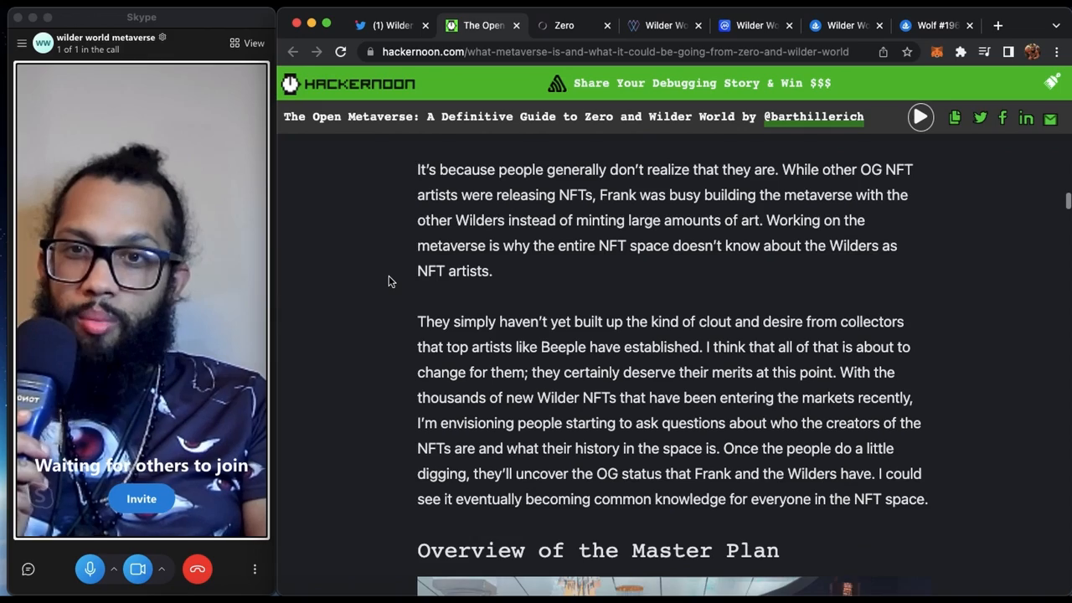
scroll(down, 3)
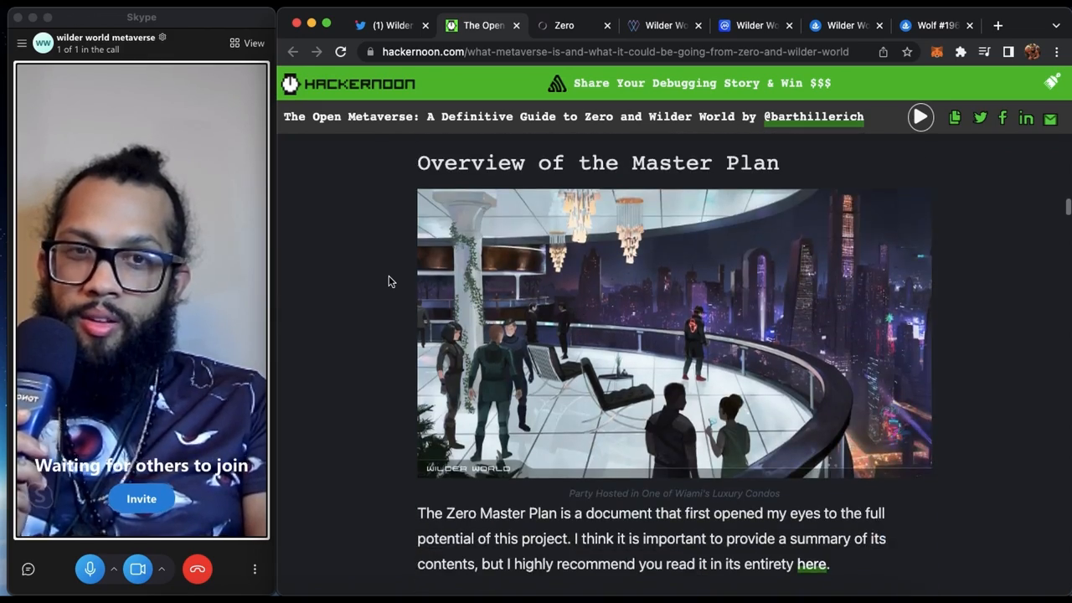
scroll(down, 3)
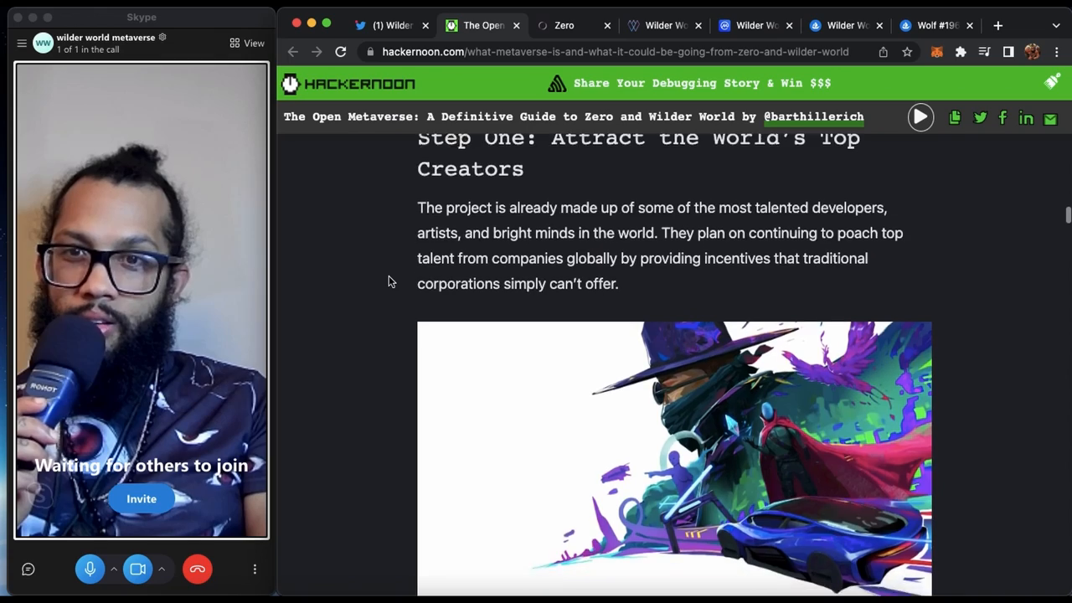
scroll(down, 3)
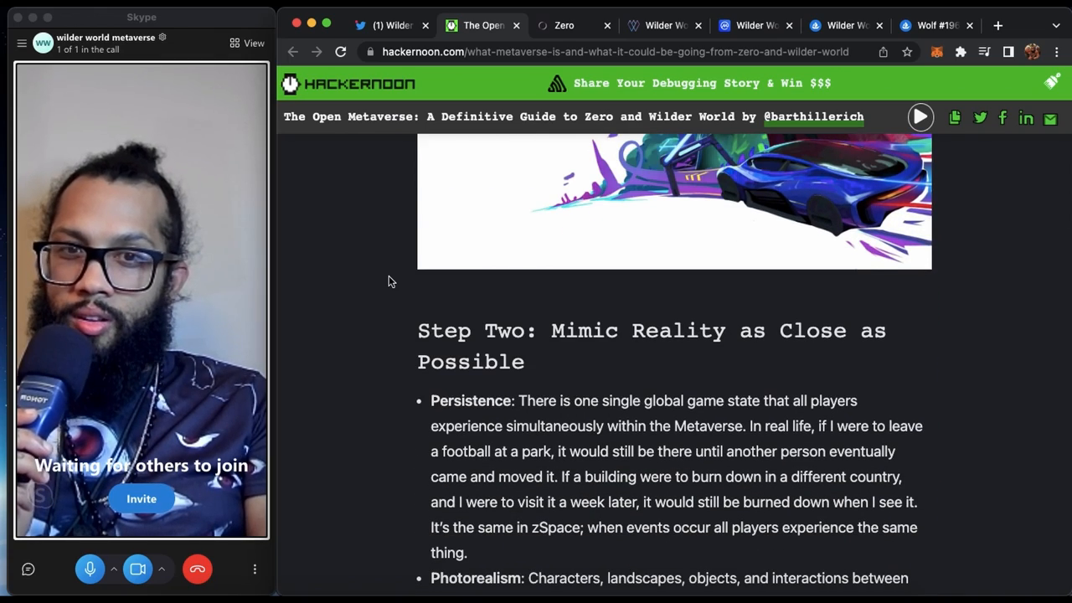
scroll(up, 3)
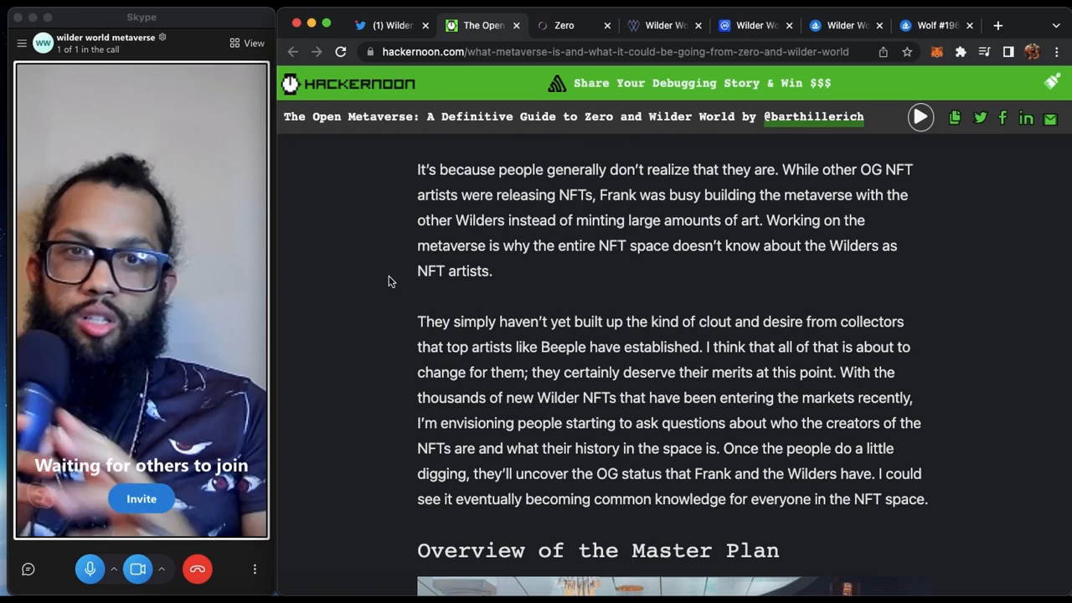
click(563, 26)
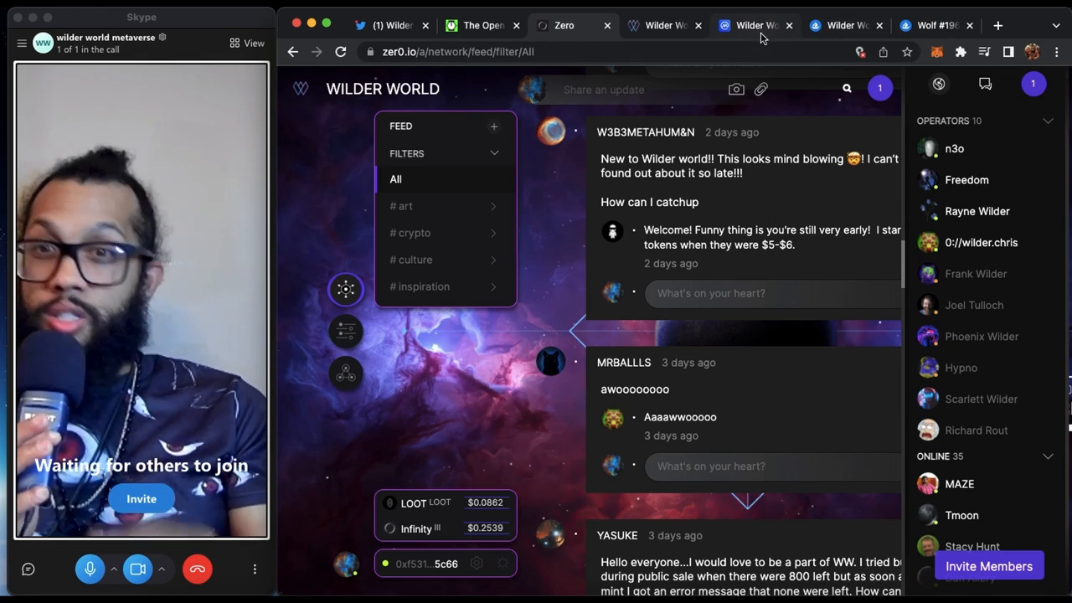
mouse_move(749, 25)
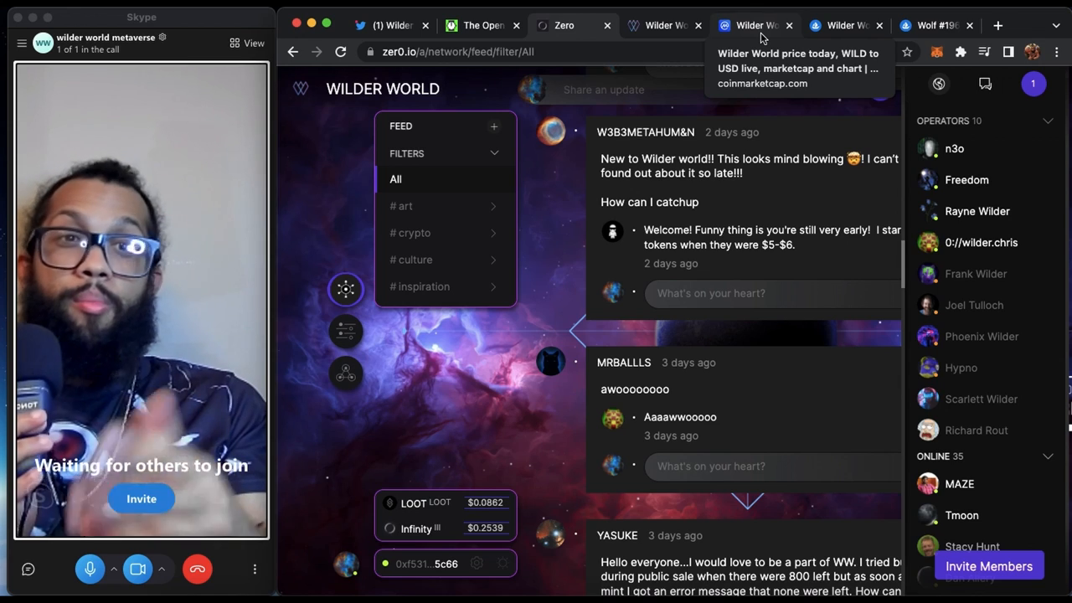
mouse_move(846, 24)
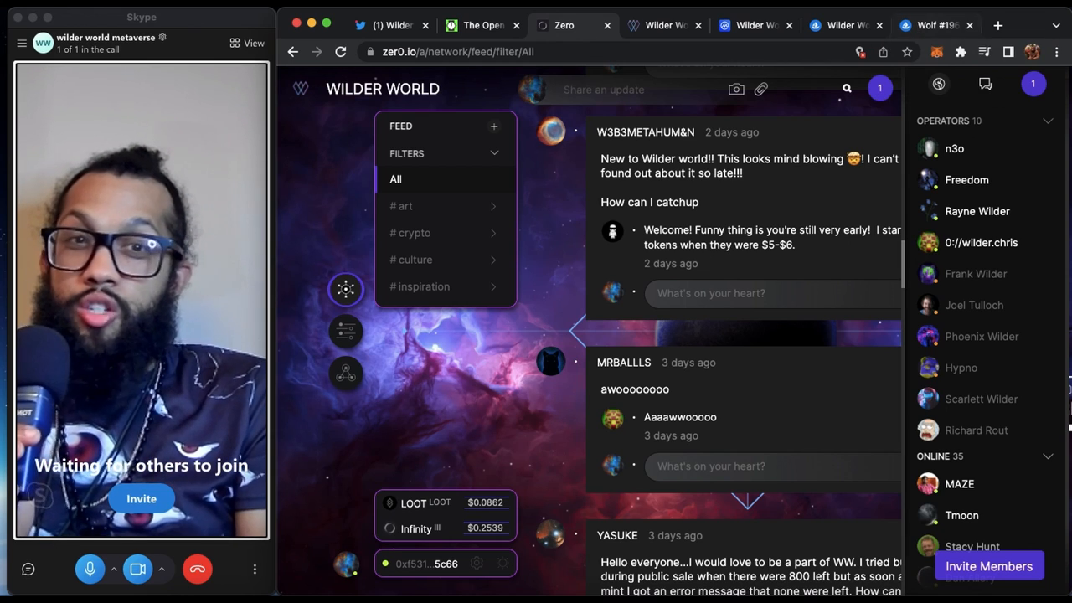
- Return to the Wolf #1966 OpenSea tab showing the 0.195 minimum bid
click(929, 26)
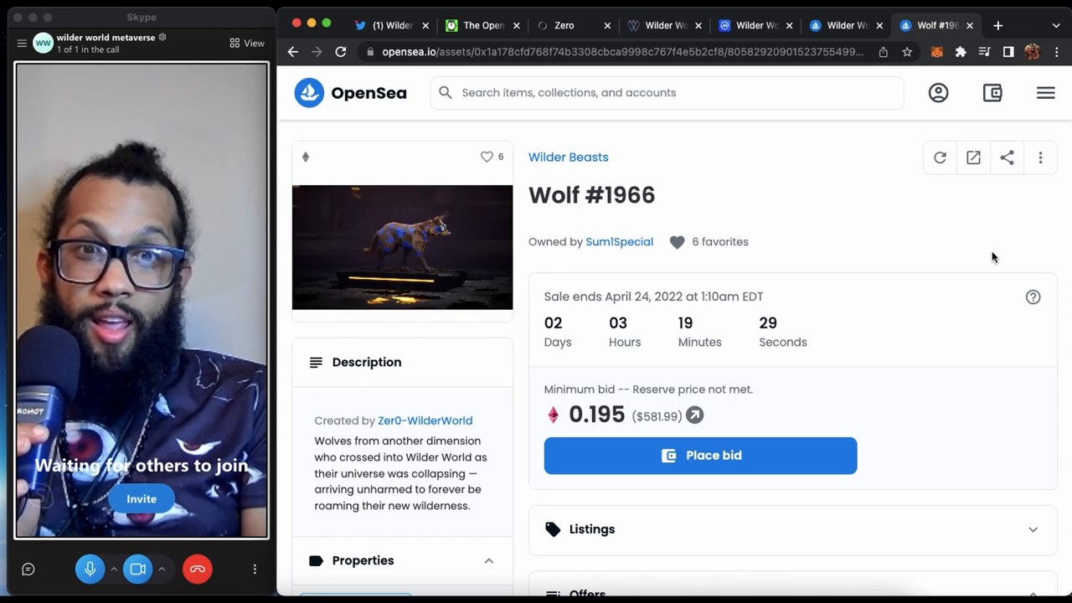
- Go back to the Wilder Beasts collection and sort it Price: High to Low
click(293, 51)
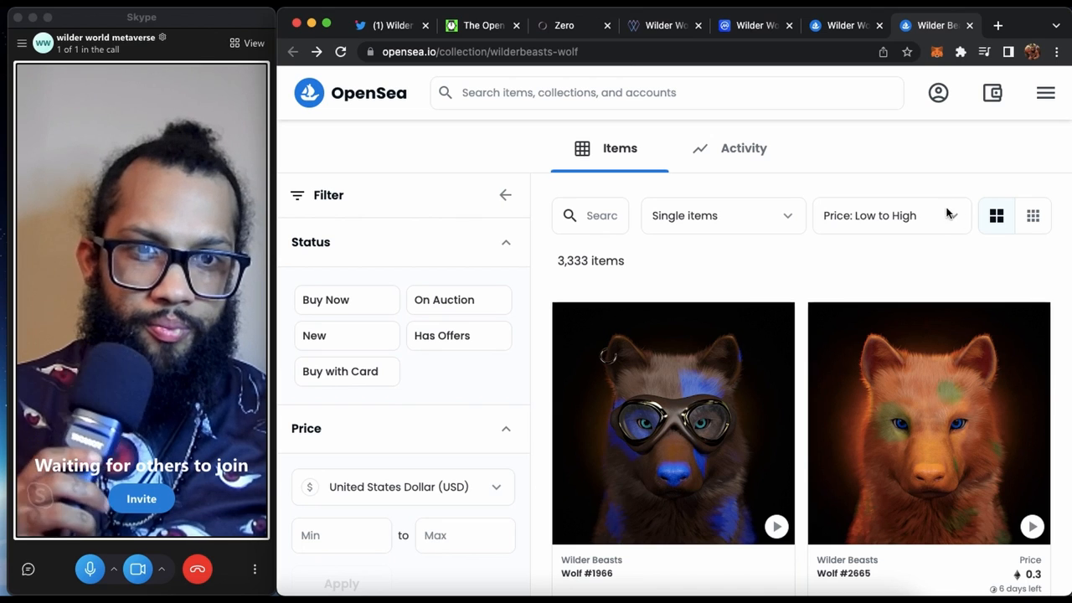
click(891, 215)
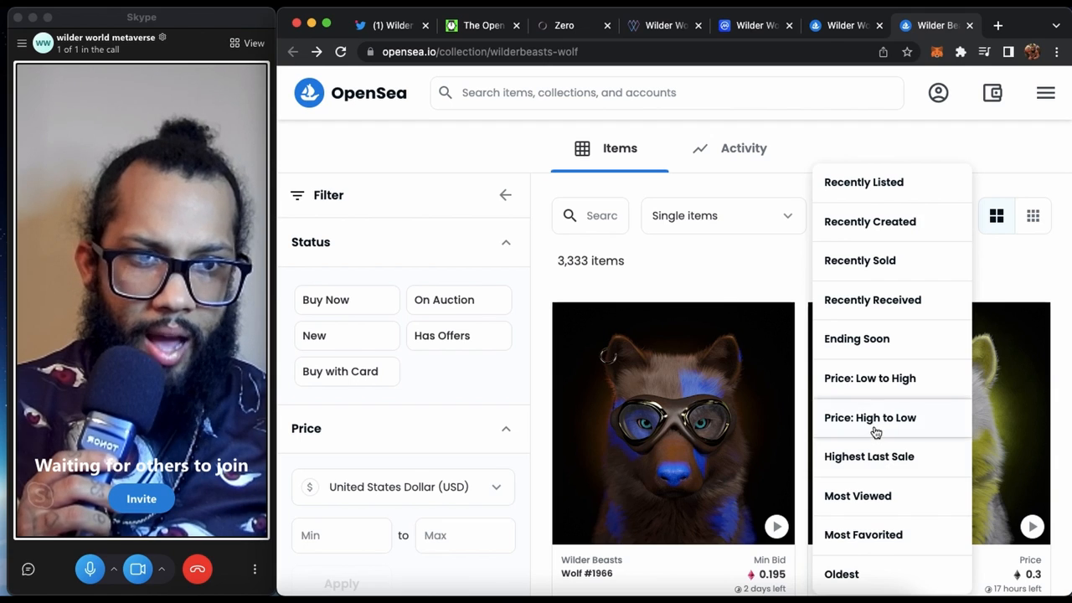
click(870, 417)
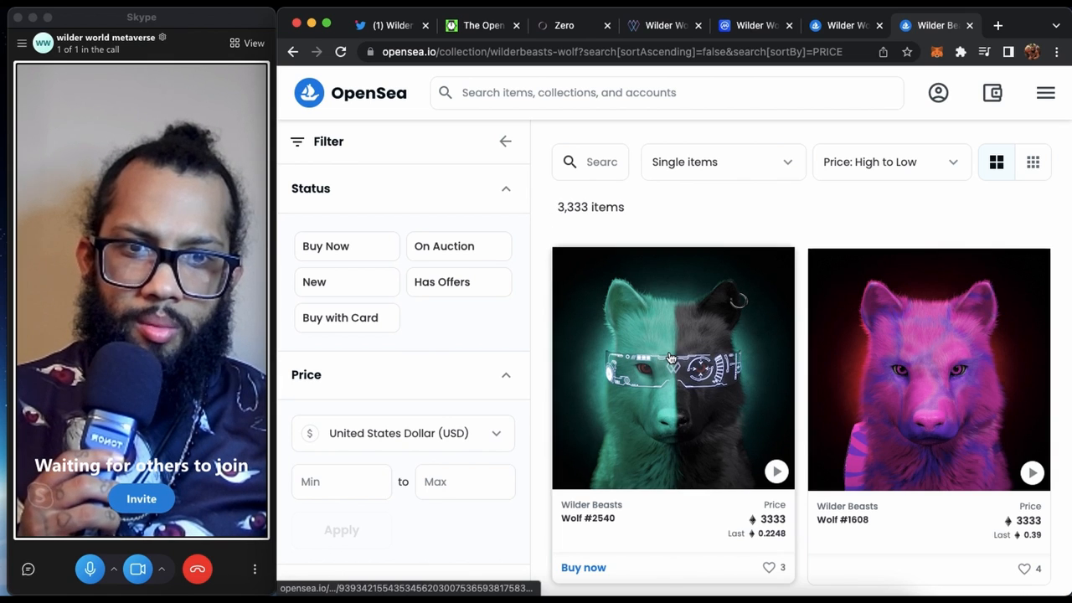
- Browse Wolf #2540's 3,333 listing, price history and traits, then return to HackerNoon
click(668, 352)
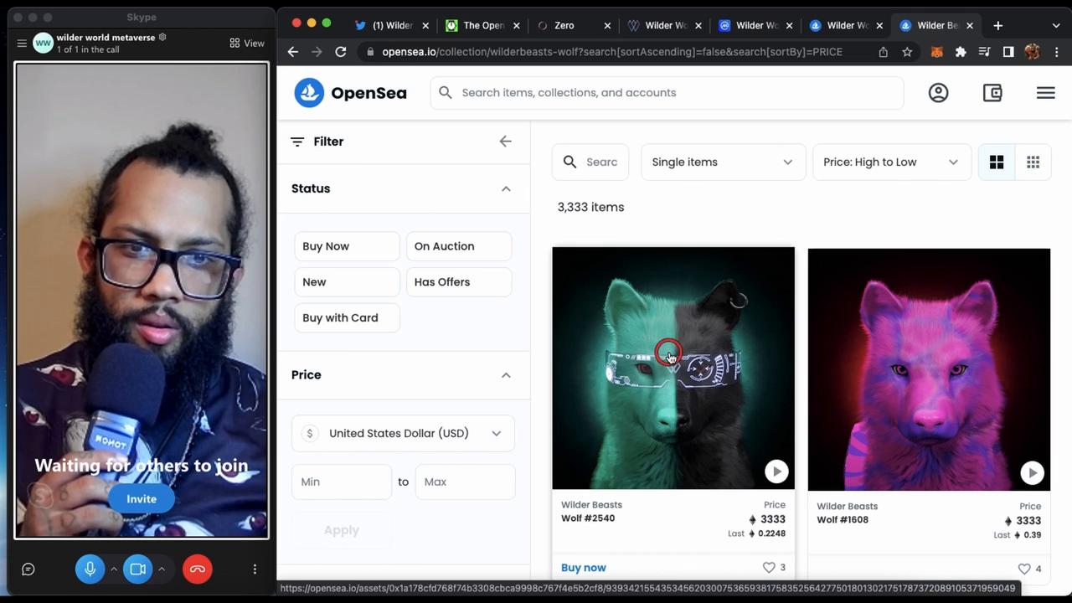
click(672, 367)
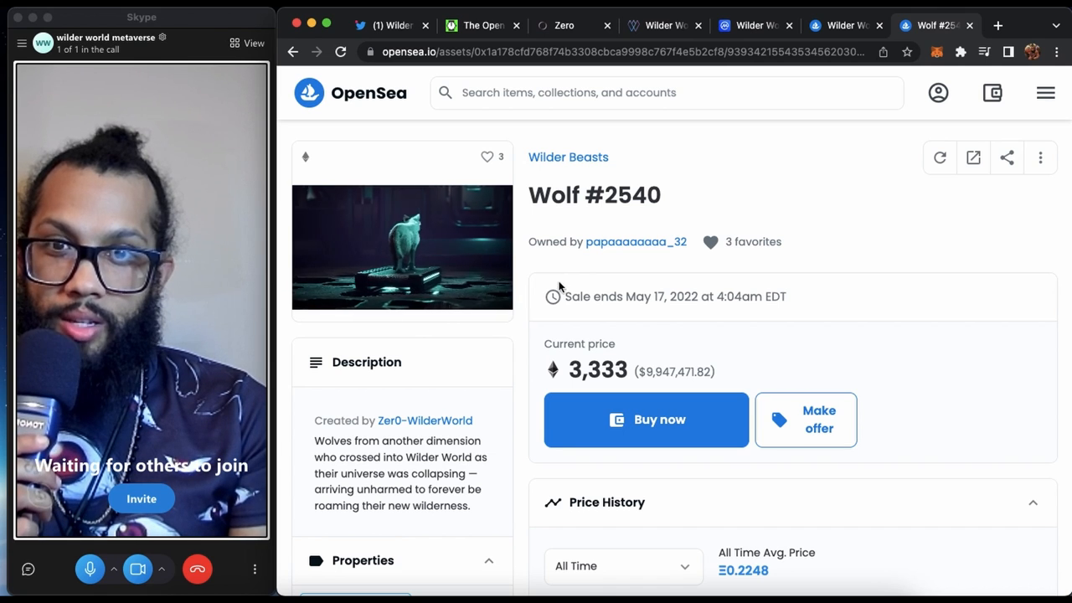
scroll(down, 3)
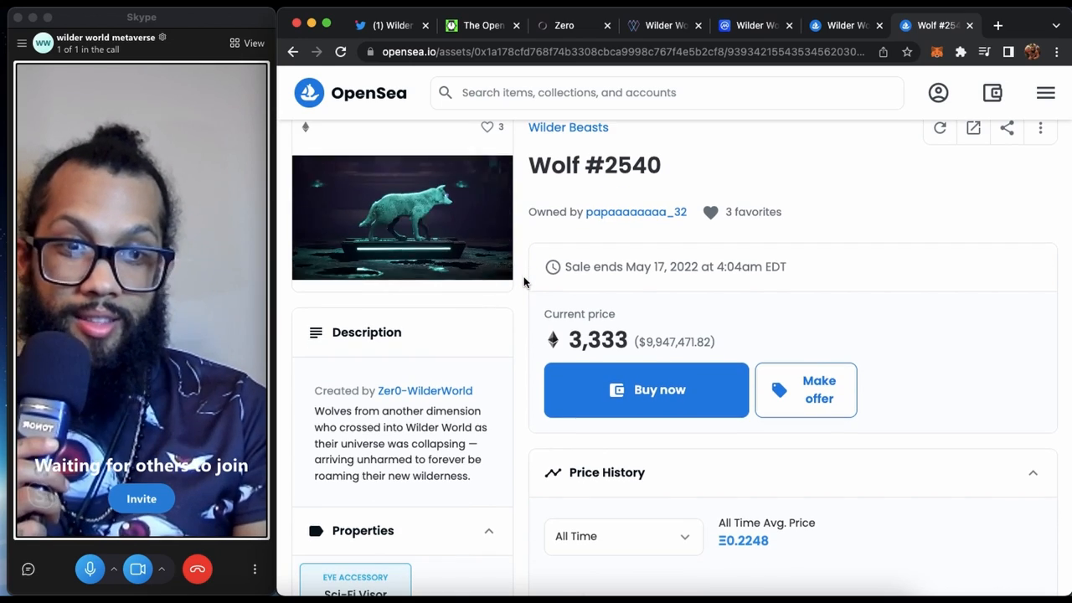
scroll(down, 3)
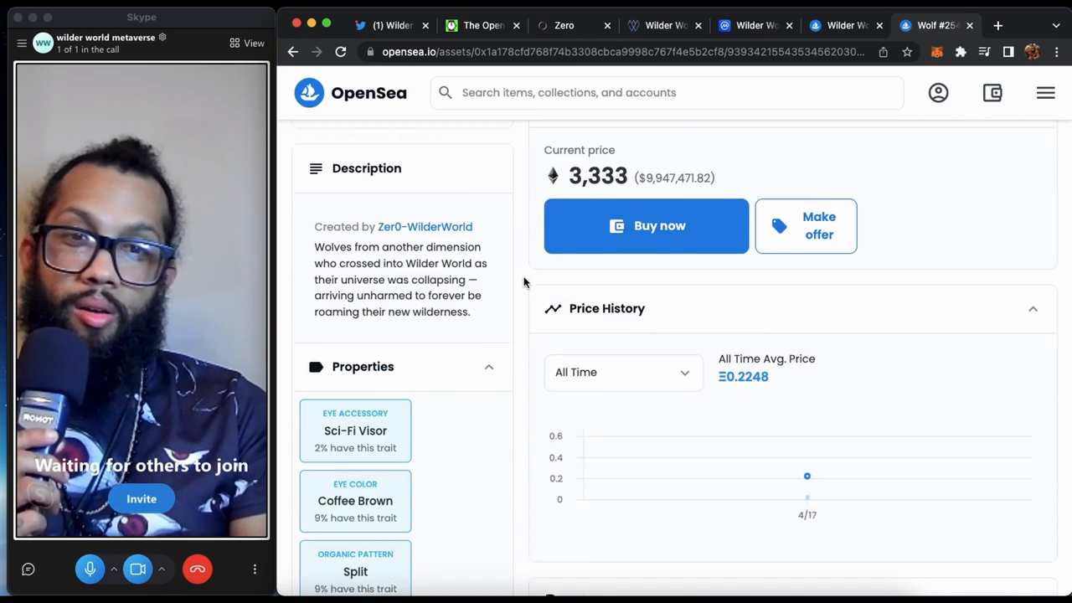
scroll(down, 3)
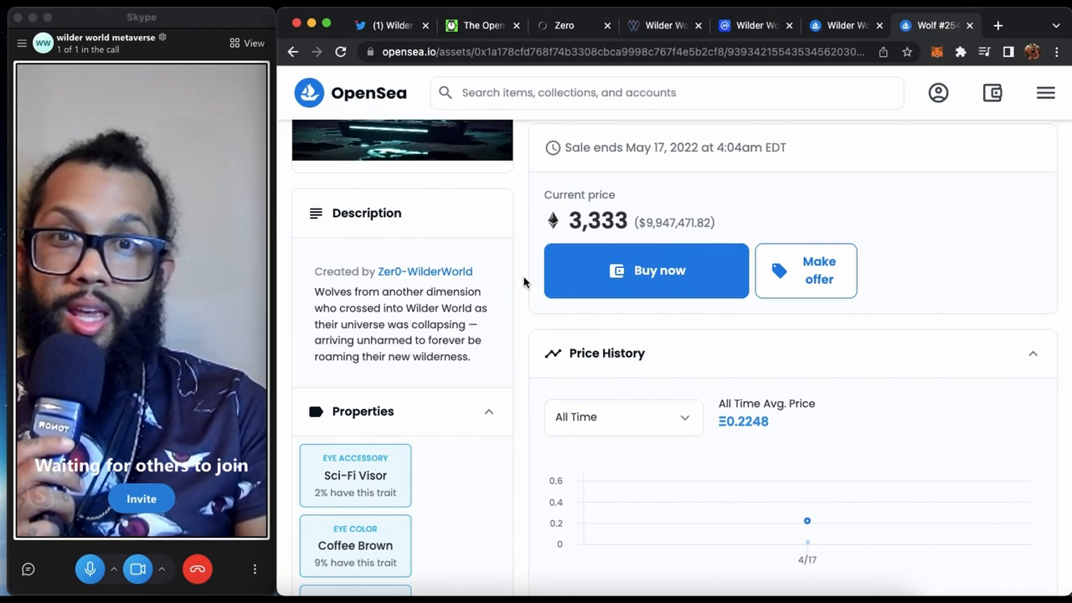
scroll(down, 3)
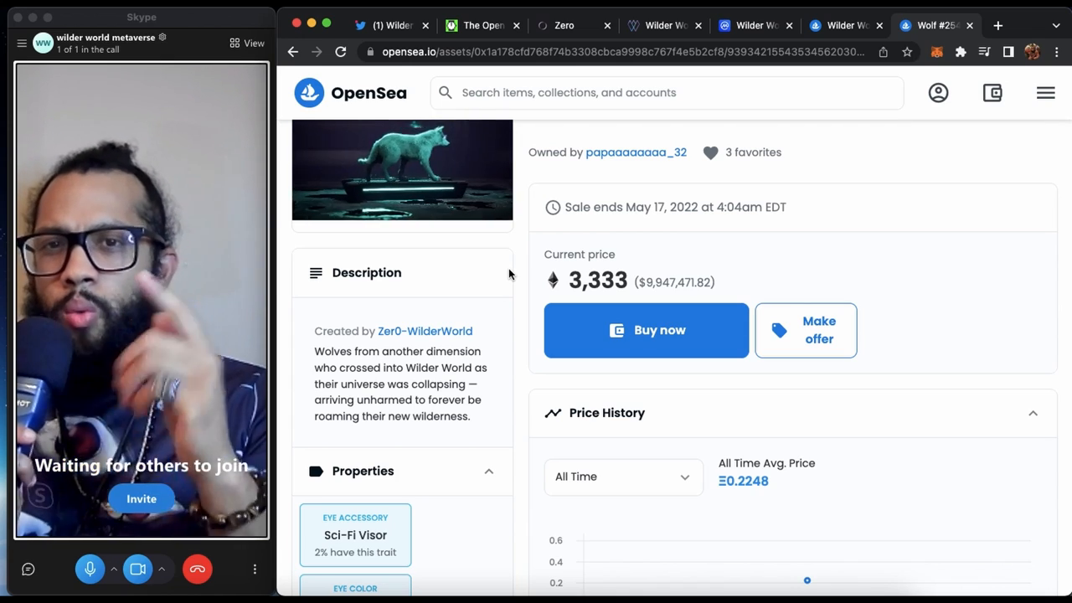
click(481, 25)
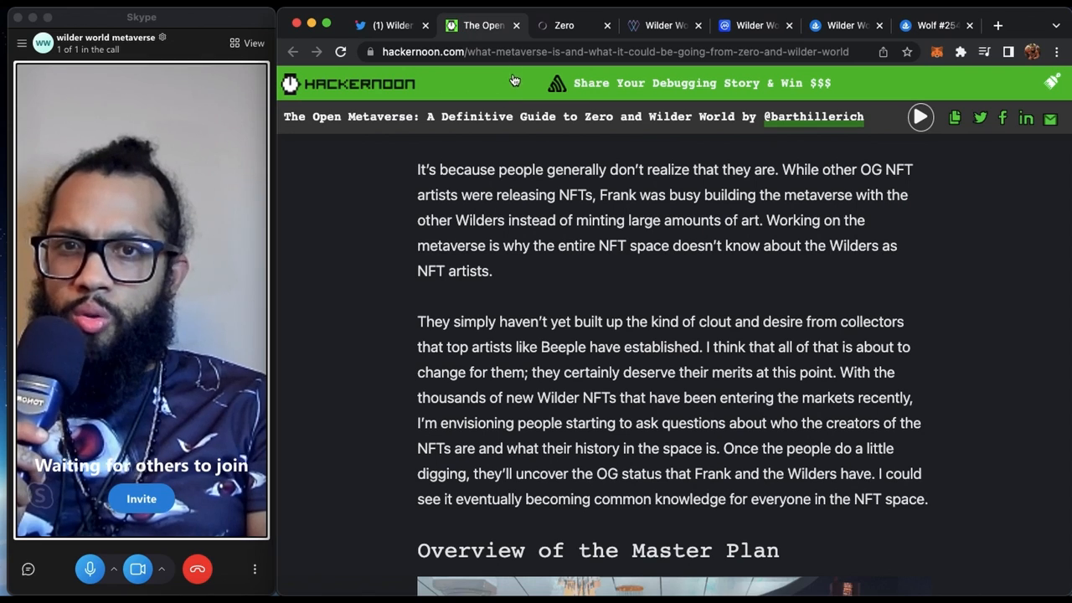
mouse_move(414, 186)
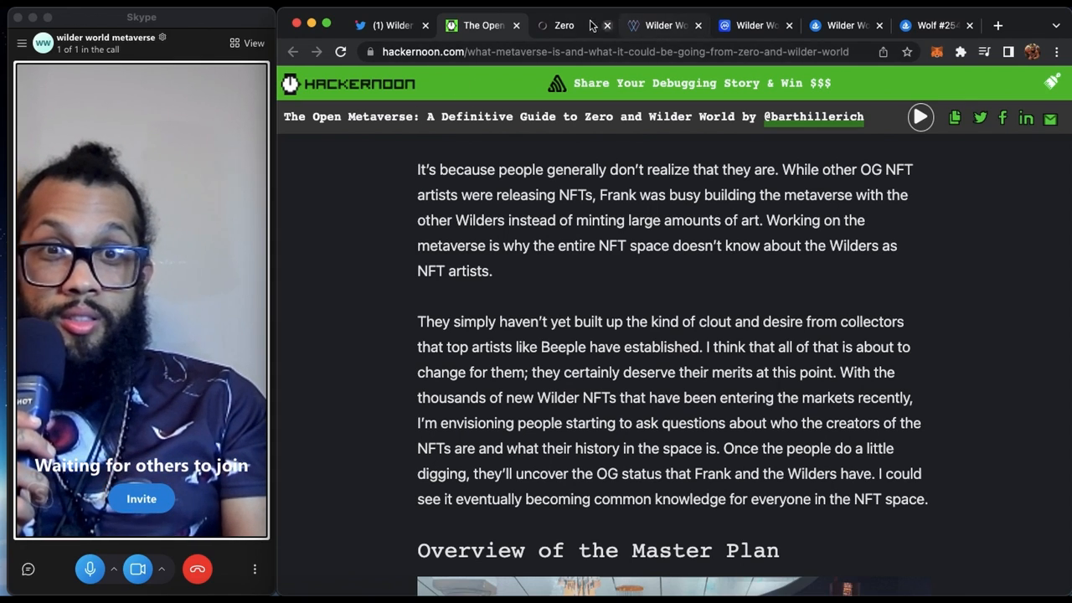
- Return to the Zero tab showing the Wilder World network feed with new-member welcomes
click(563, 25)
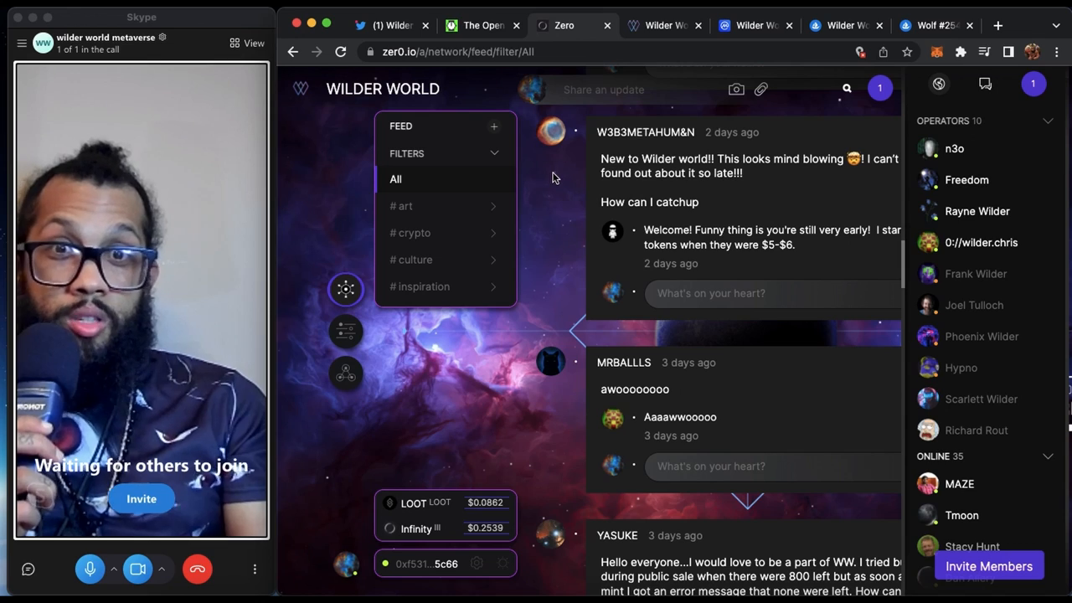